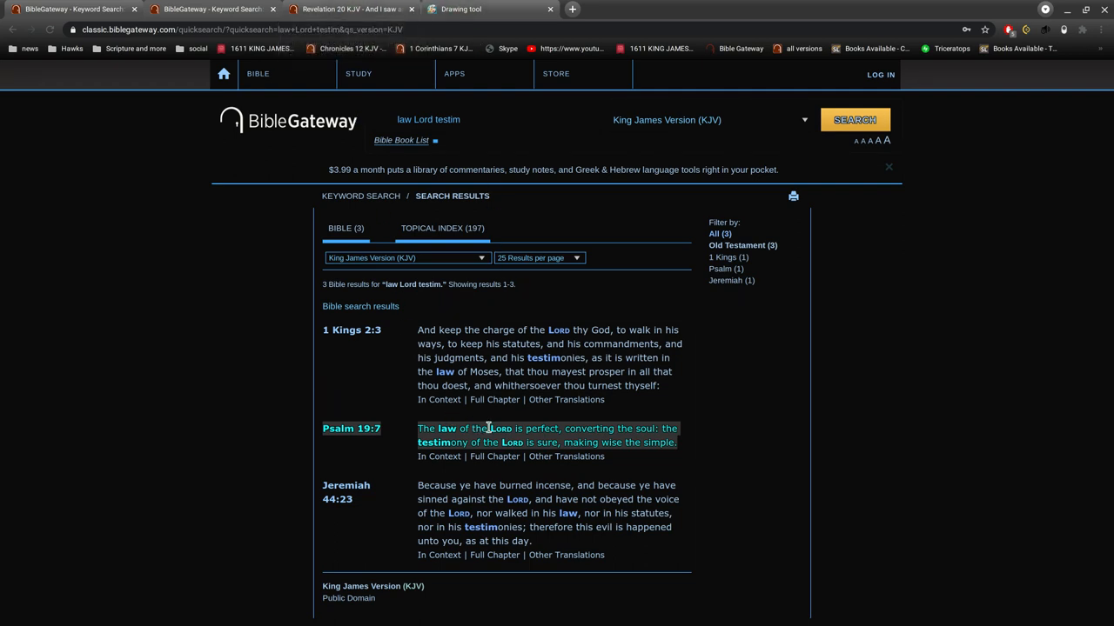
mouse_move(489, 422)
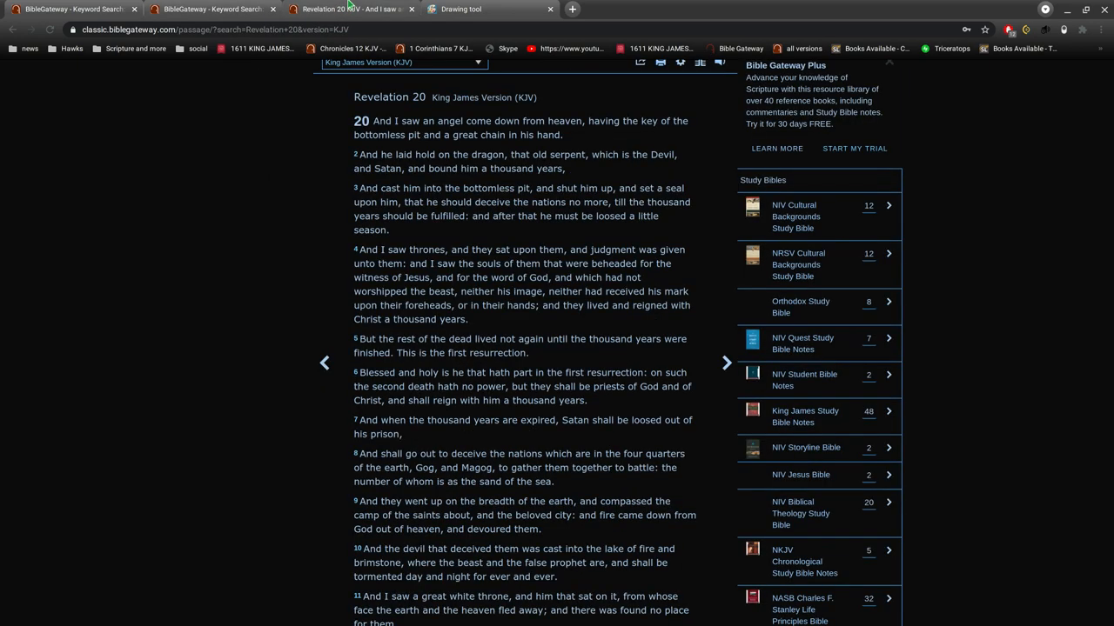
Scroll Revelation 20 (KJV) to verse 11, then bring up the timeline drawing
scroll(down, 3)
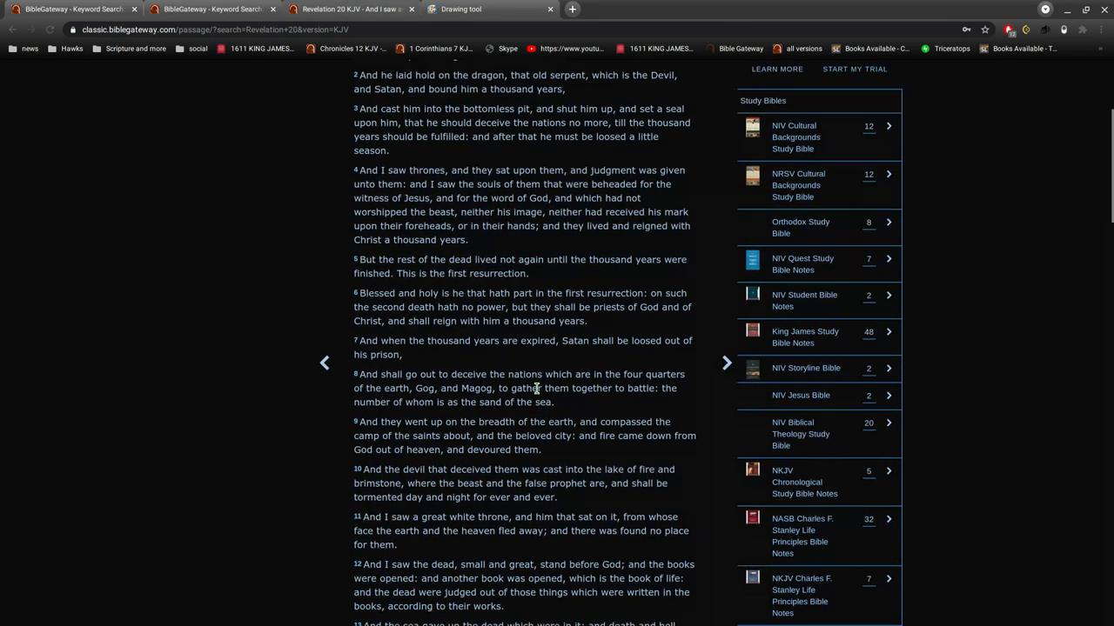
scroll(down, 3)
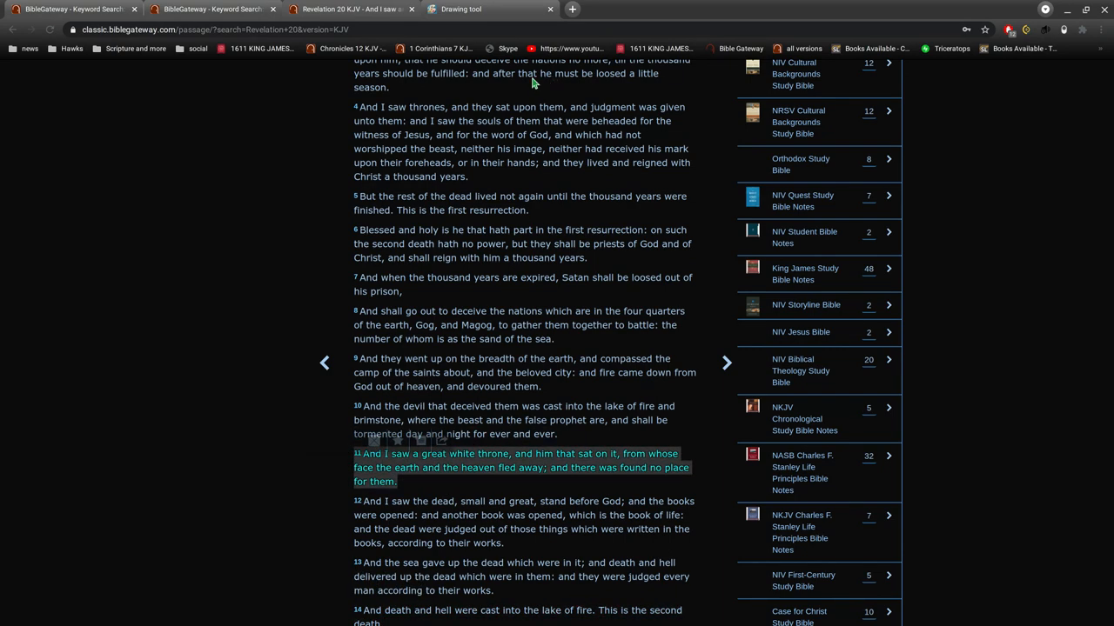
click(461, 9)
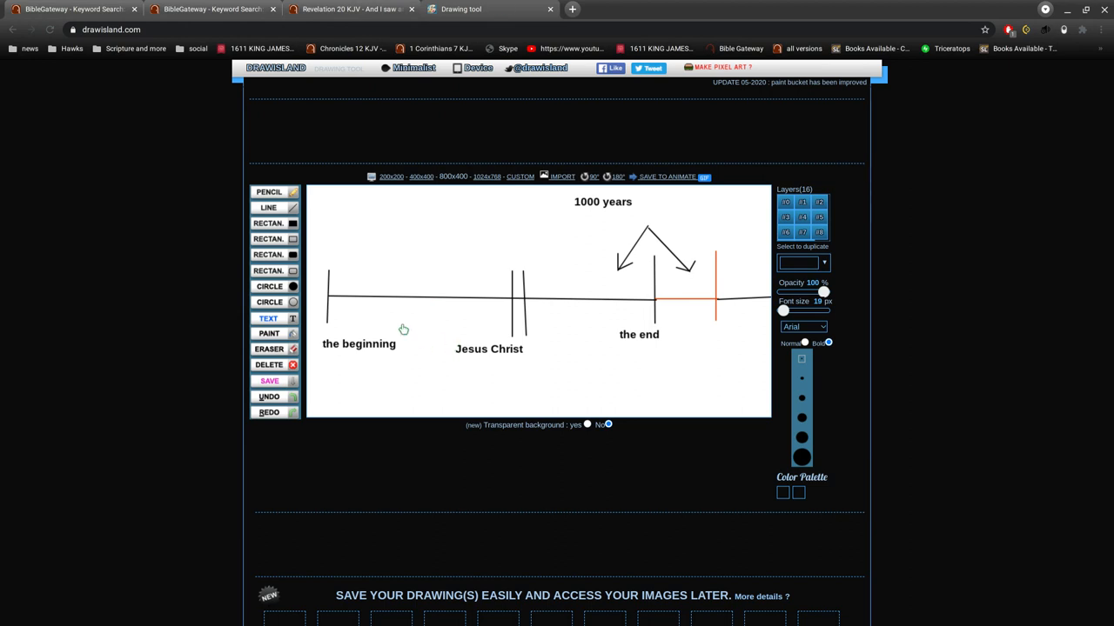
mouse_move(319, 321)
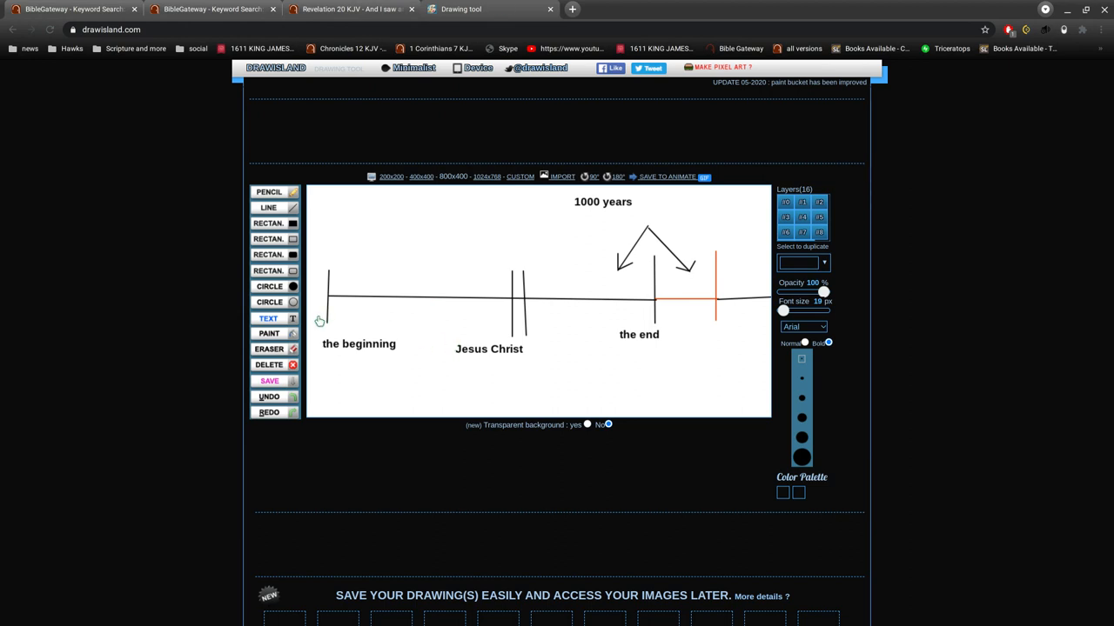
mouse_move(348, 321)
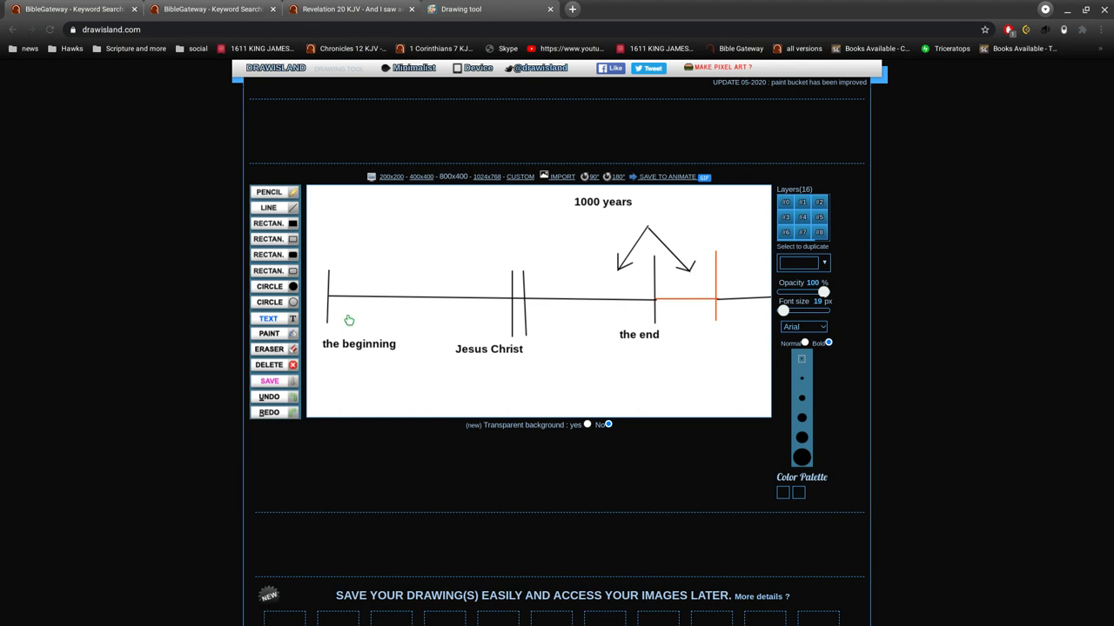
mouse_move(520, 350)
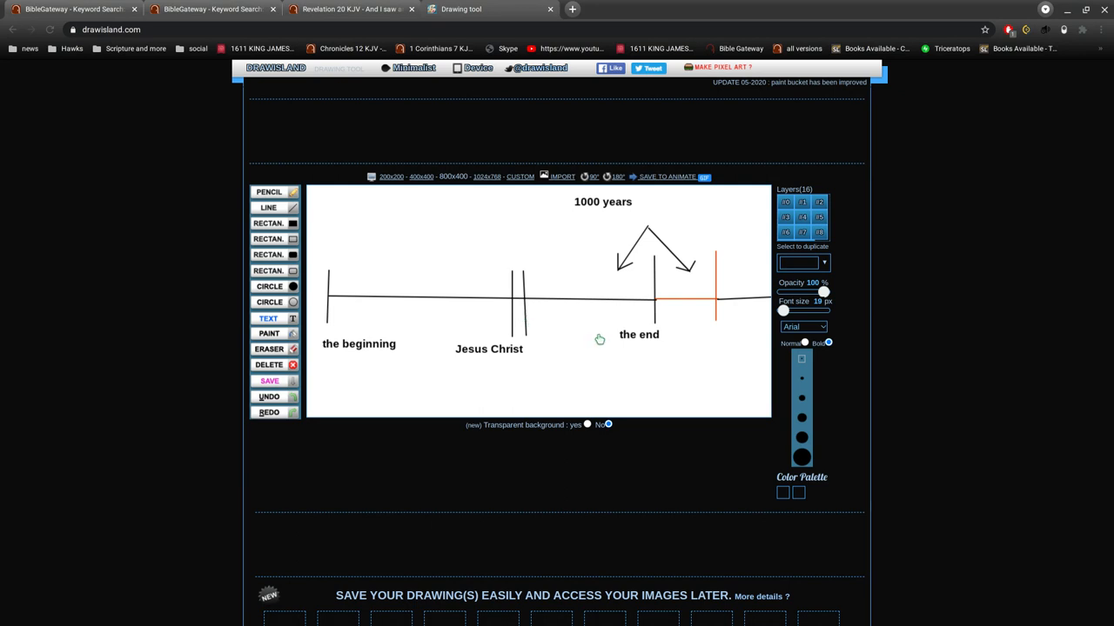
mouse_move(633, 217)
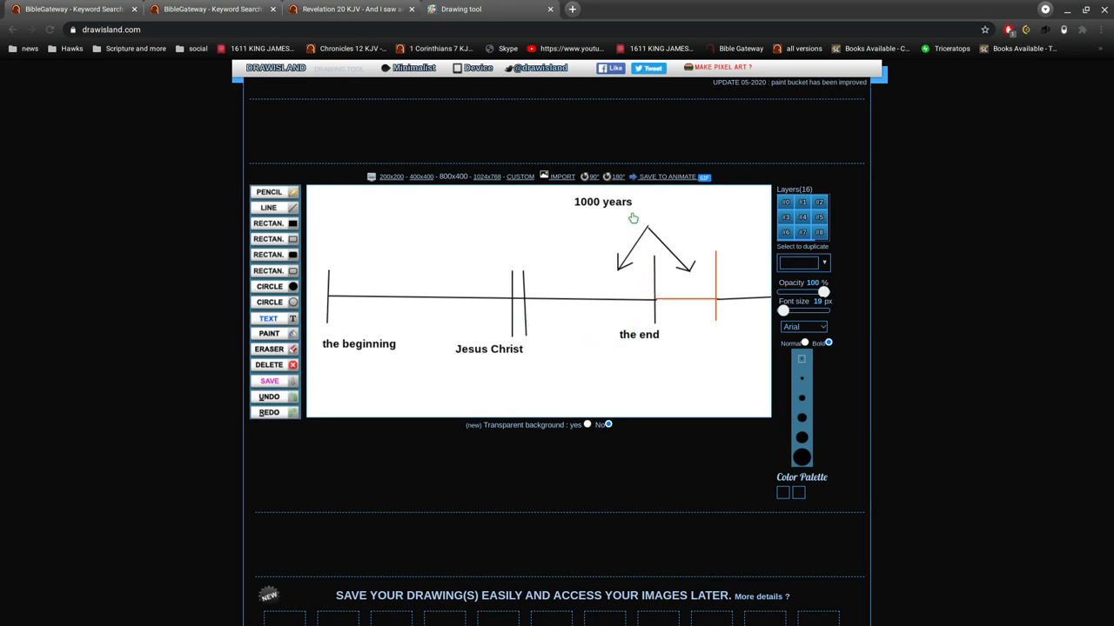
mouse_move(632, 240)
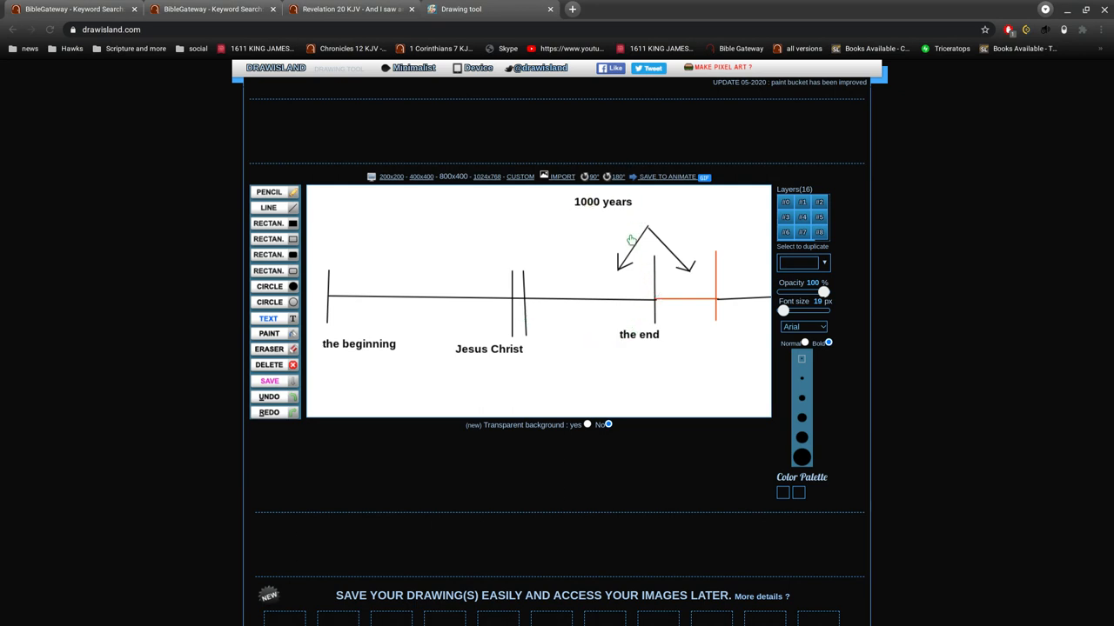
mouse_move(604, 282)
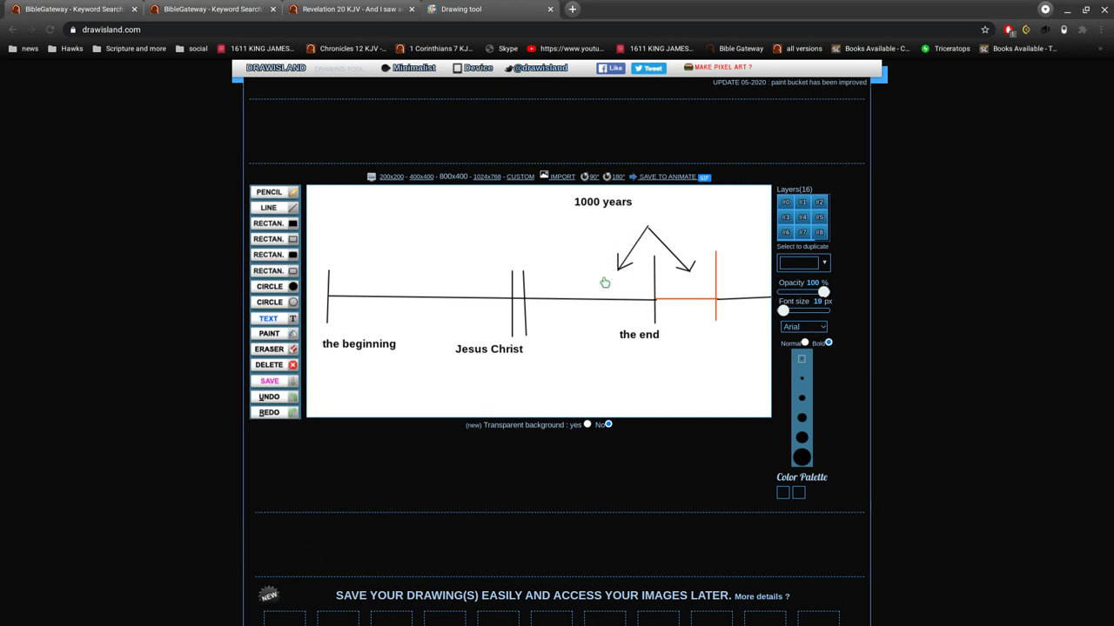
mouse_move(688, 270)
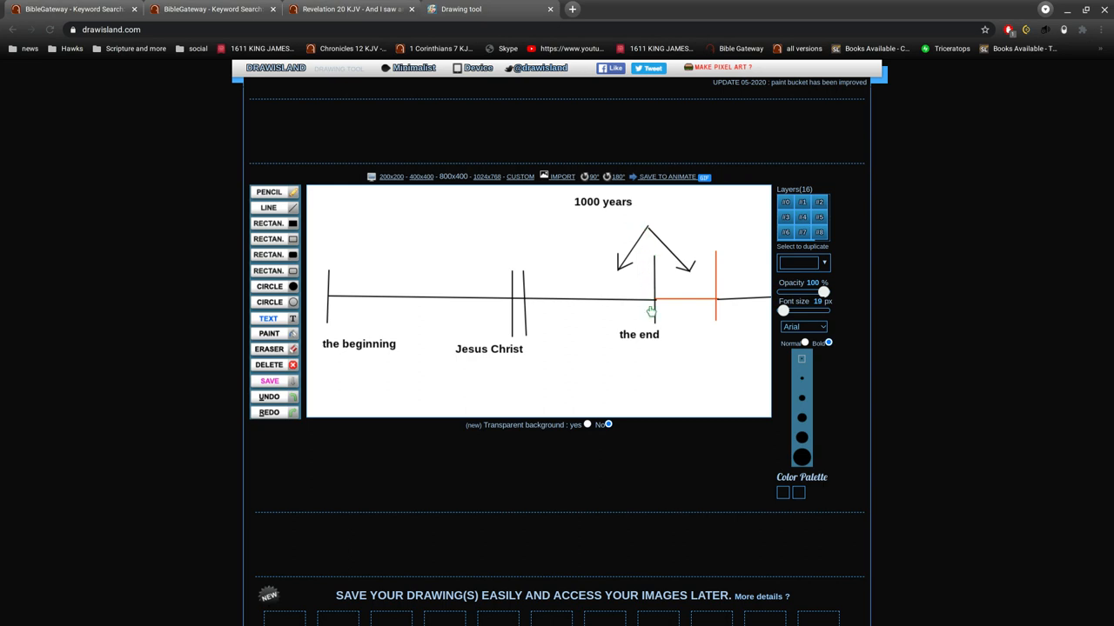
mouse_move(687, 228)
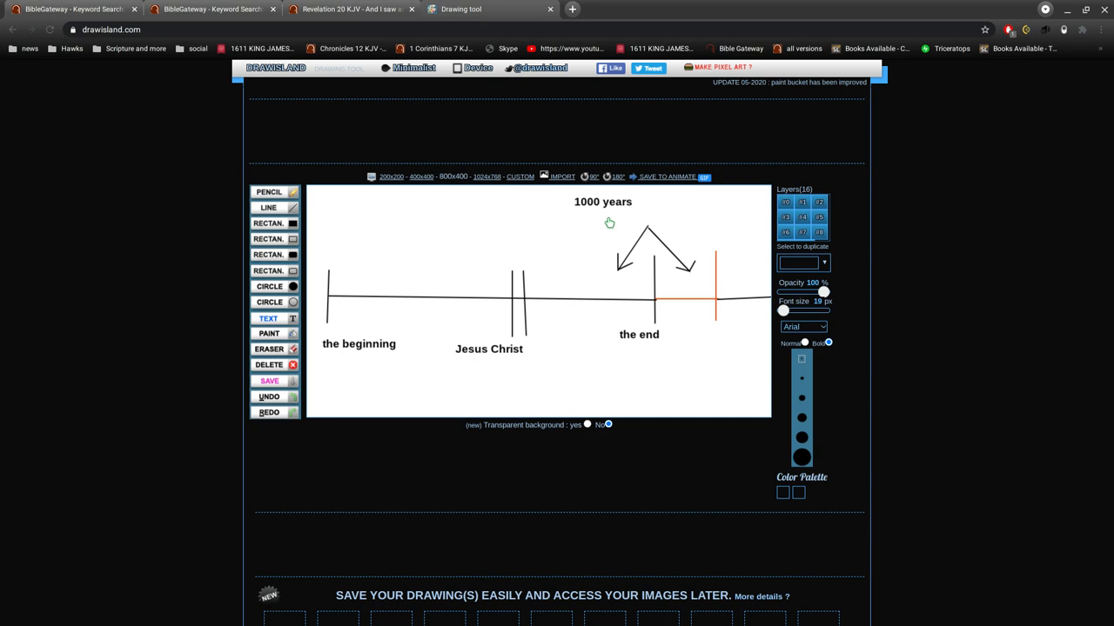
mouse_move(661, 262)
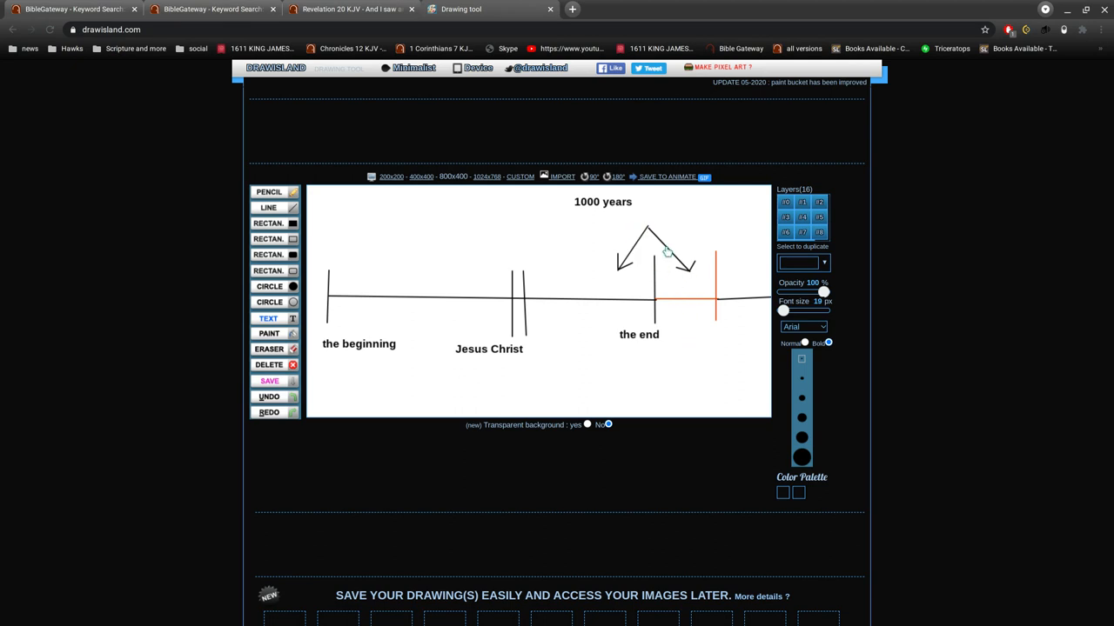
mouse_move(679, 303)
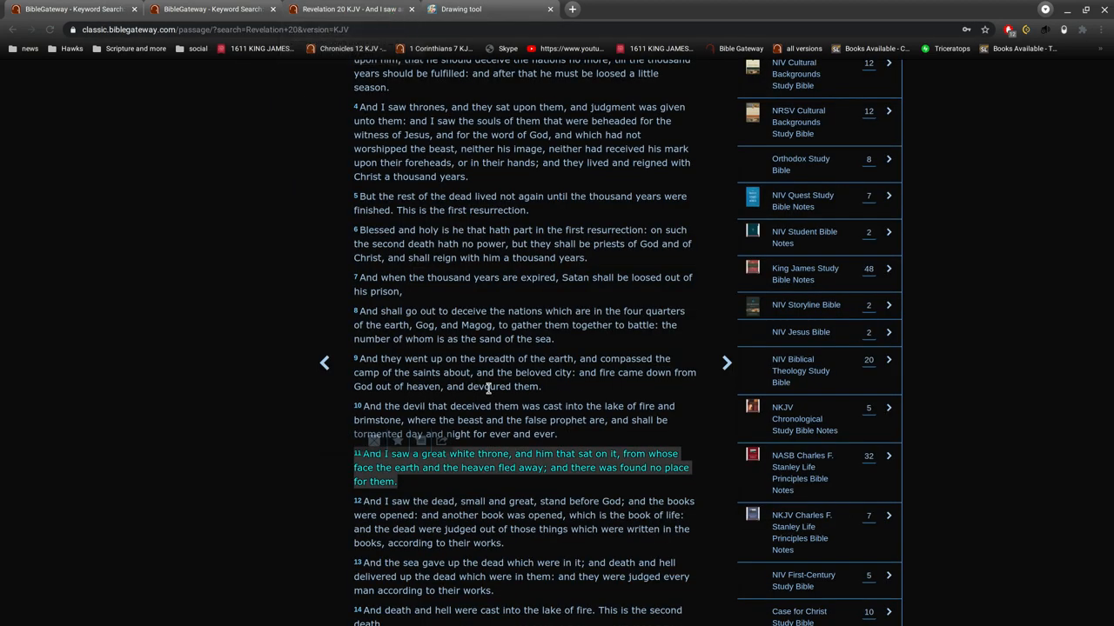
Open Matthew 24 (KJV) through the Bible Book List from the search results page
click(422, 488)
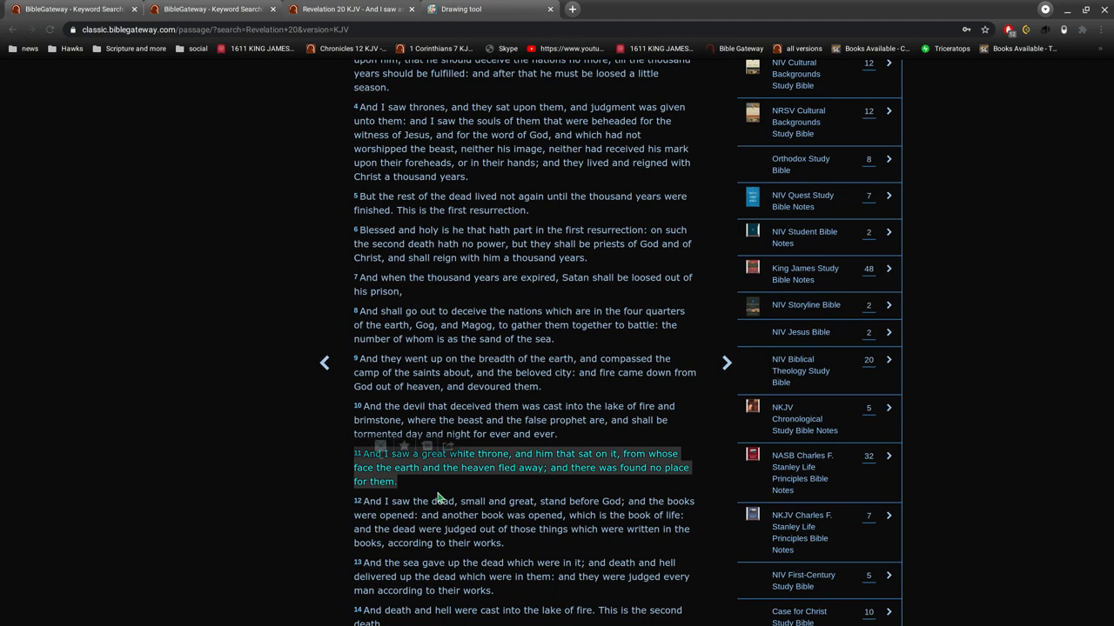
mouse_move(561, 496)
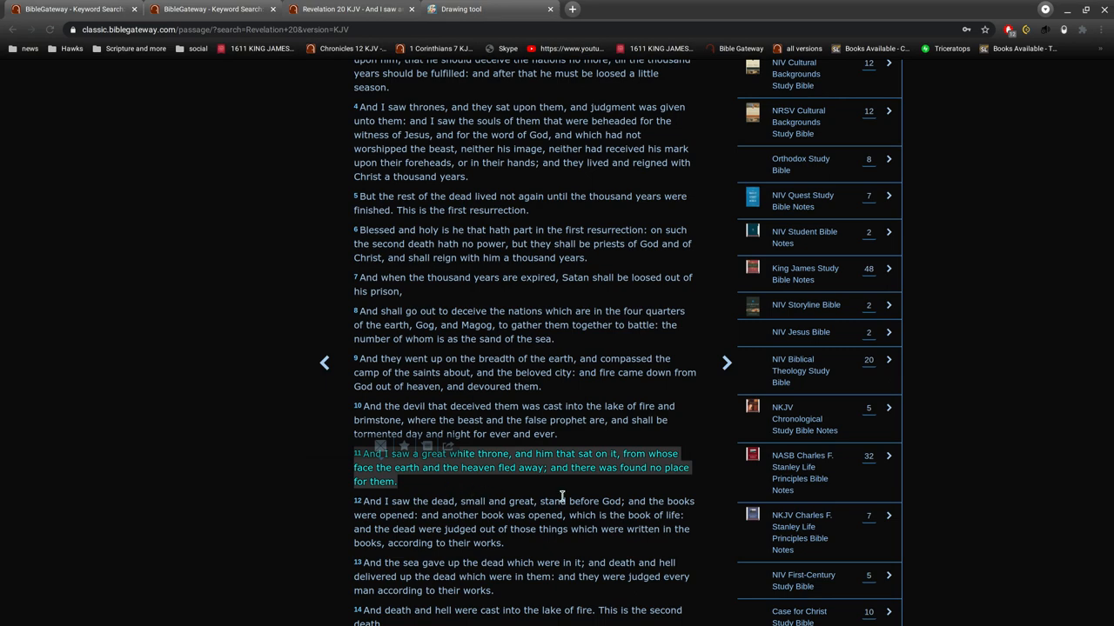
mouse_move(601, 496)
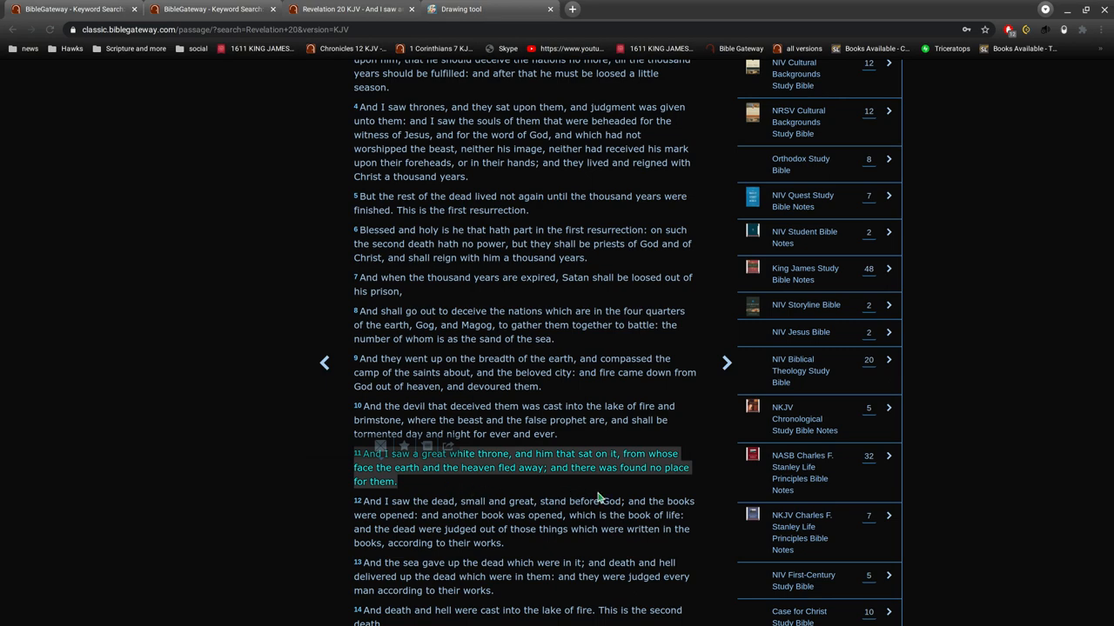
click(209, 9)
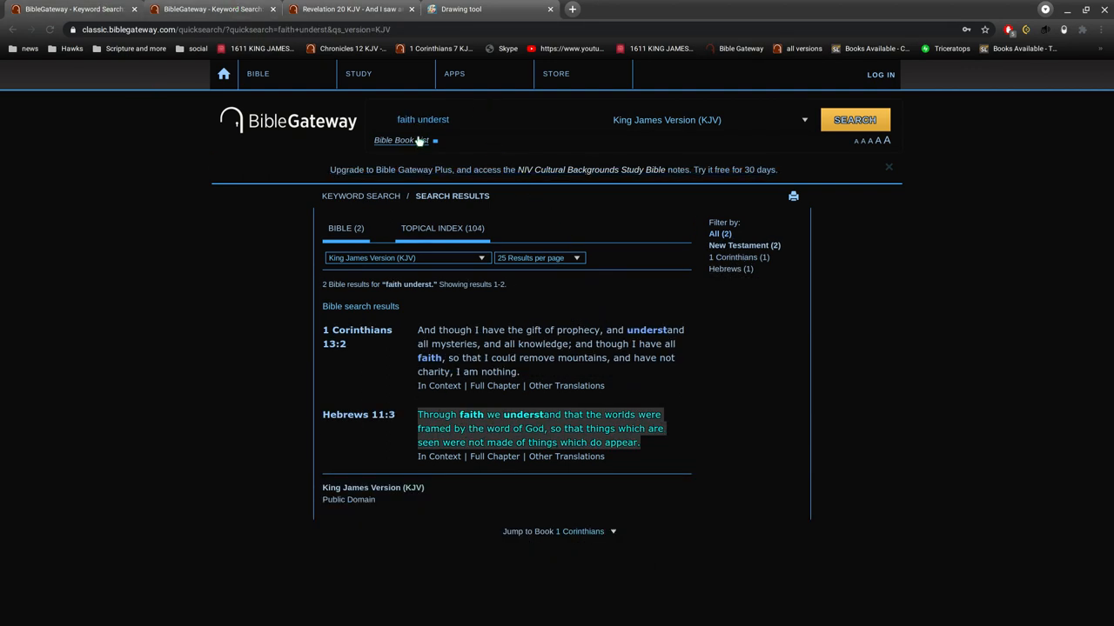
click(400, 140)
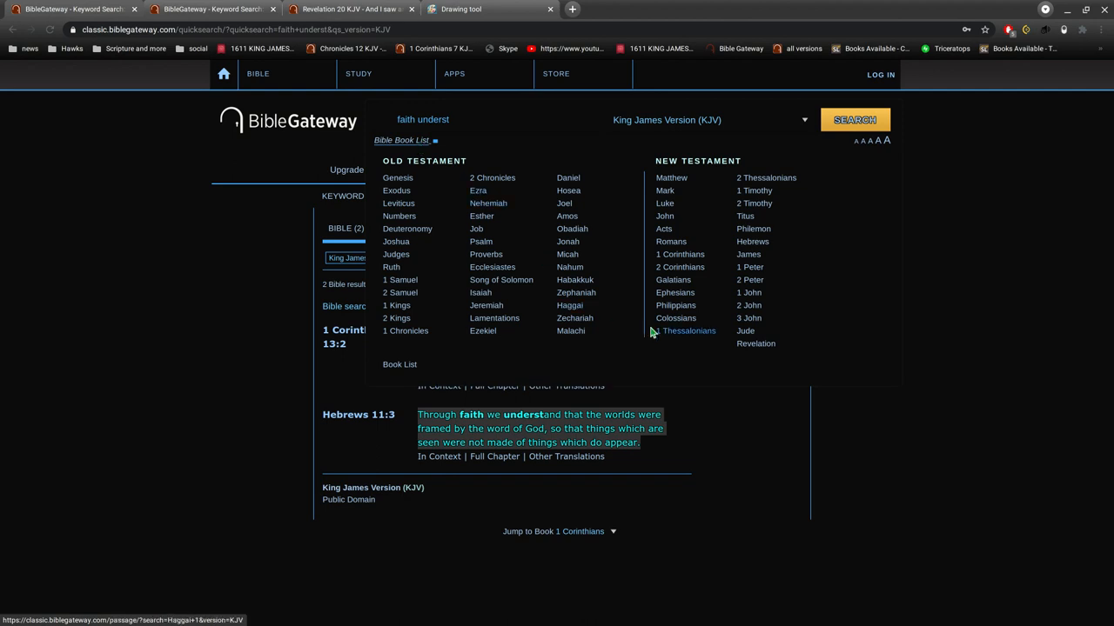
click(671, 178)
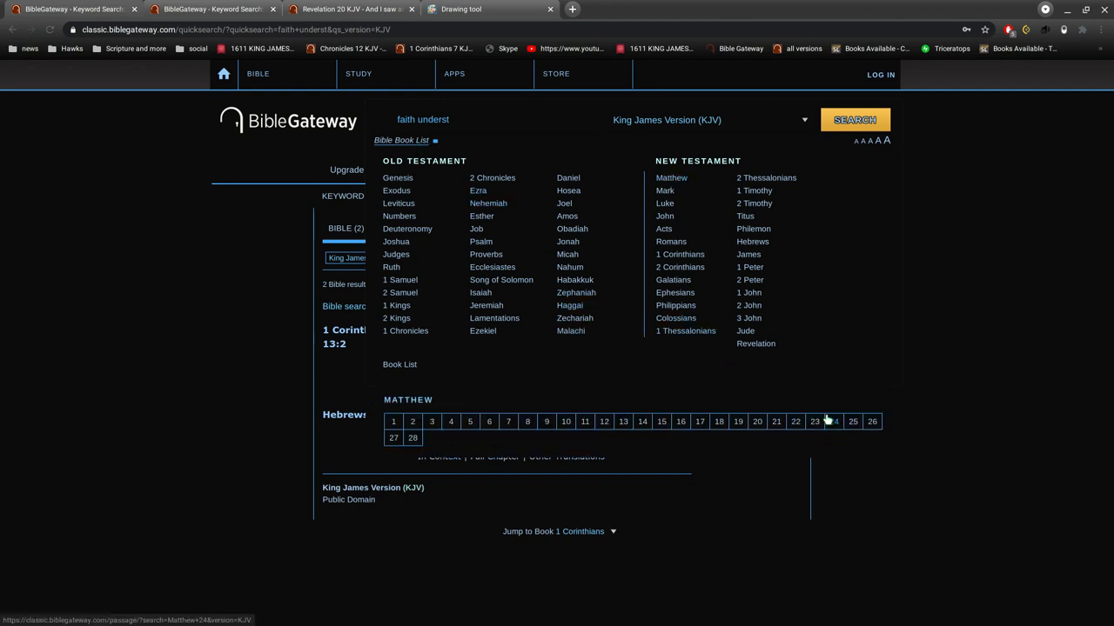
click(834, 421)
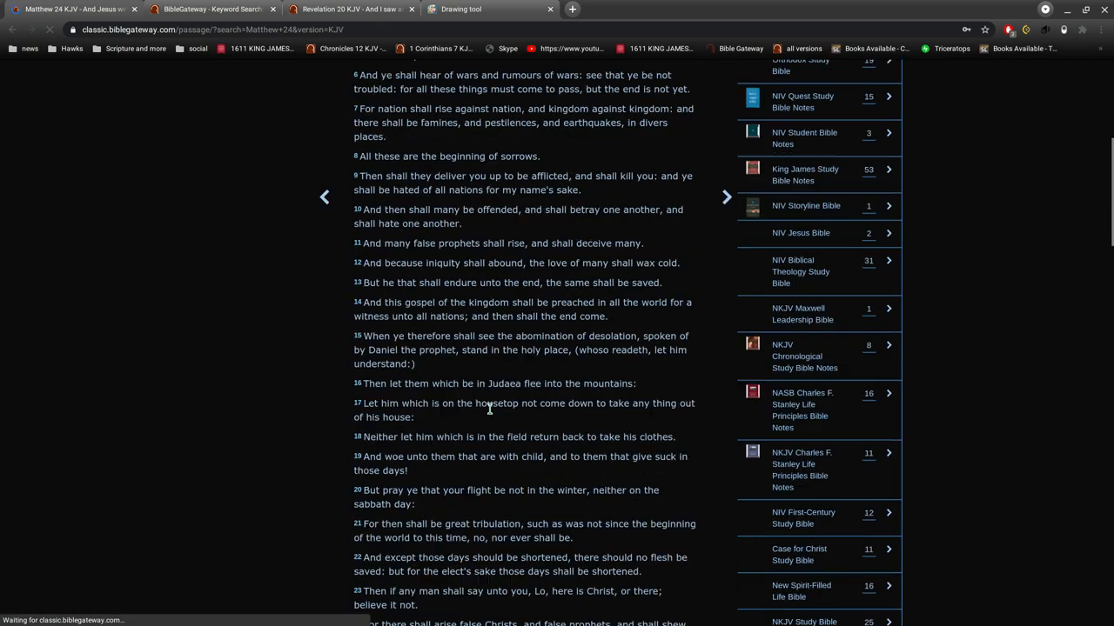
Scroll through Matthew 24 around verse 3's 'and of the end of the world?'
scroll(down, 3)
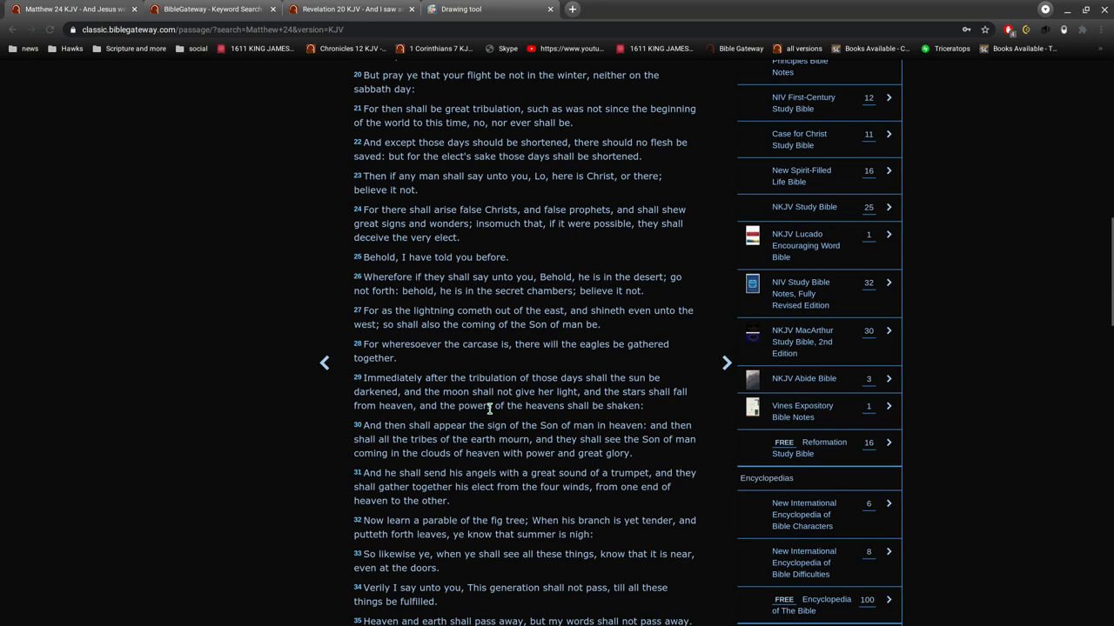
mouse_move(621, 422)
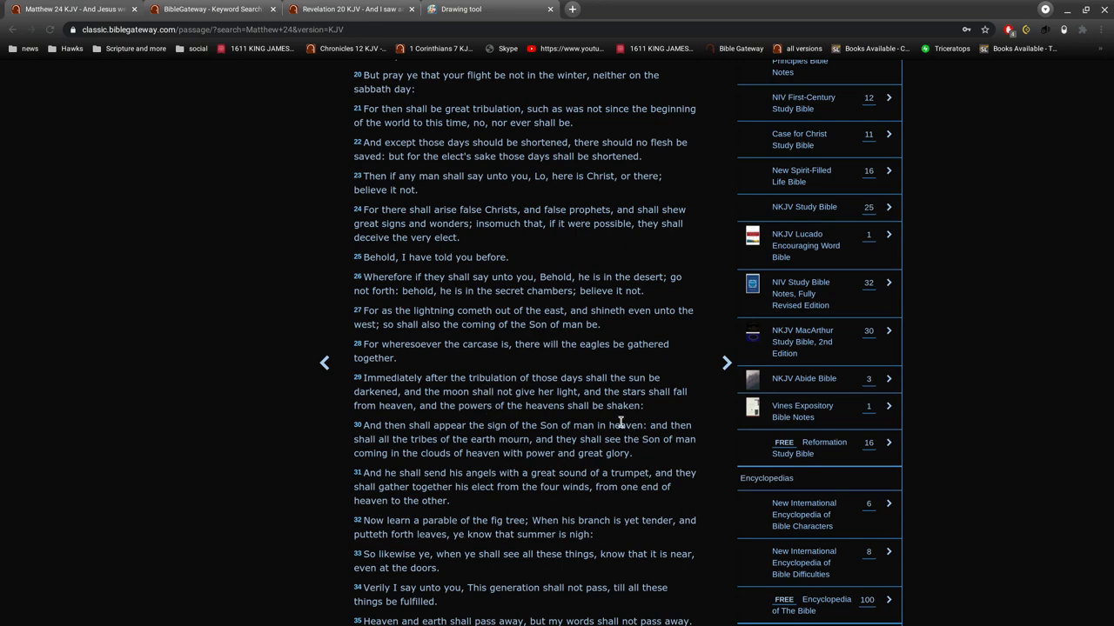
scroll(up, 3)
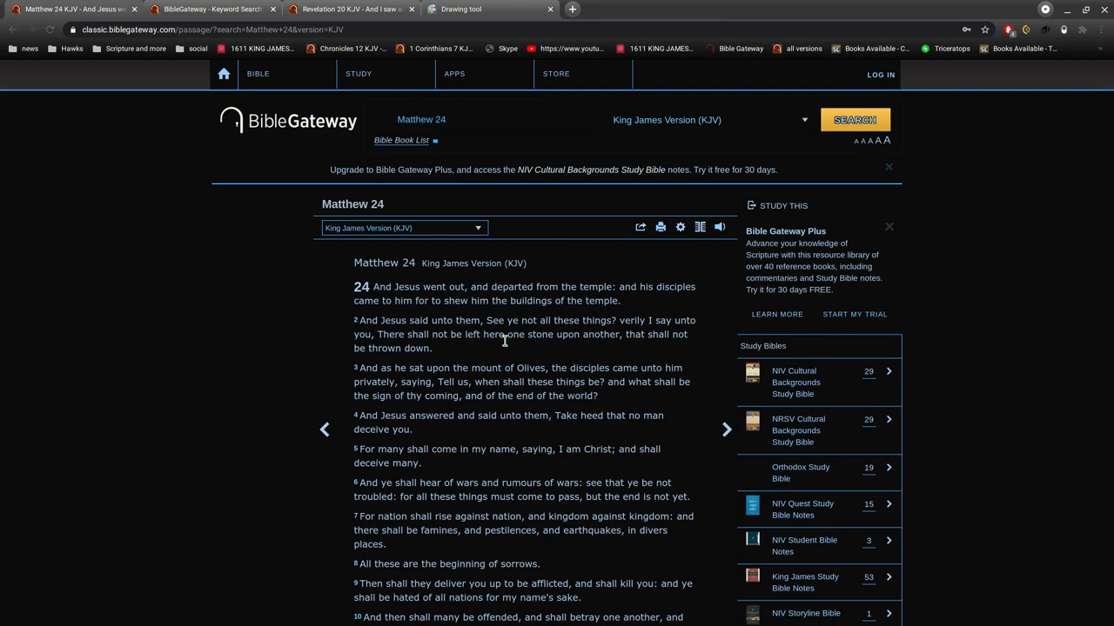
mouse_move(502, 351)
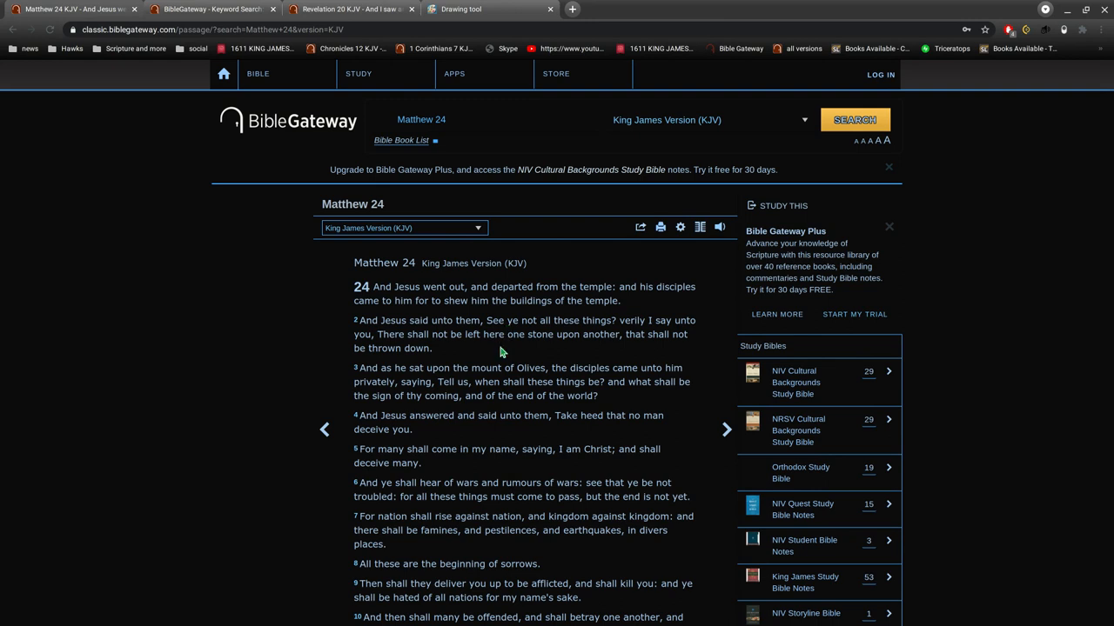
scroll(down, 3)
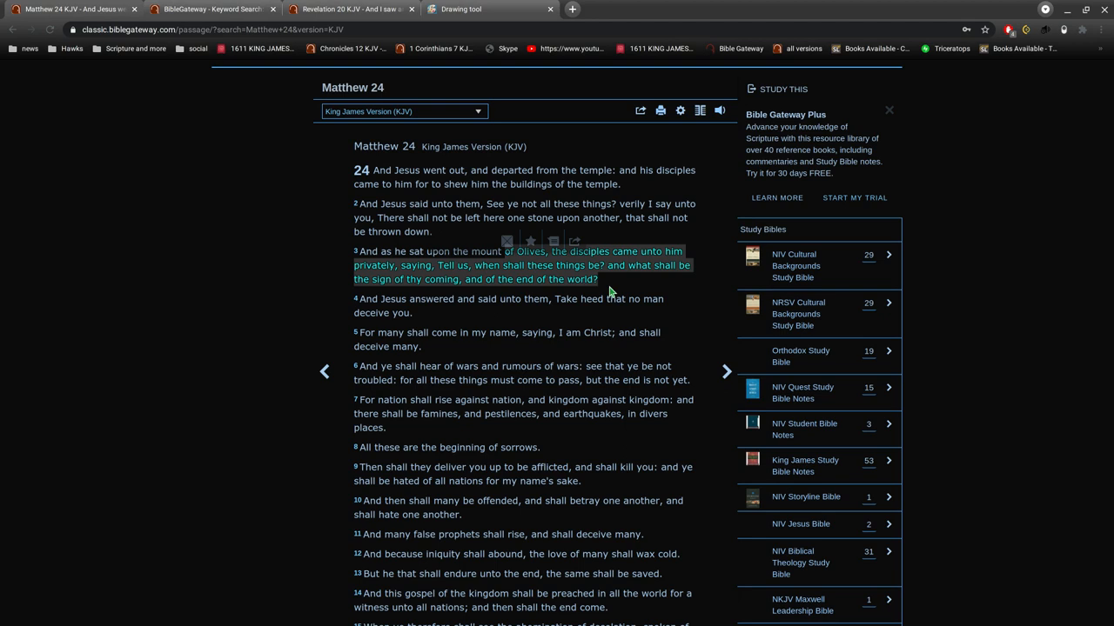
mouse_move(607, 298)
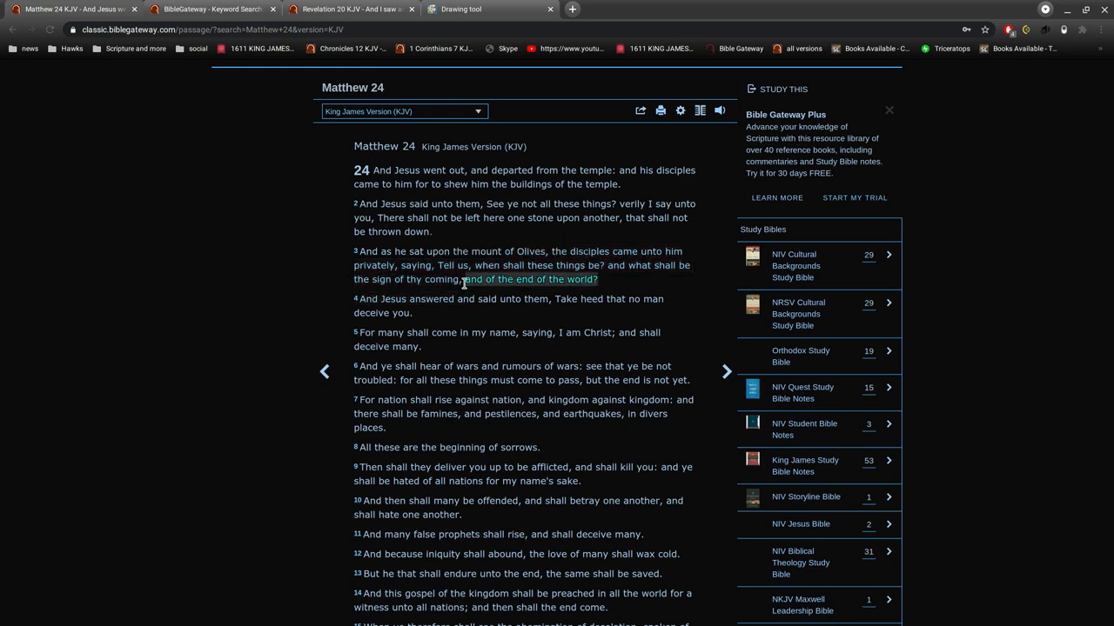
scroll(down, 3)
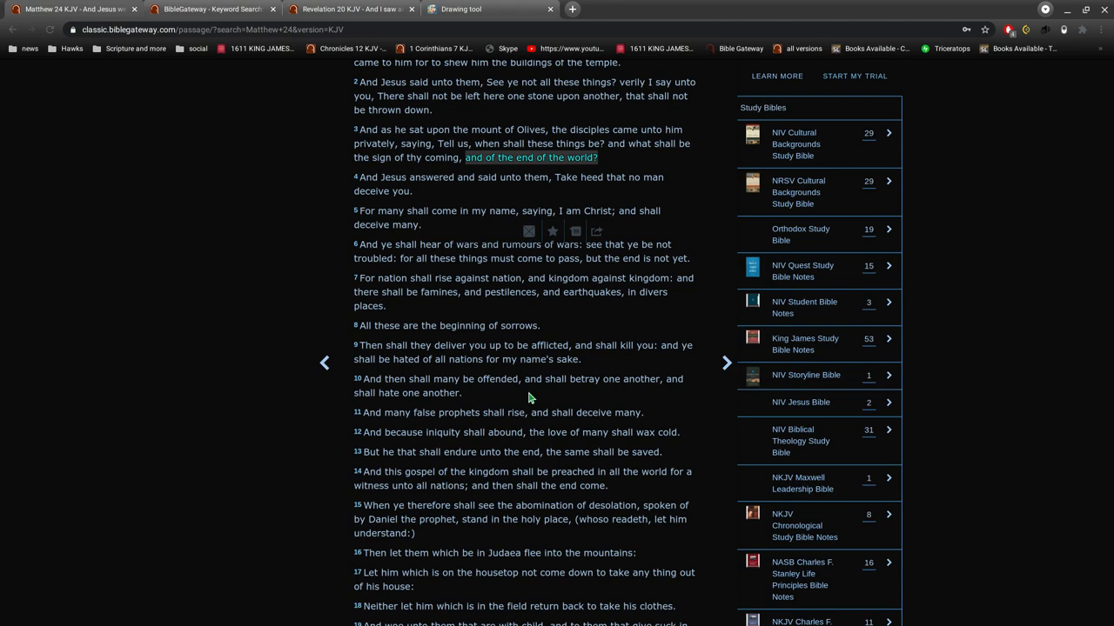
scroll(down, 3)
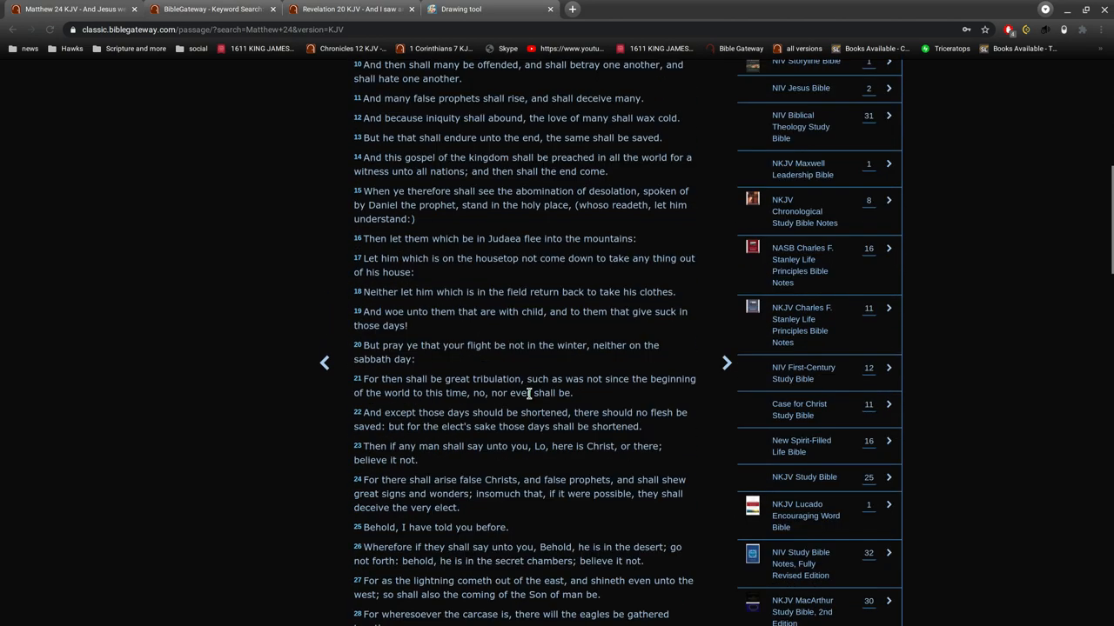
Scroll down to Matthew 24:29, then go back to the Revelation 20 tab
scroll(down, 3)
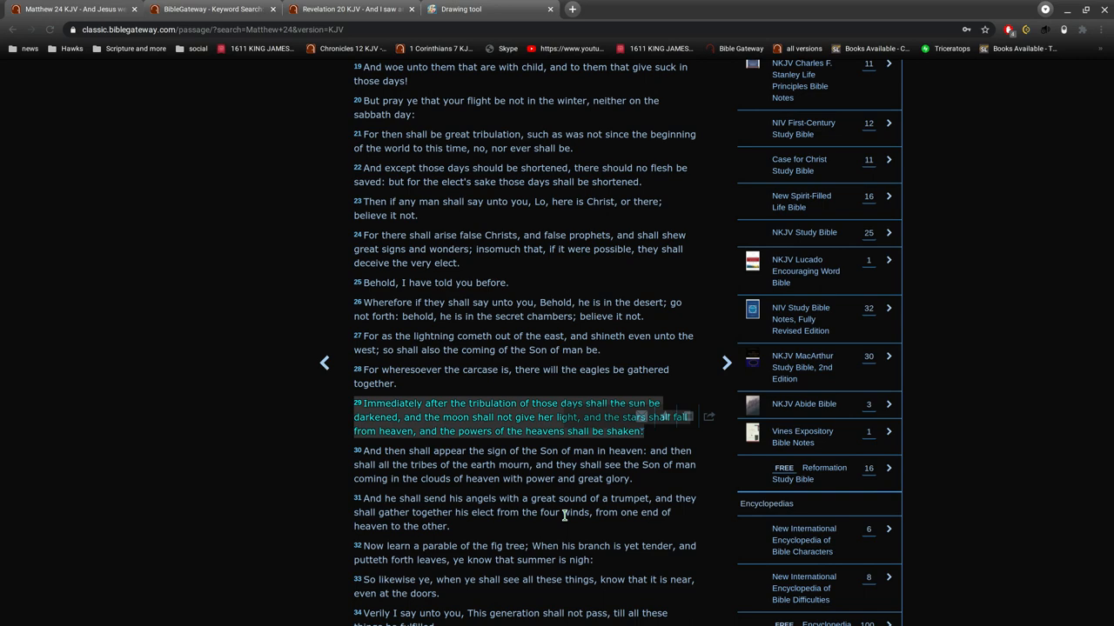
click(348, 9)
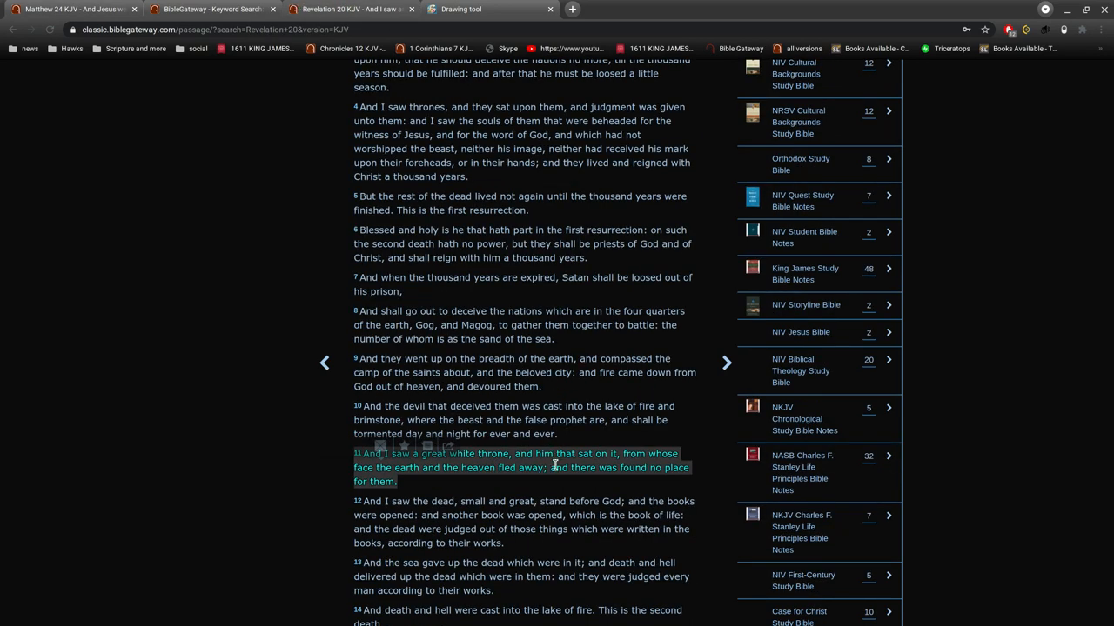
mouse_move(565, 497)
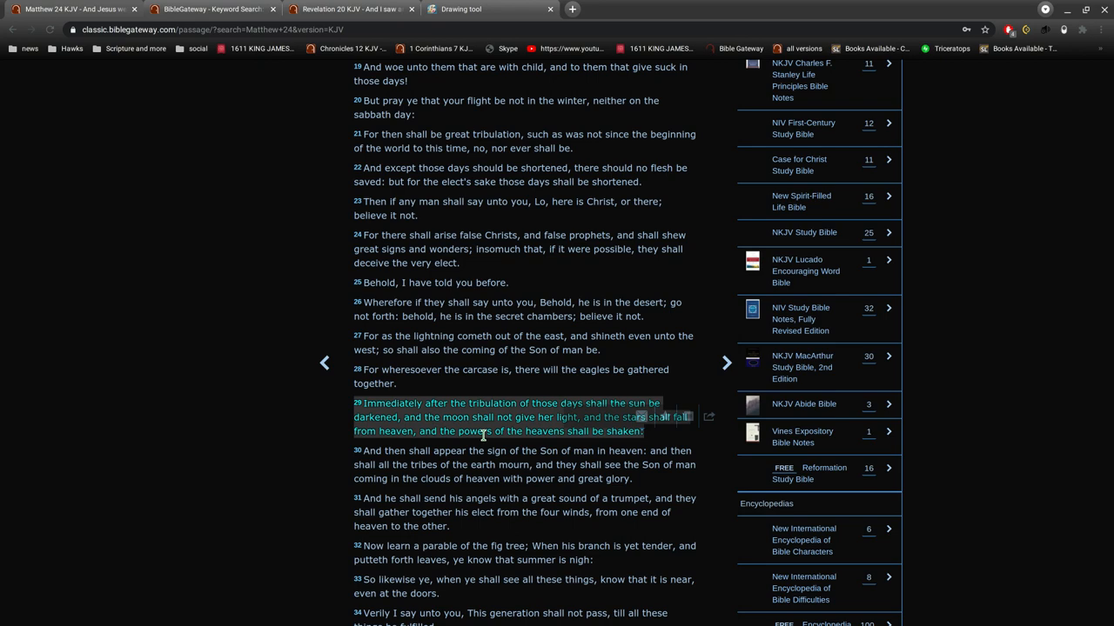
mouse_move(352, 9)
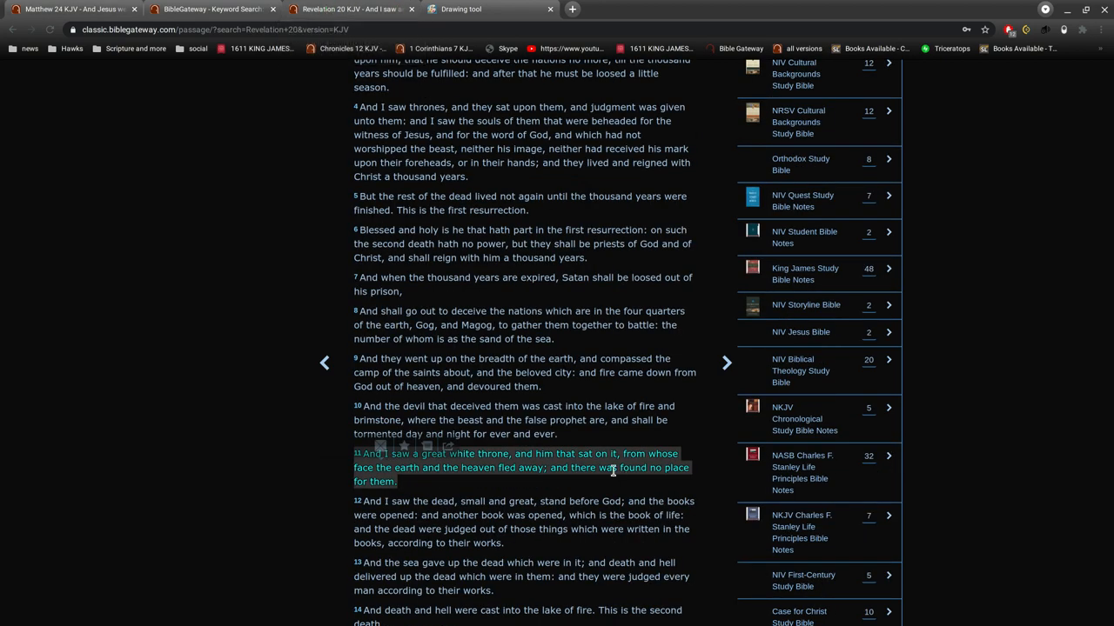
mouse_move(591, 489)
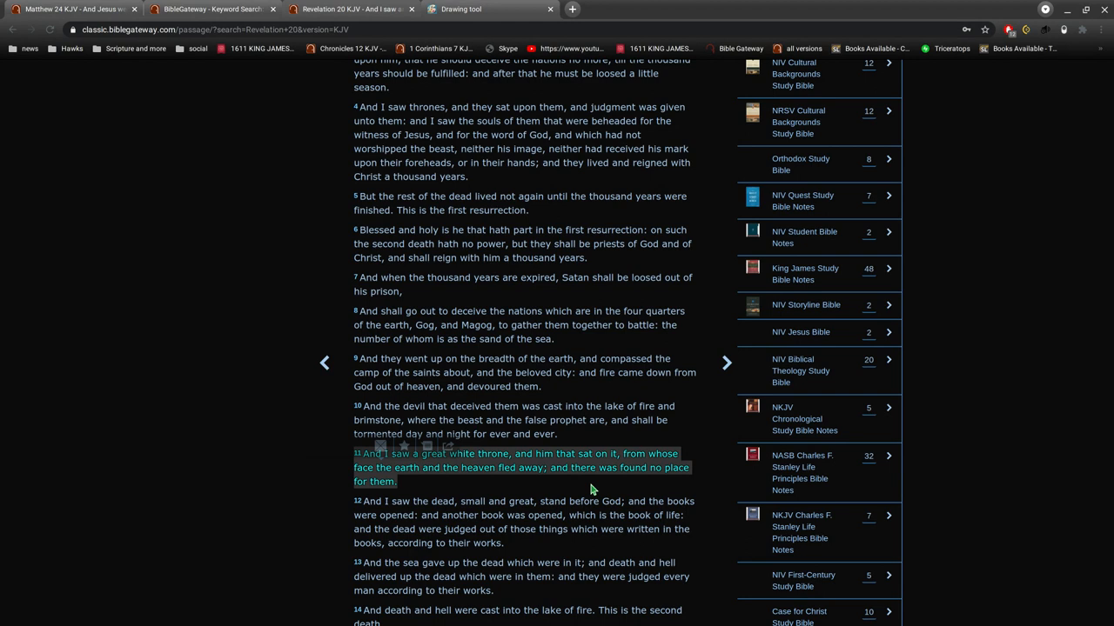
mouse_move(499, 351)
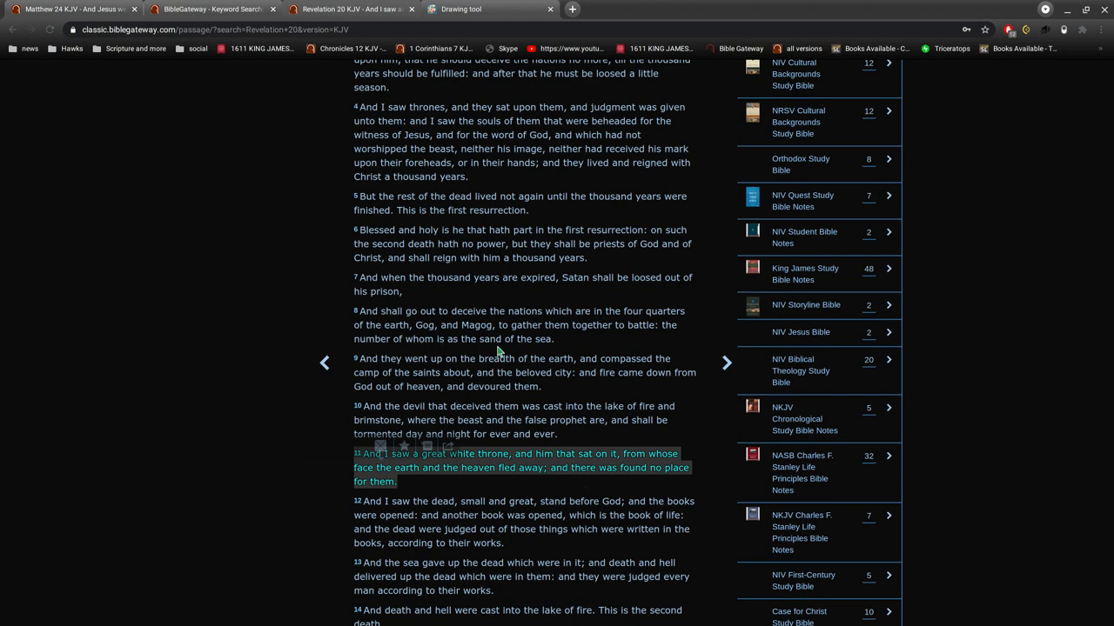
mouse_move(528, 495)
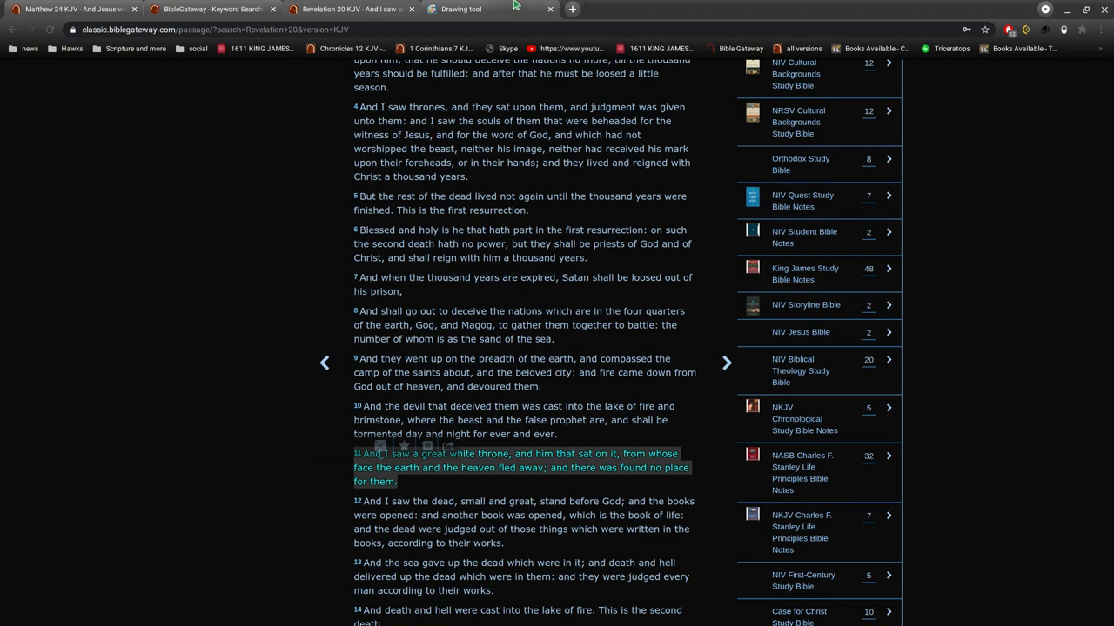
click(456, 9)
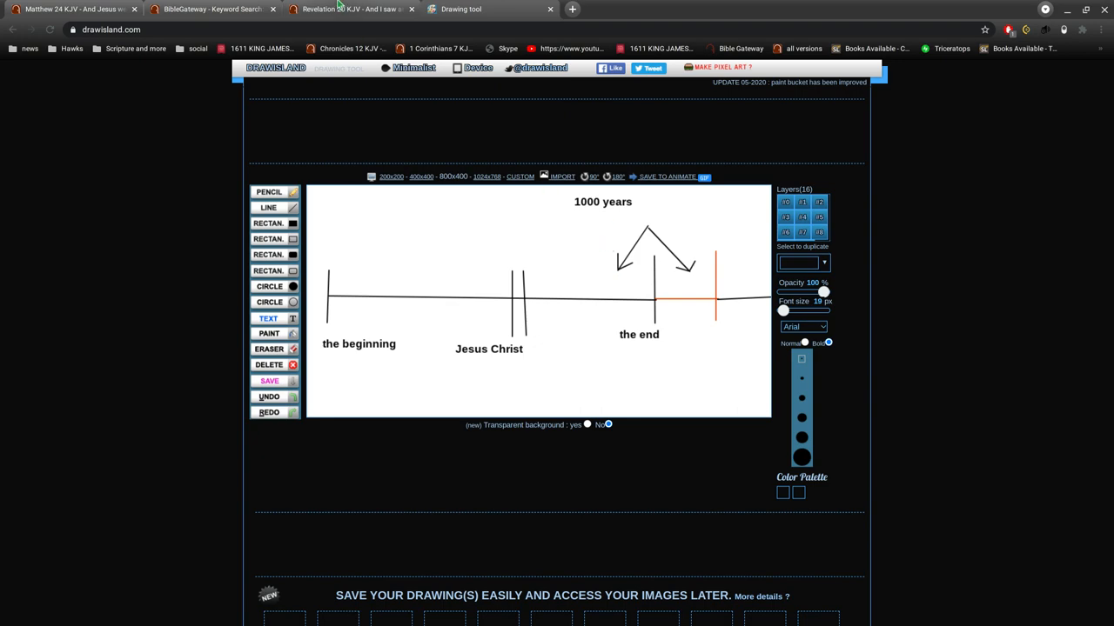
click(348, 8)
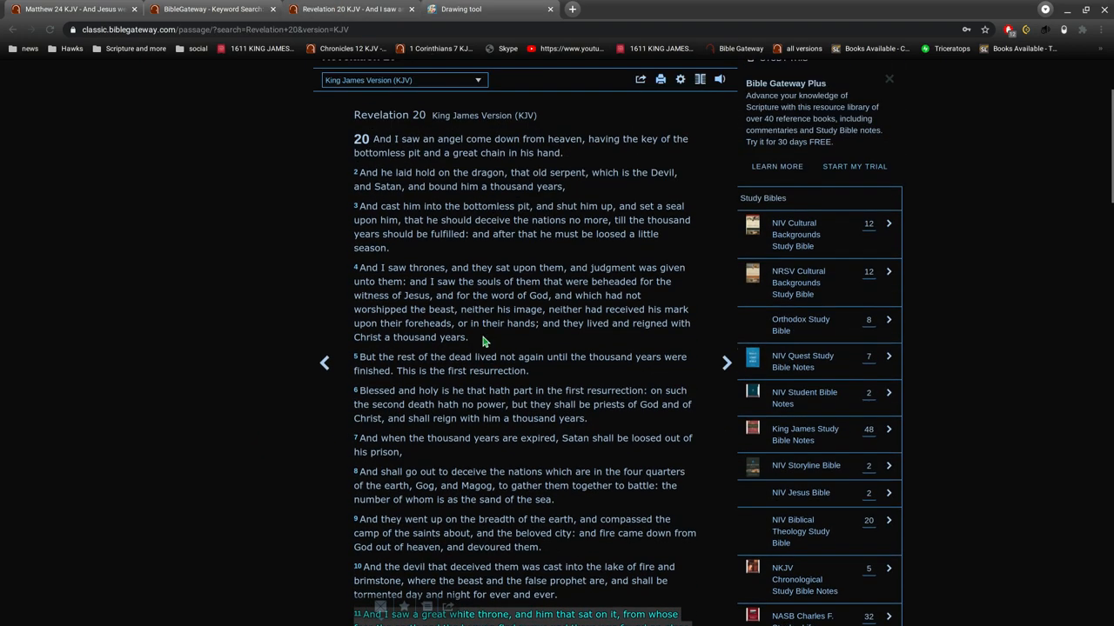
click(461, 9)
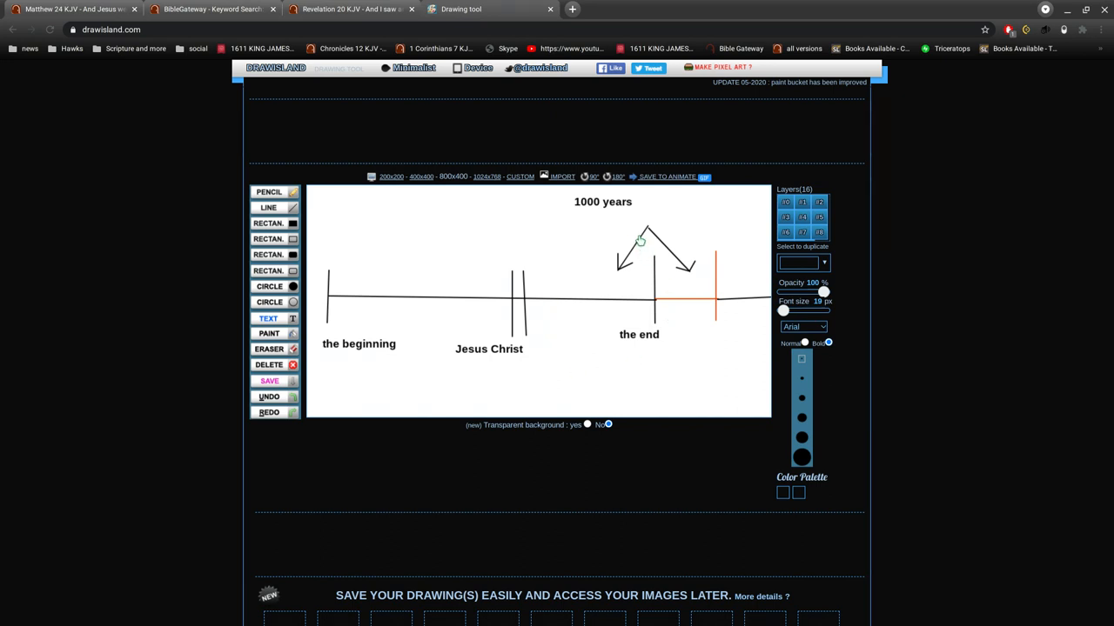
mouse_move(709, 351)
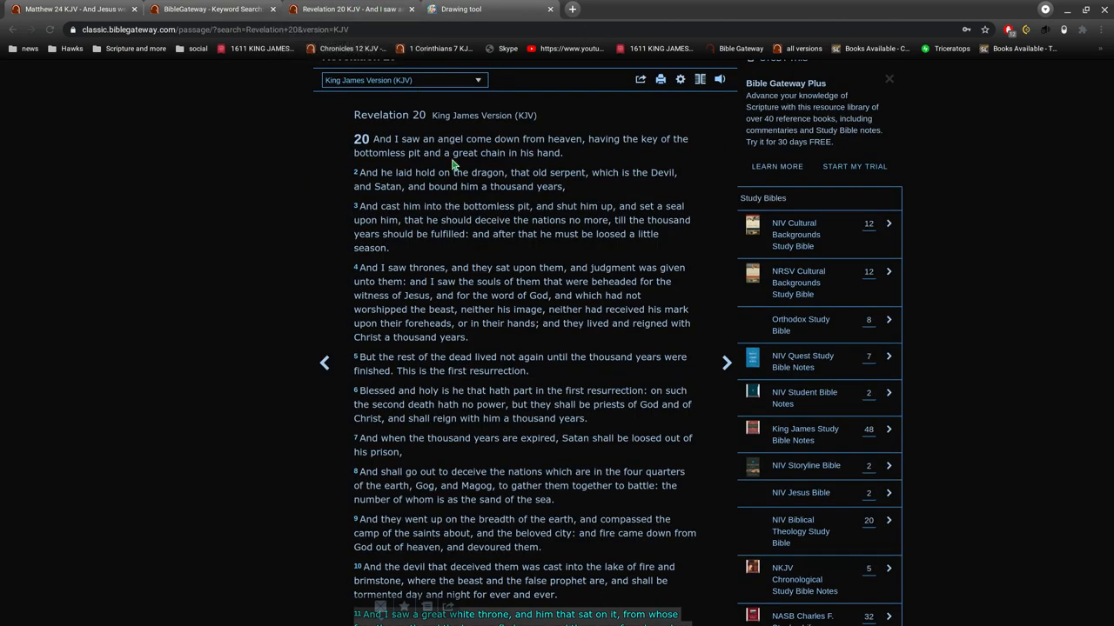
mouse_move(509, 268)
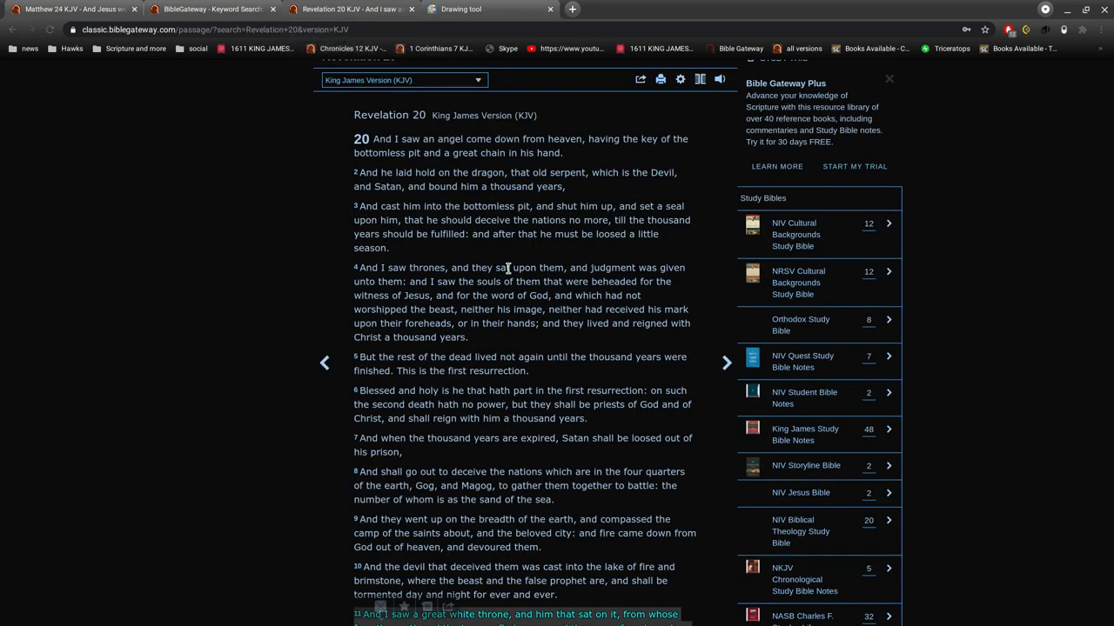
mouse_move(529, 328)
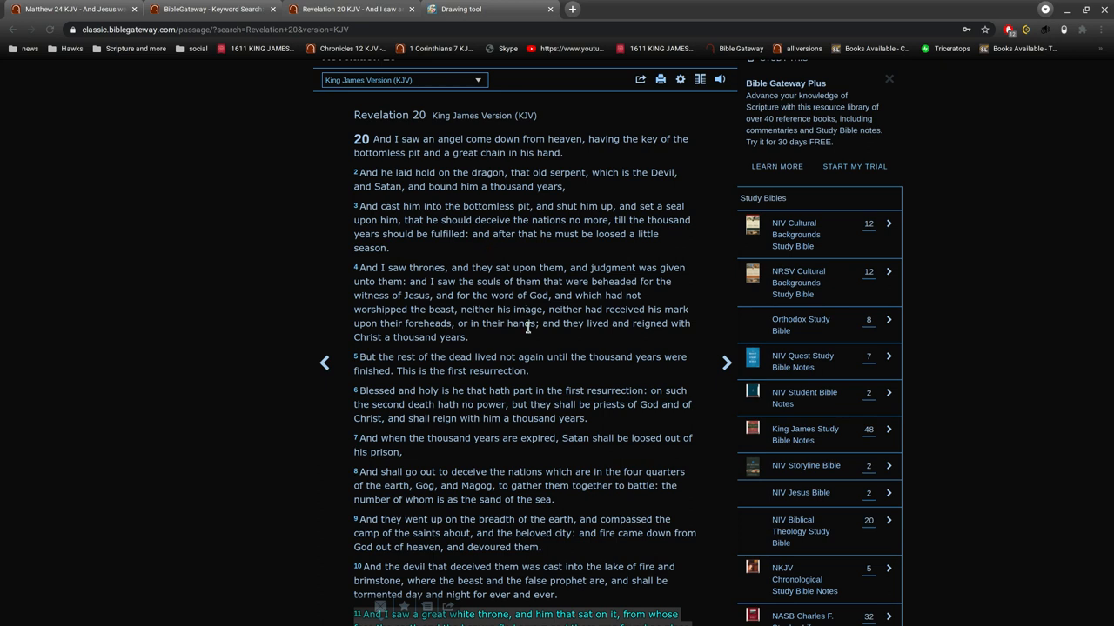
mouse_move(525, 335)
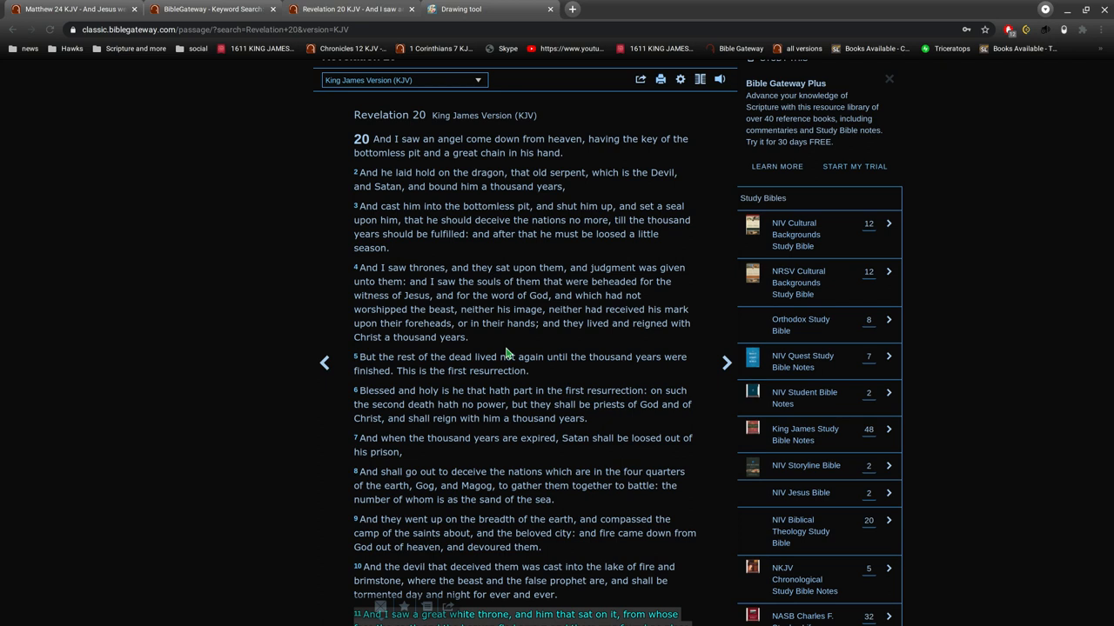
mouse_move(520, 337)
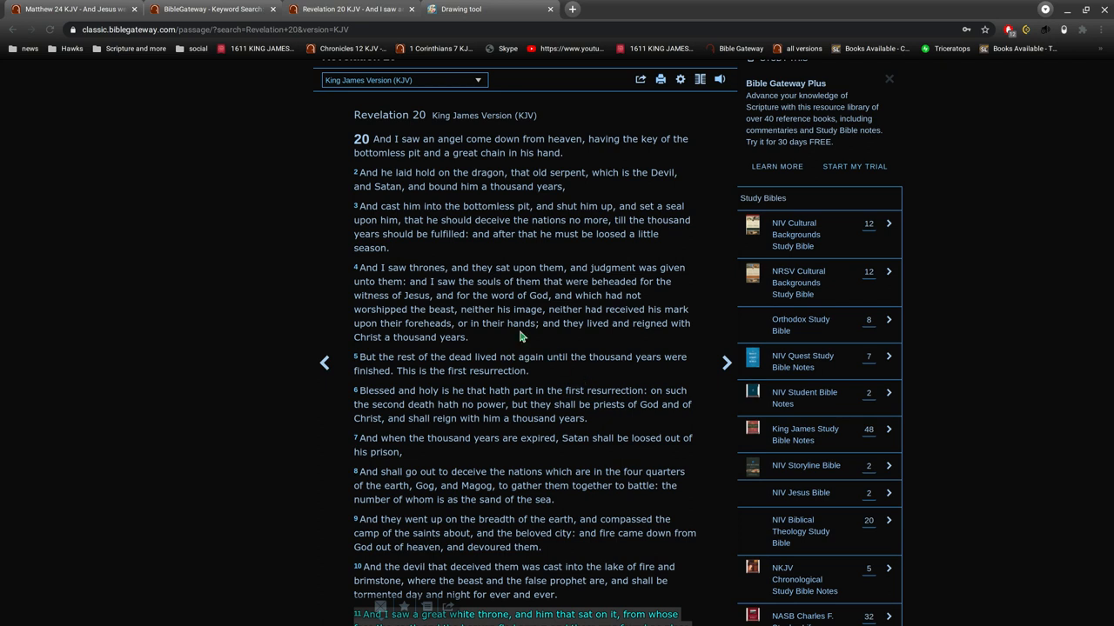
mouse_move(485, 250)
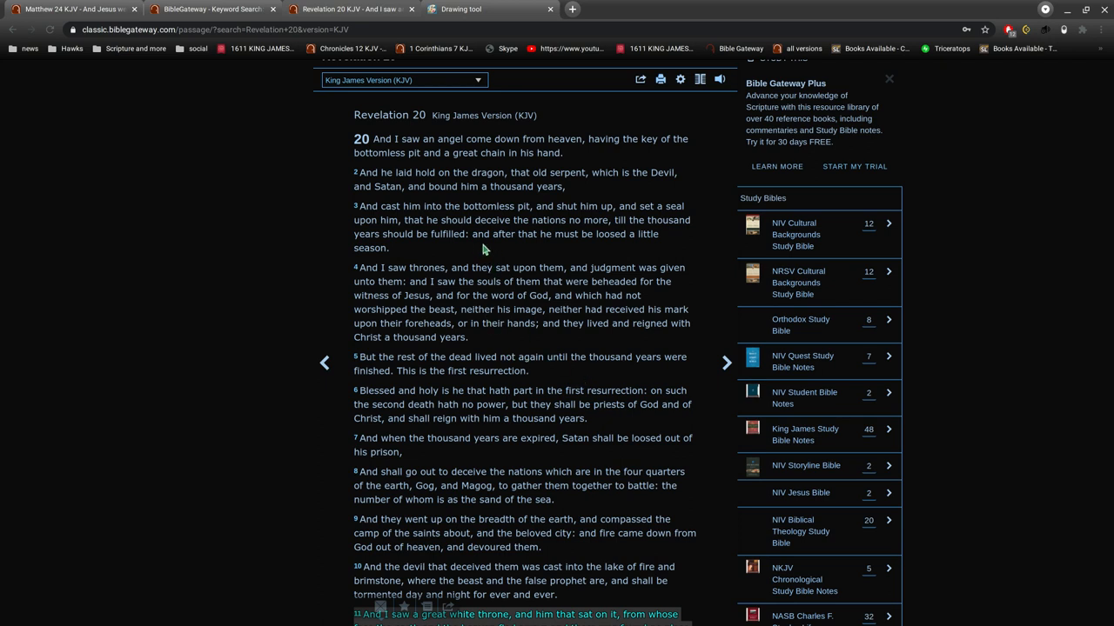
drag(434, 404, 500, 419)
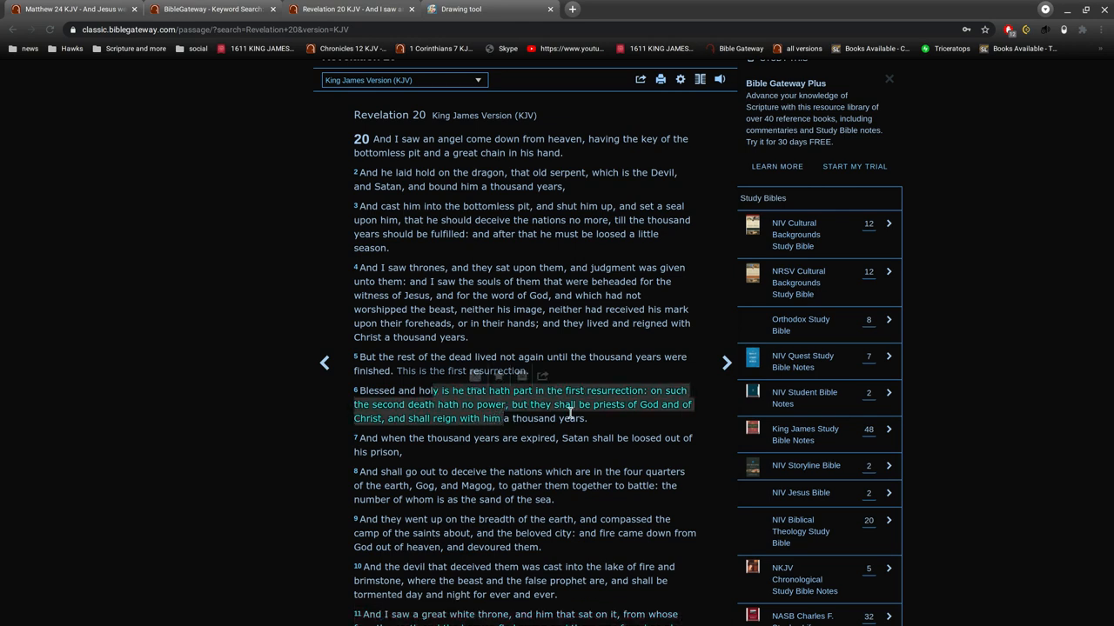
mouse_move(546, 413)
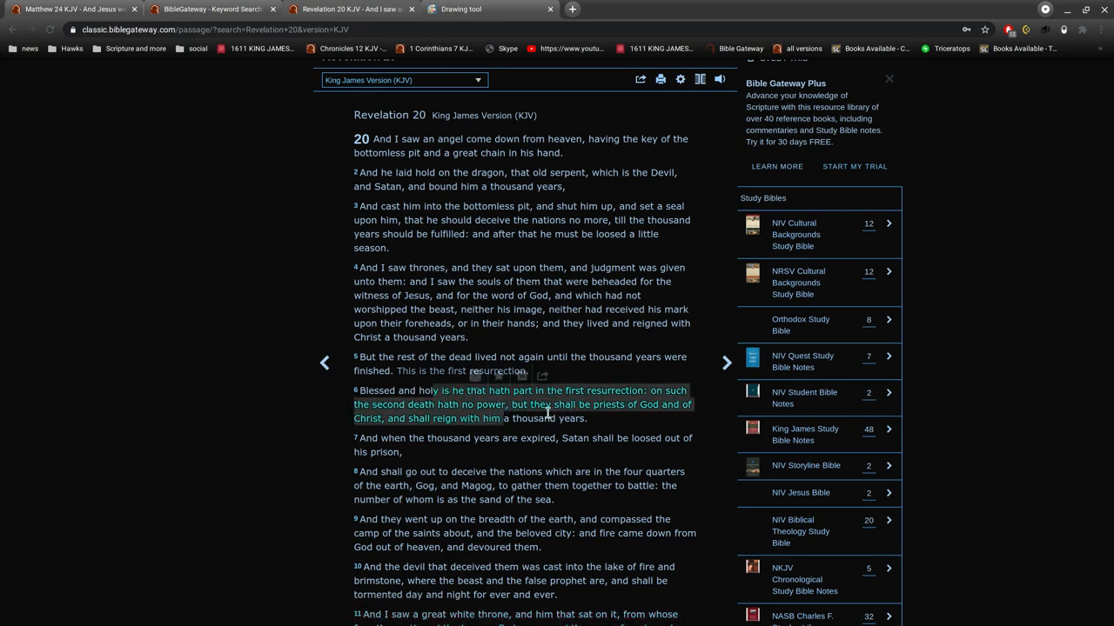
mouse_move(510, 266)
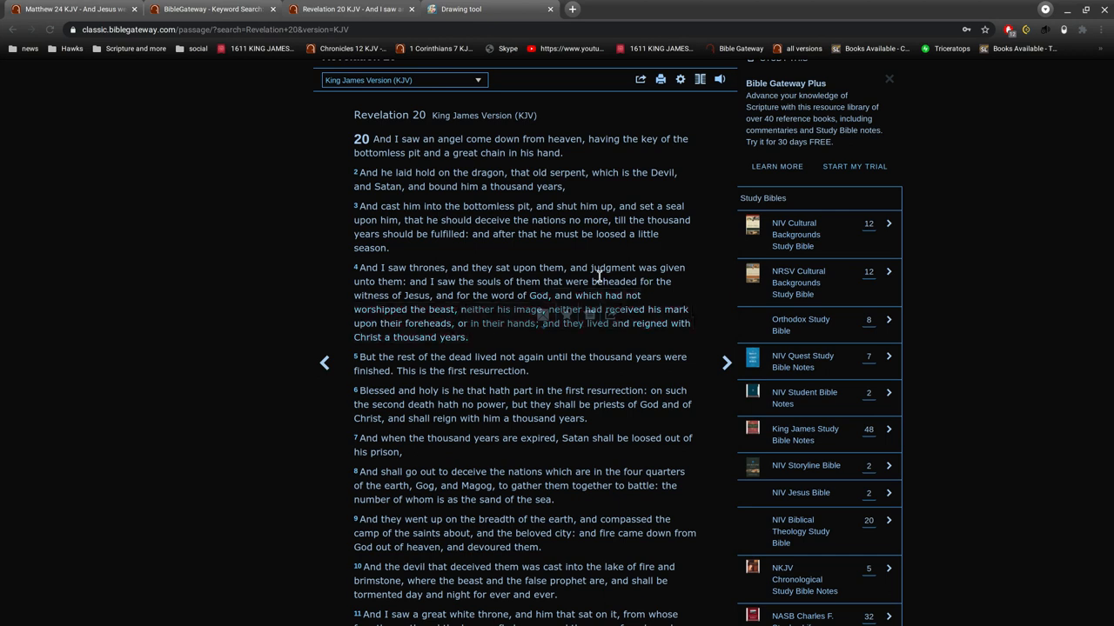
drag(549, 281, 640, 295)
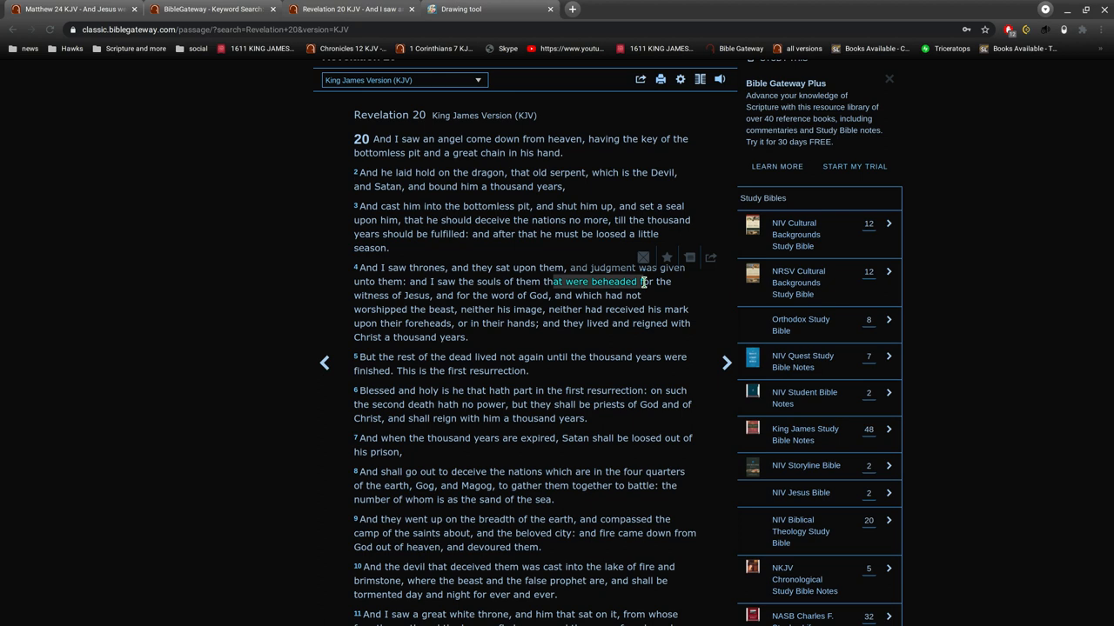
mouse_move(578, 277)
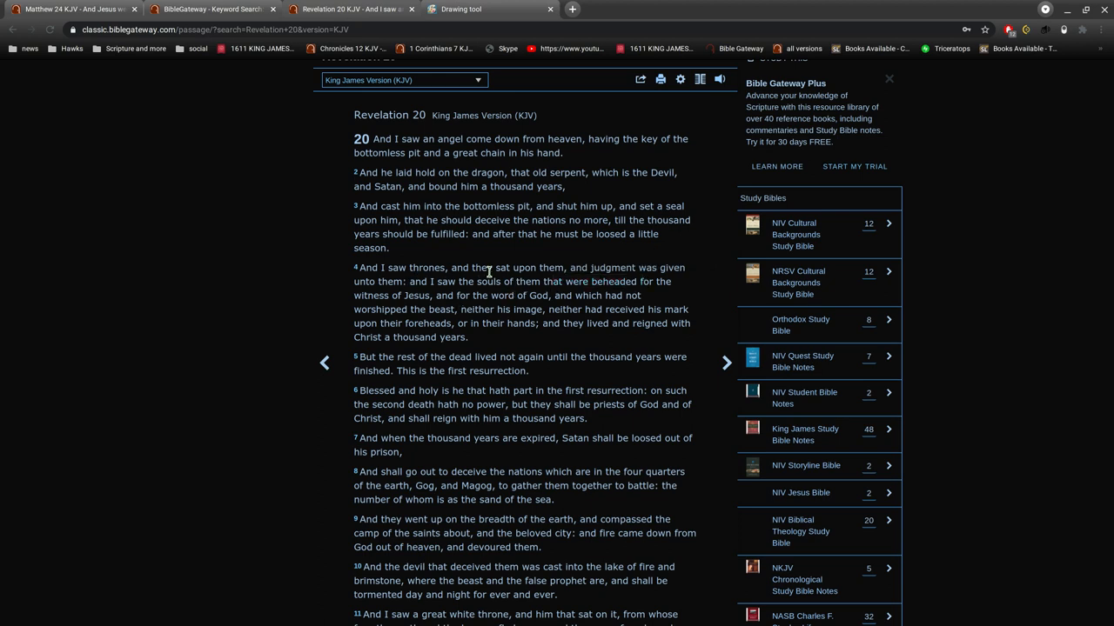
mouse_move(463, 335)
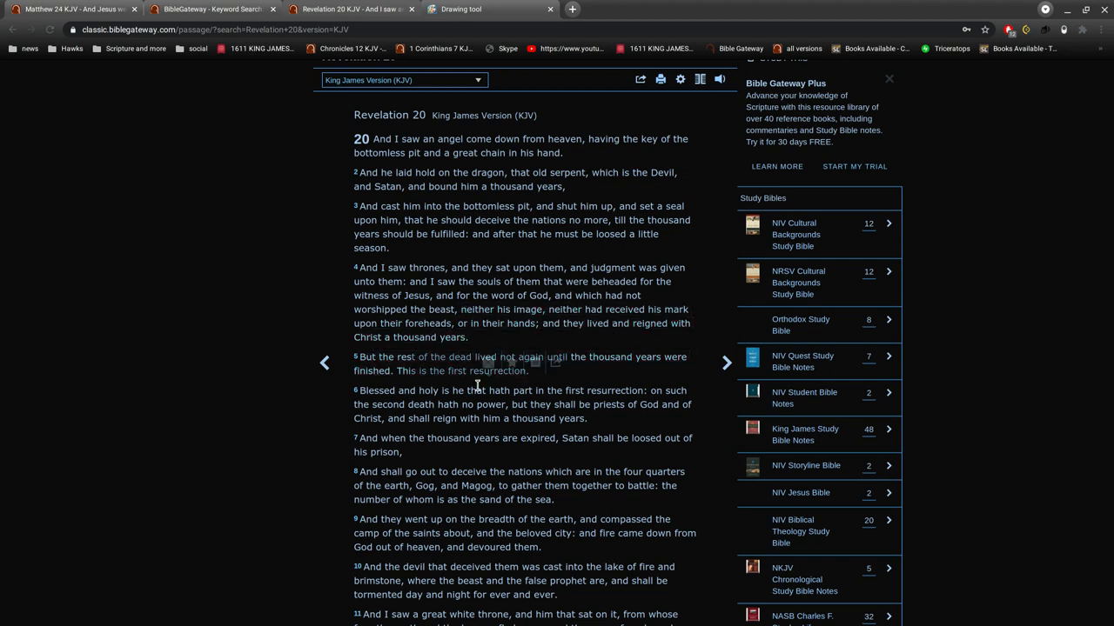
drag(357, 357, 529, 371)
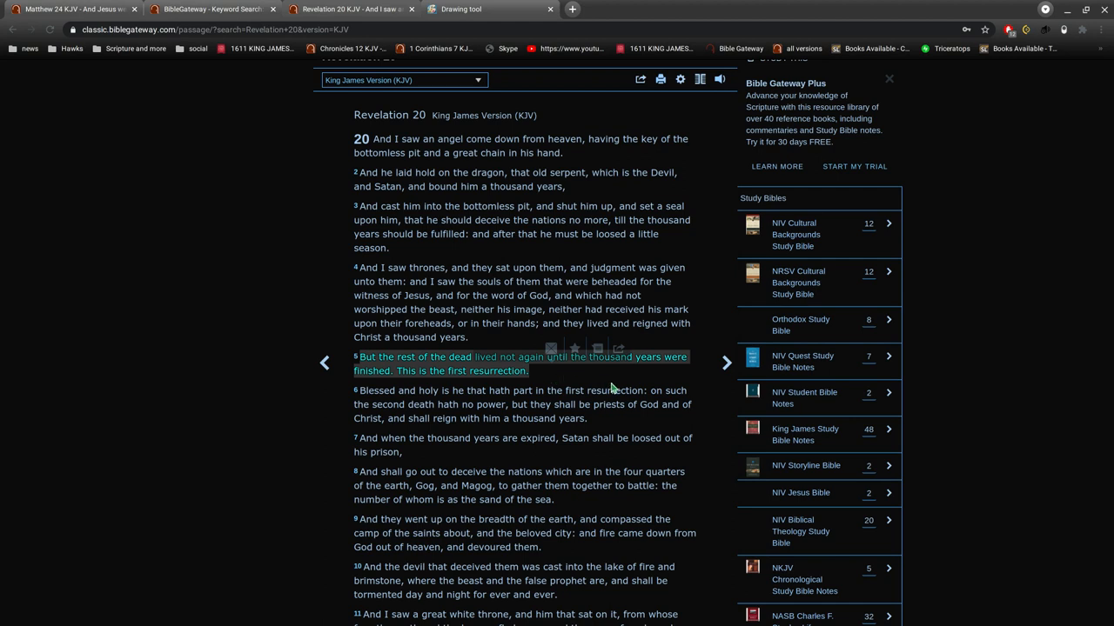
mouse_move(457, 10)
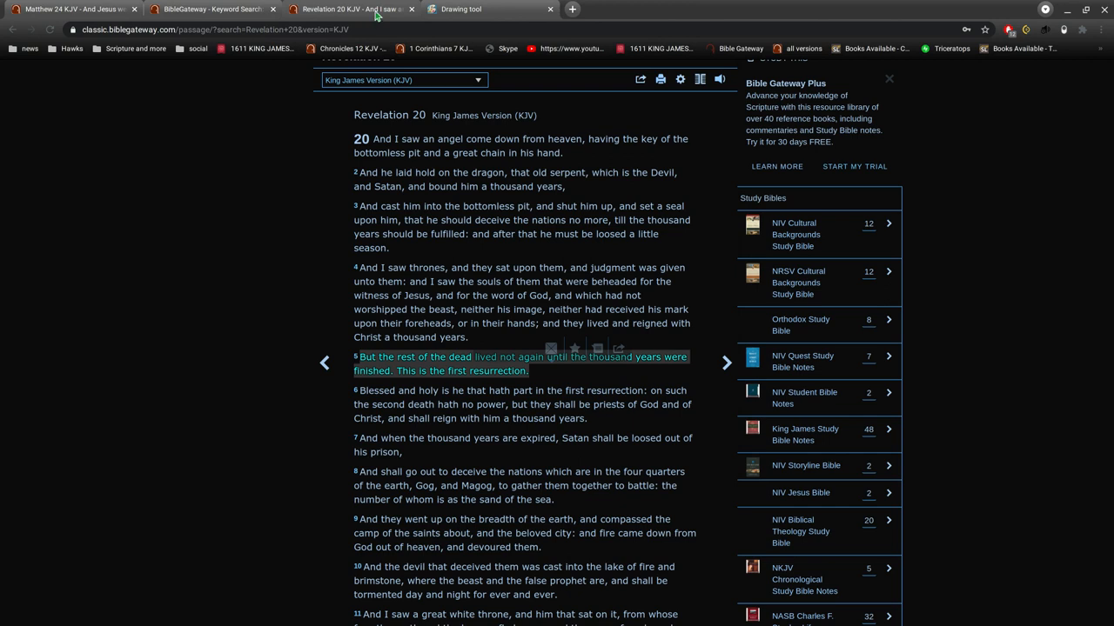
mouse_move(453, 321)
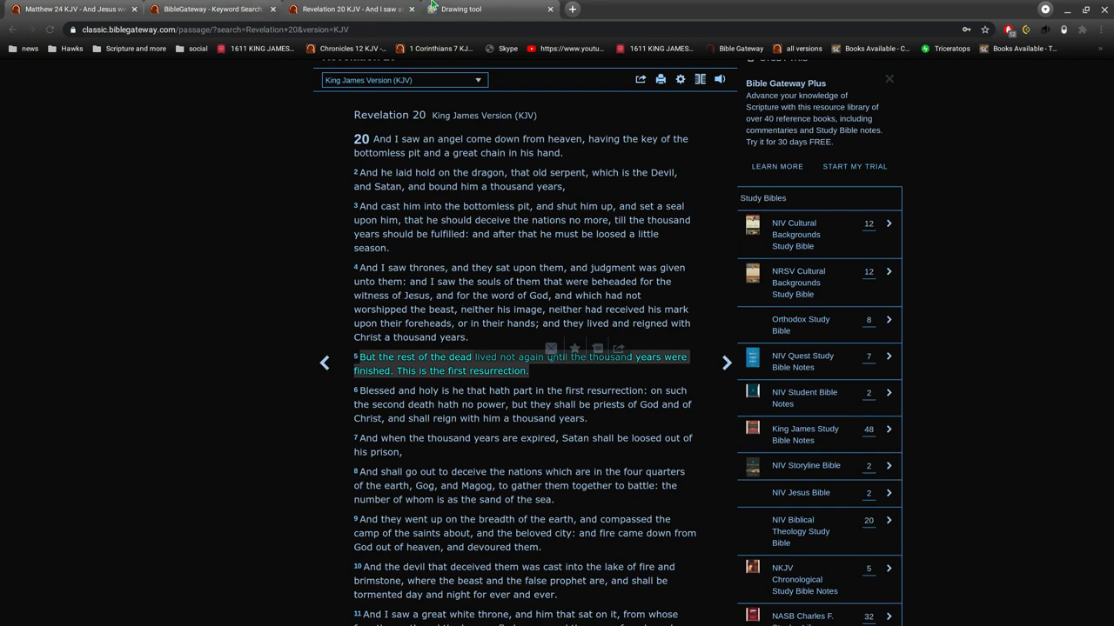
mouse_move(409, 358)
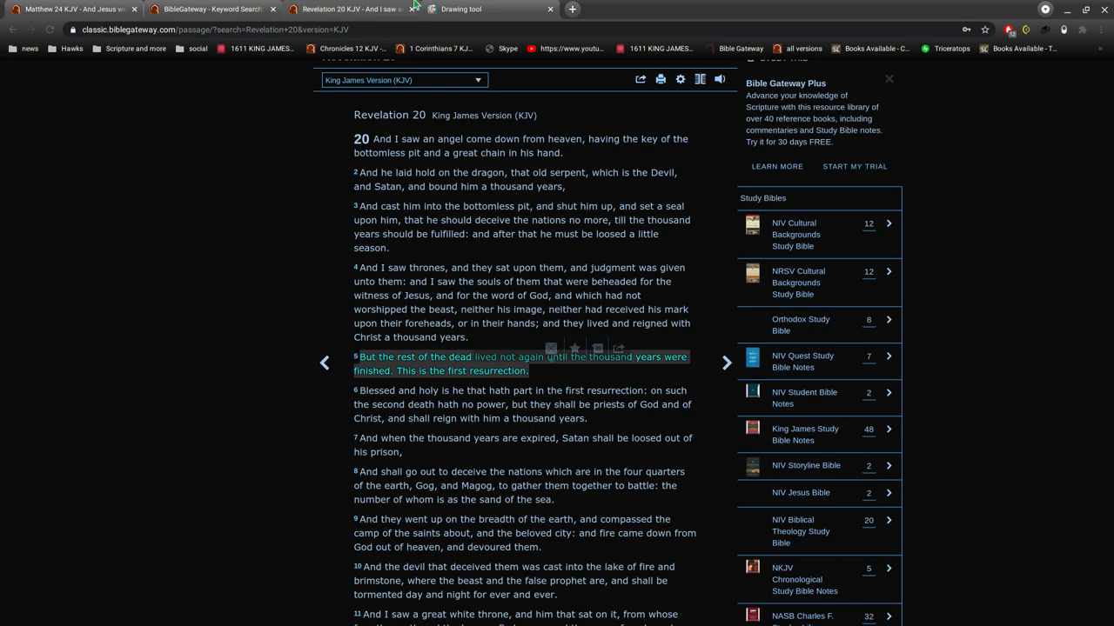
Show the Drawisland timeline with beginning, Jesus Christ, end and 1000-years markers
click(461, 9)
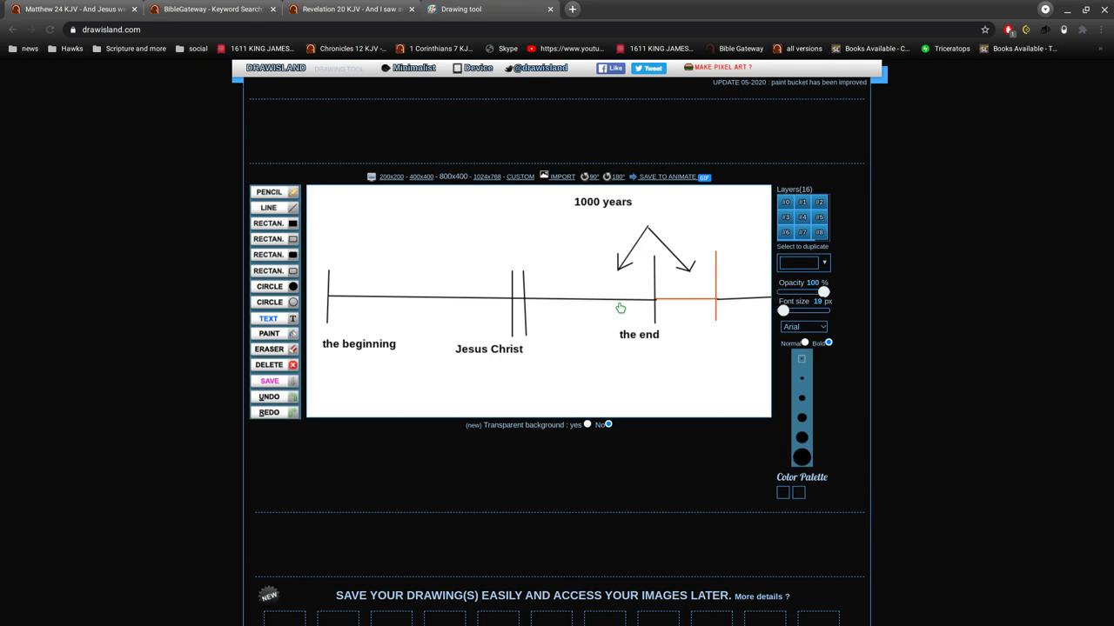
mouse_move(700, 302)
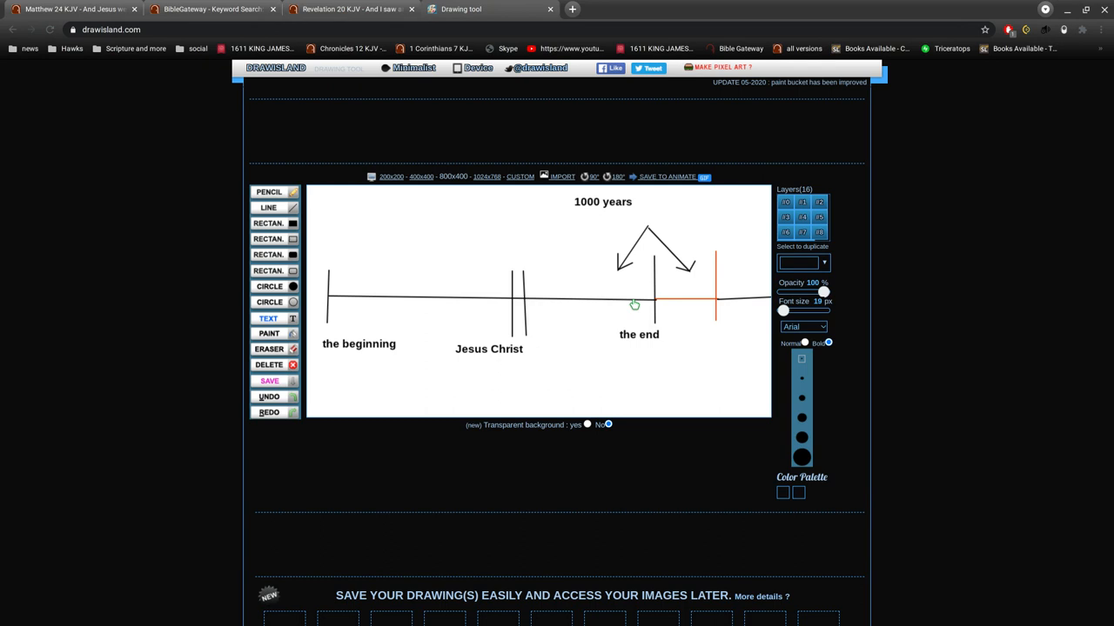
mouse_move(652, 300)
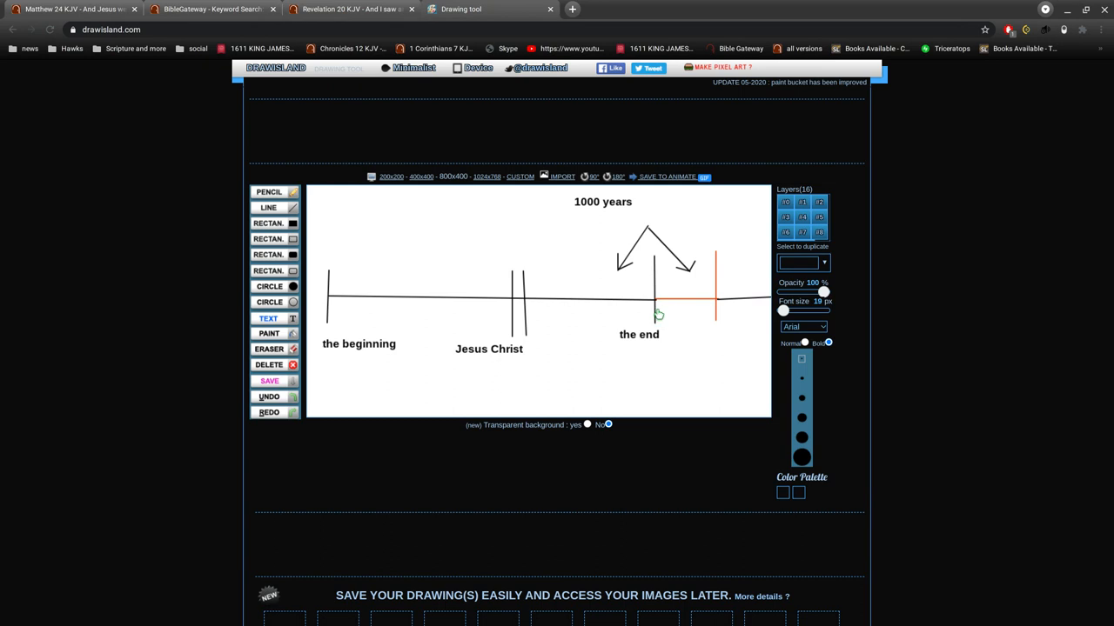
mouse_move(633, 313)
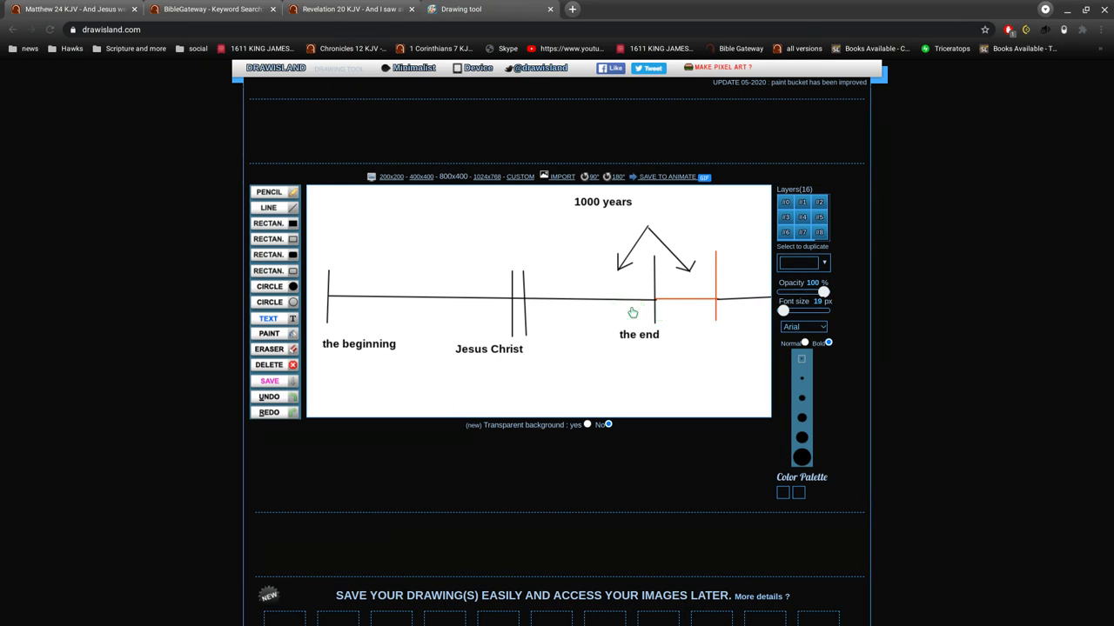
mouse_move(633, 312)
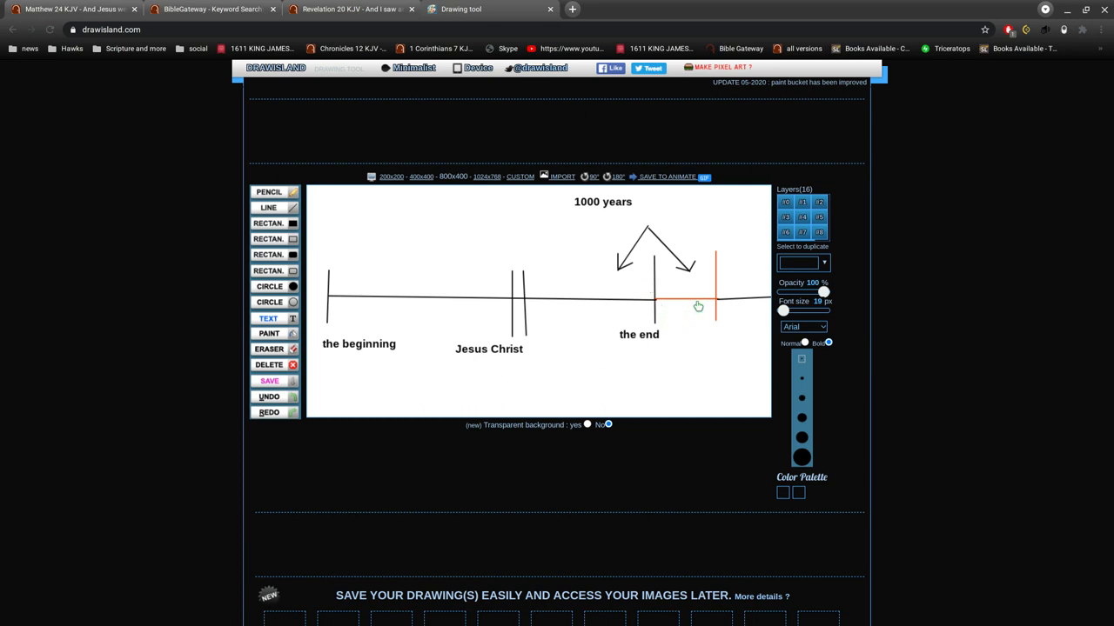
mouse_move(701, 306)
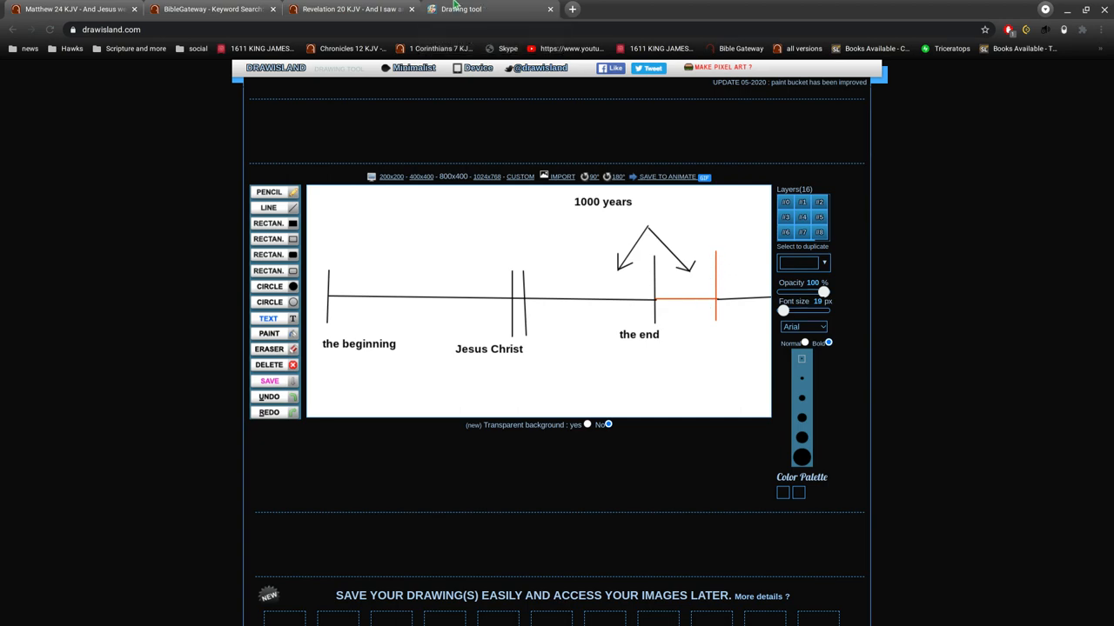
Highlight 'they lived and reigned with Christ a thousand years' in Revelation 20:4
click(348, 9)
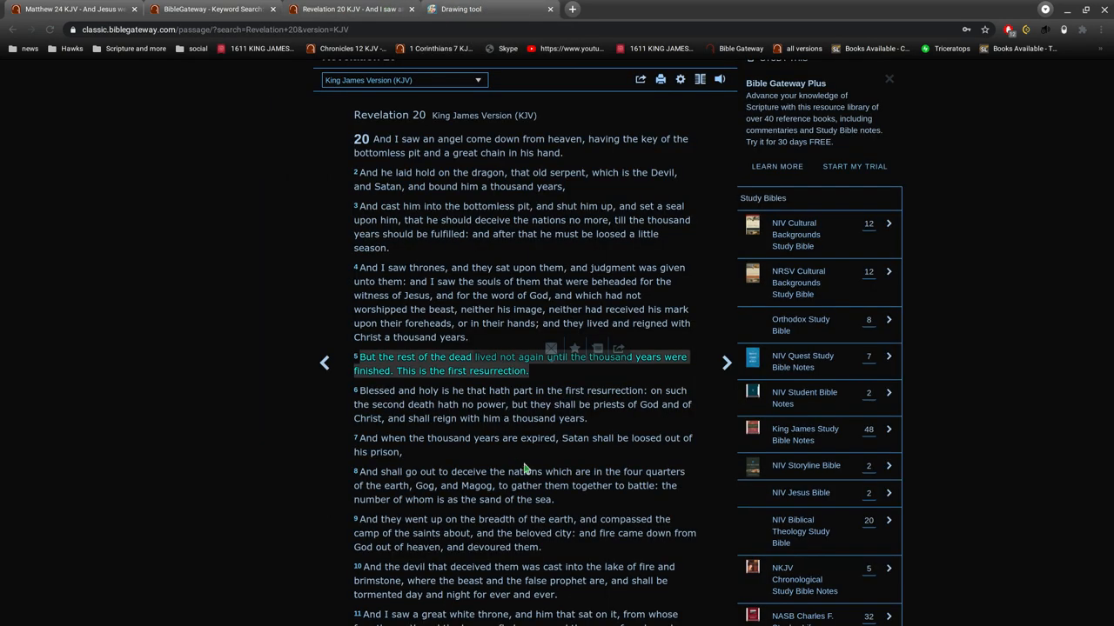
mouse_move(483, 239)
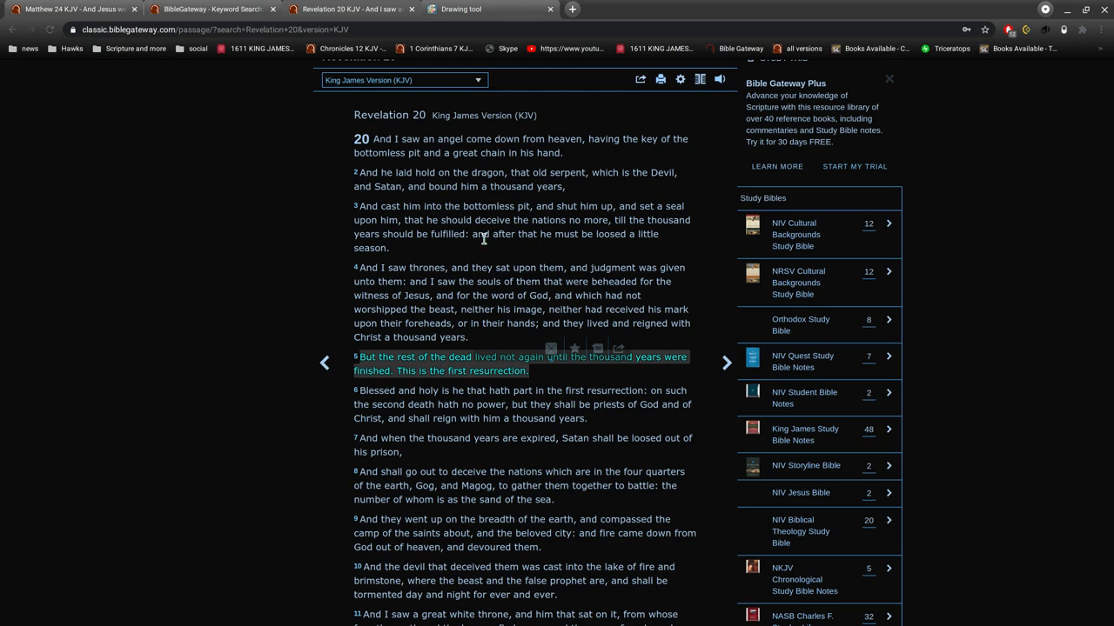
scroll(down, 3)
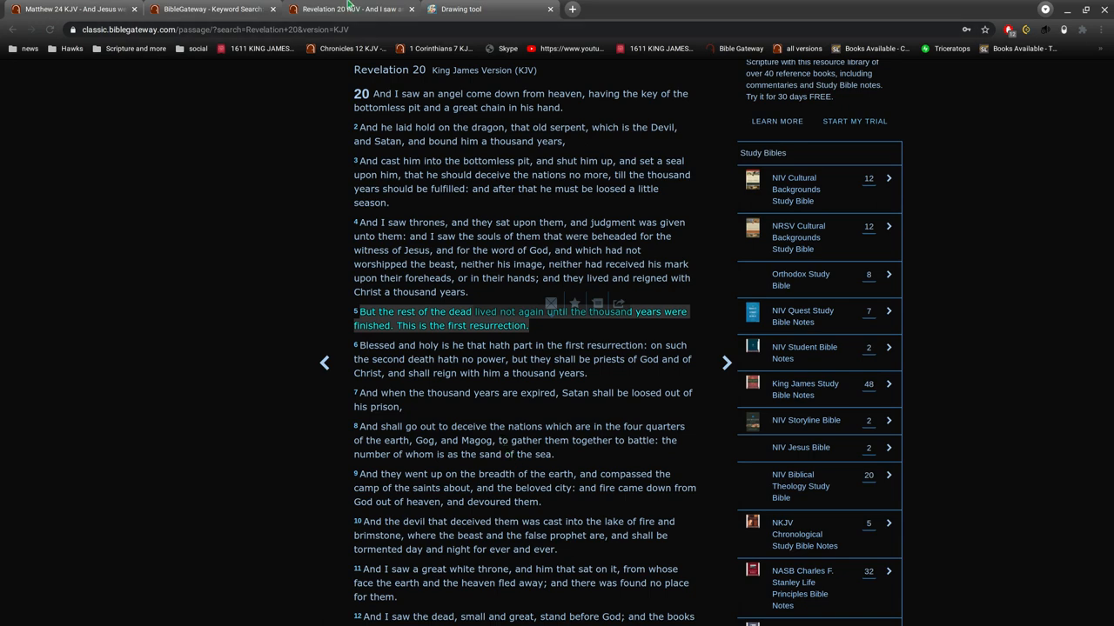
click(458, 9)
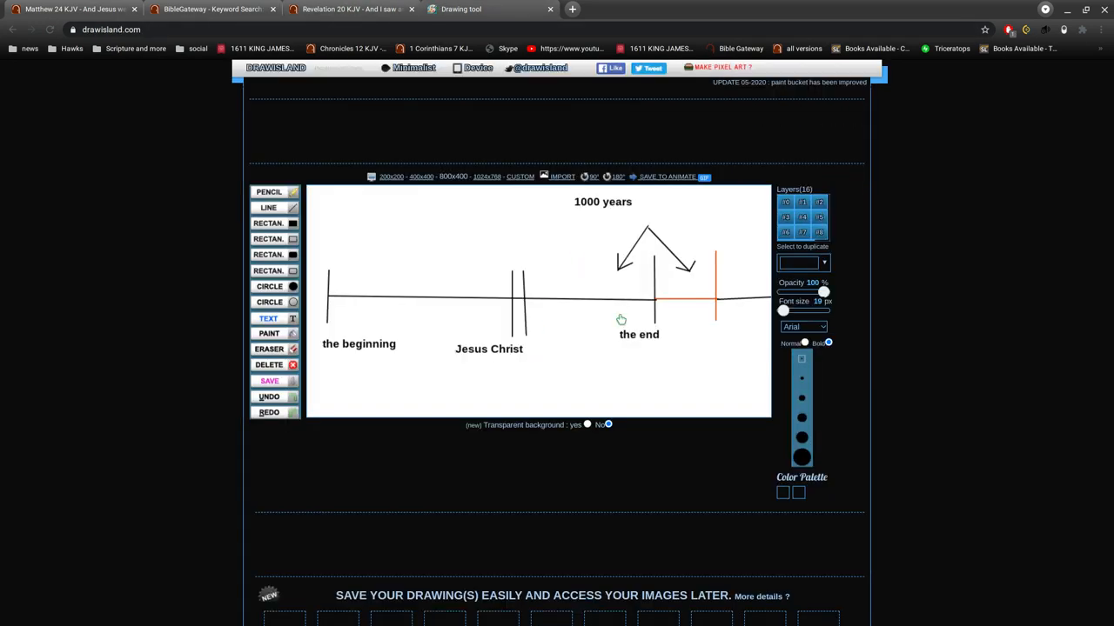
click(348, 9)
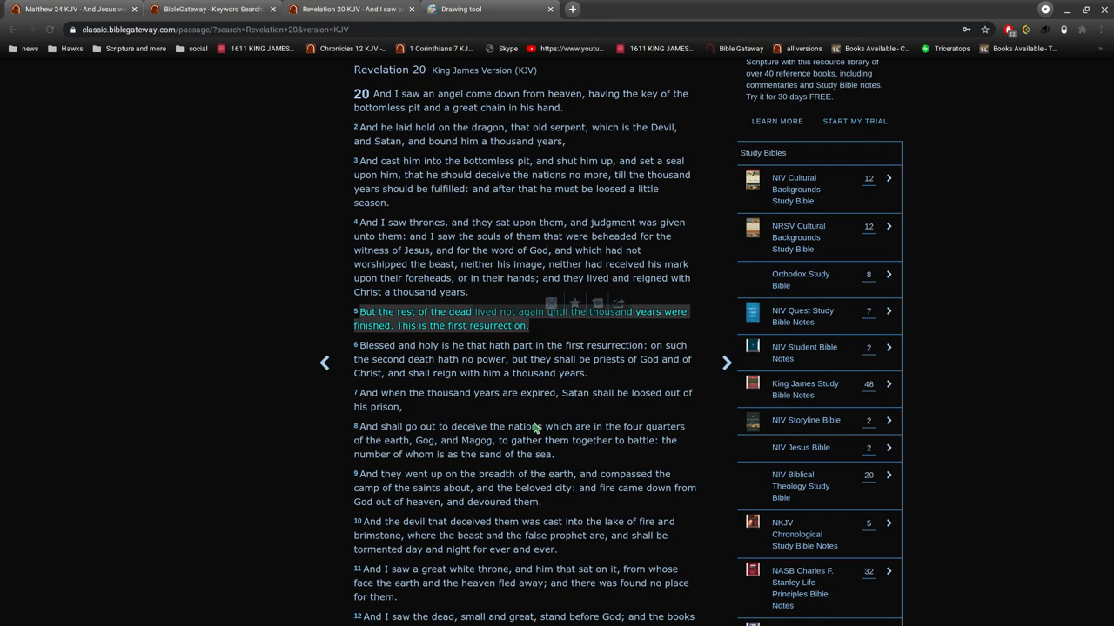
mouse_move(489, 216)
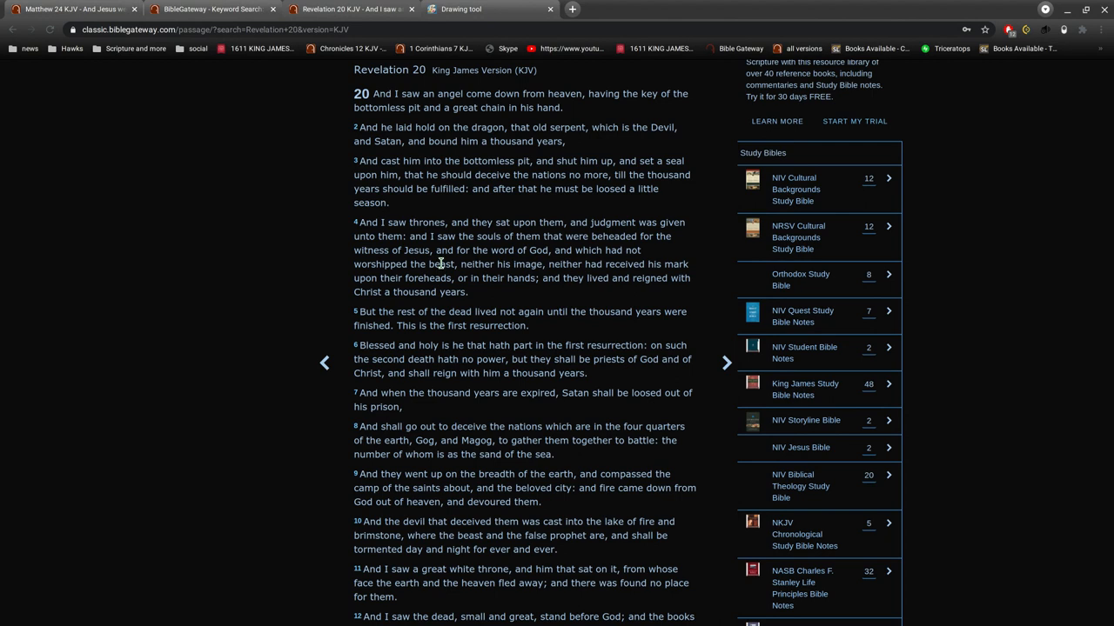
drag(564, 278, 443, 291)
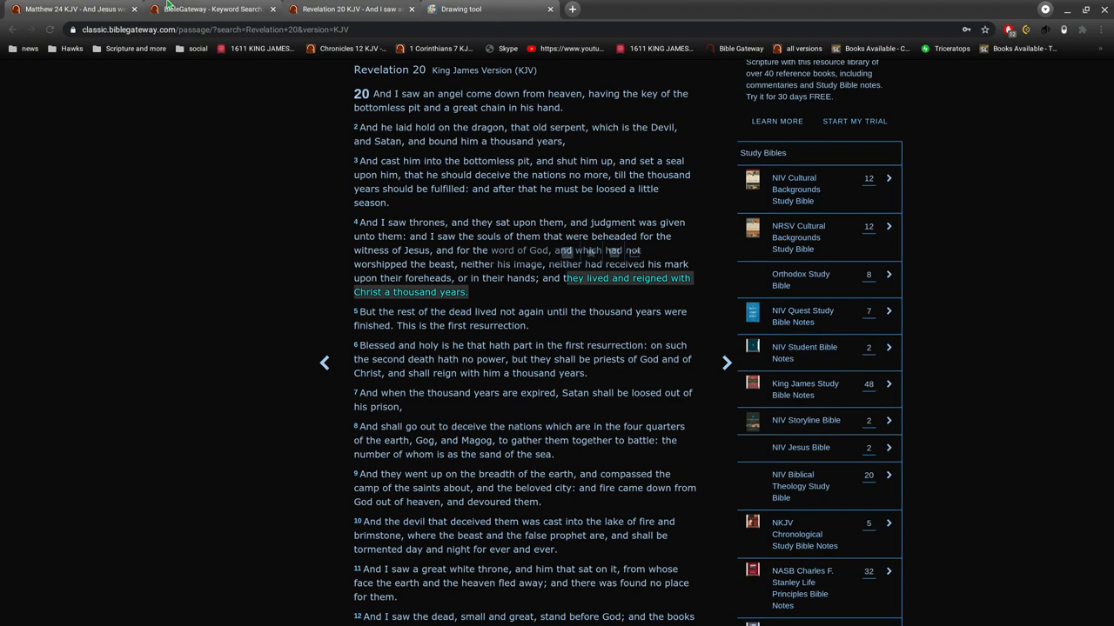
Highlight 'and of the end of the world?' in Matthew 24:3, then return to Revelation 20
click(70, 9)
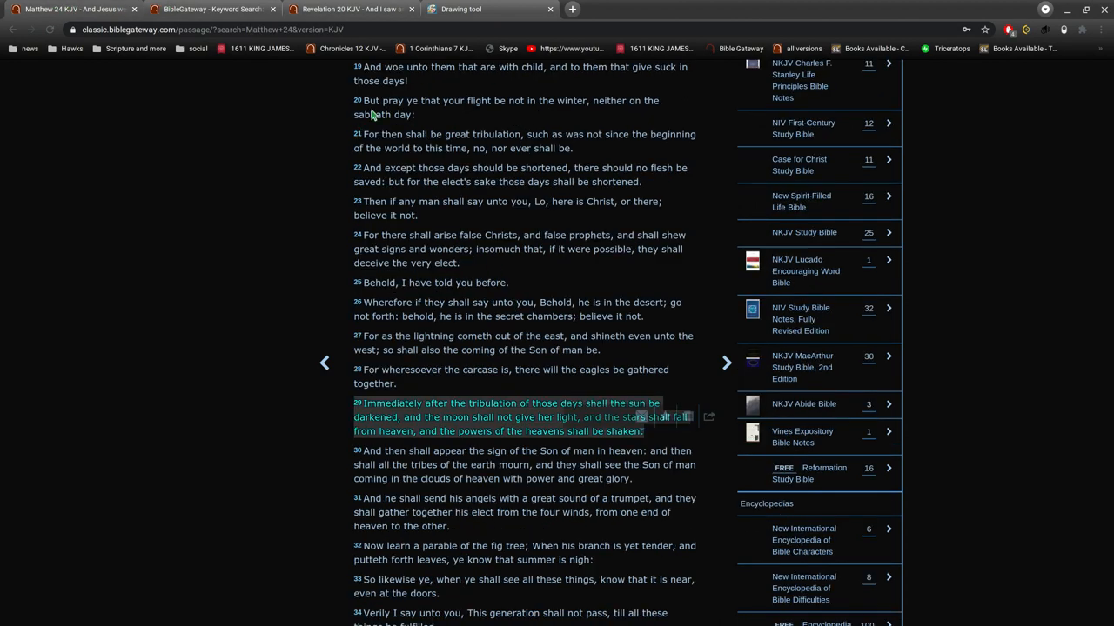
mouse_move(498, 426)
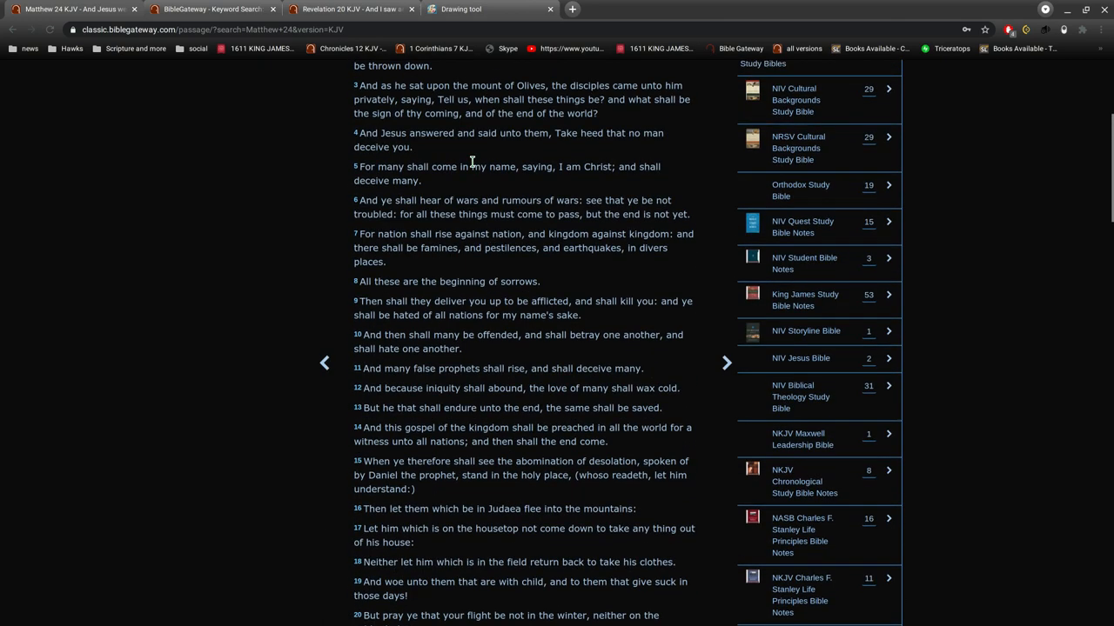
mouse_move(472, 114)
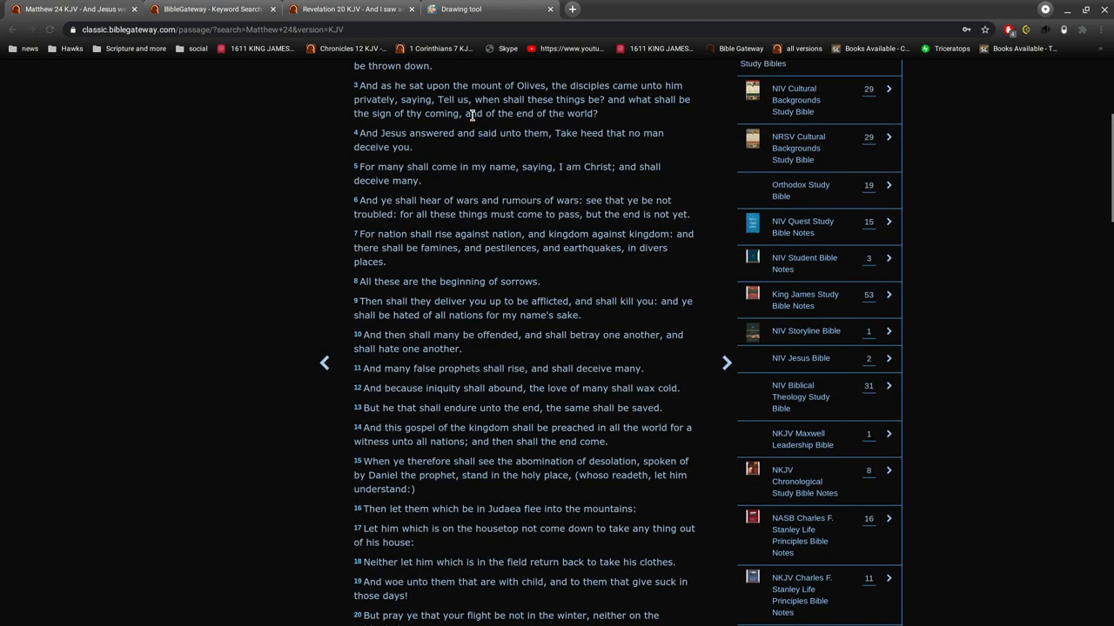
drag(468, 113, 597, 113)
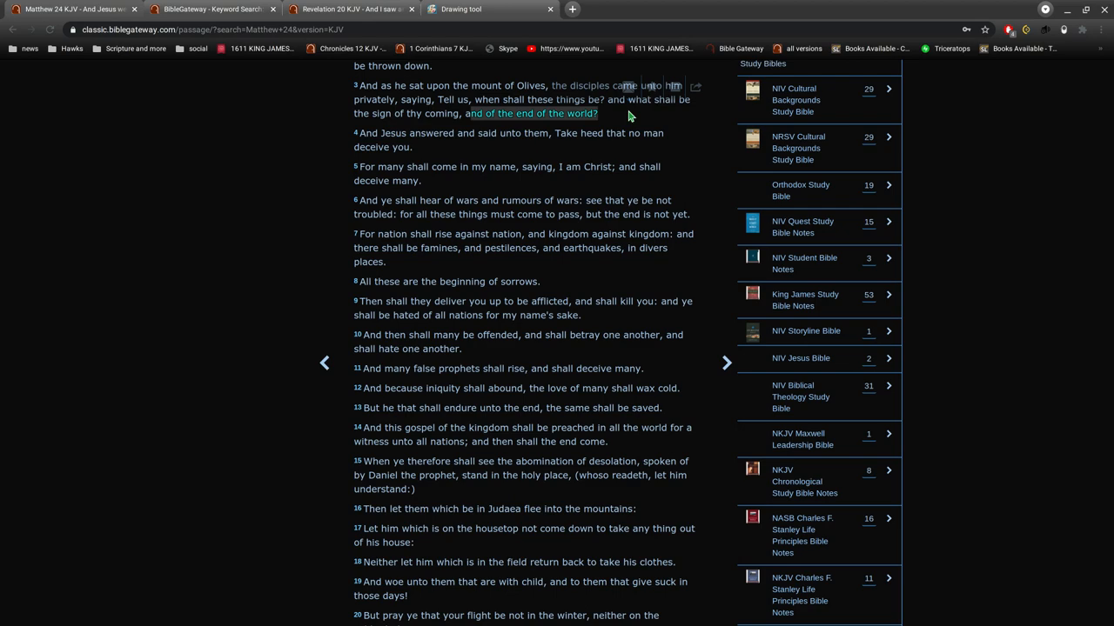
scroll(up, 3)
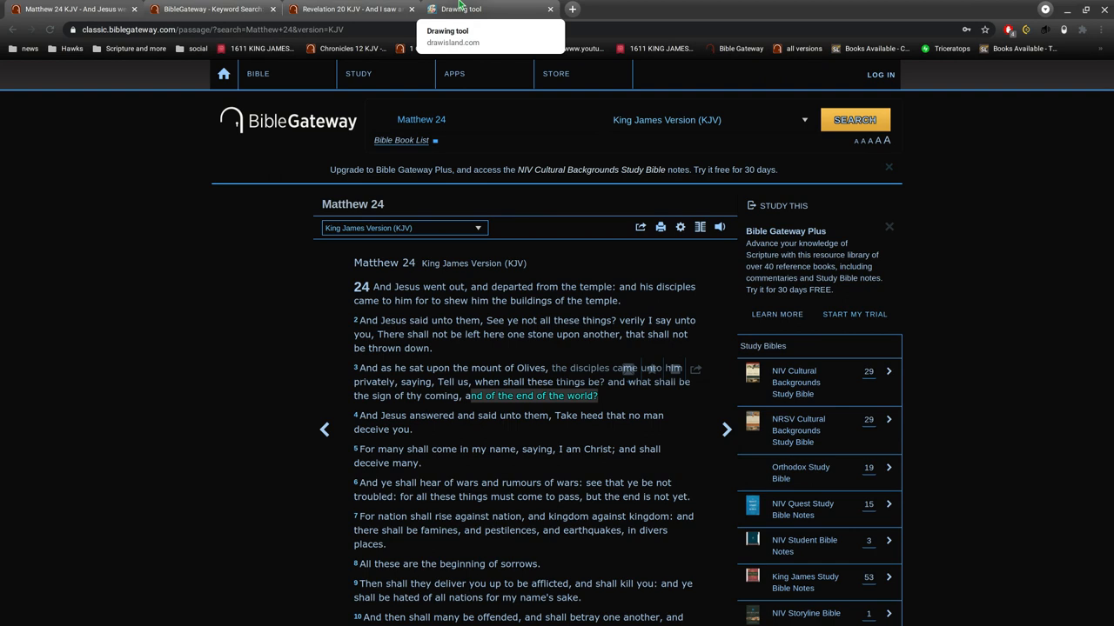
mouse_move(348, 9)
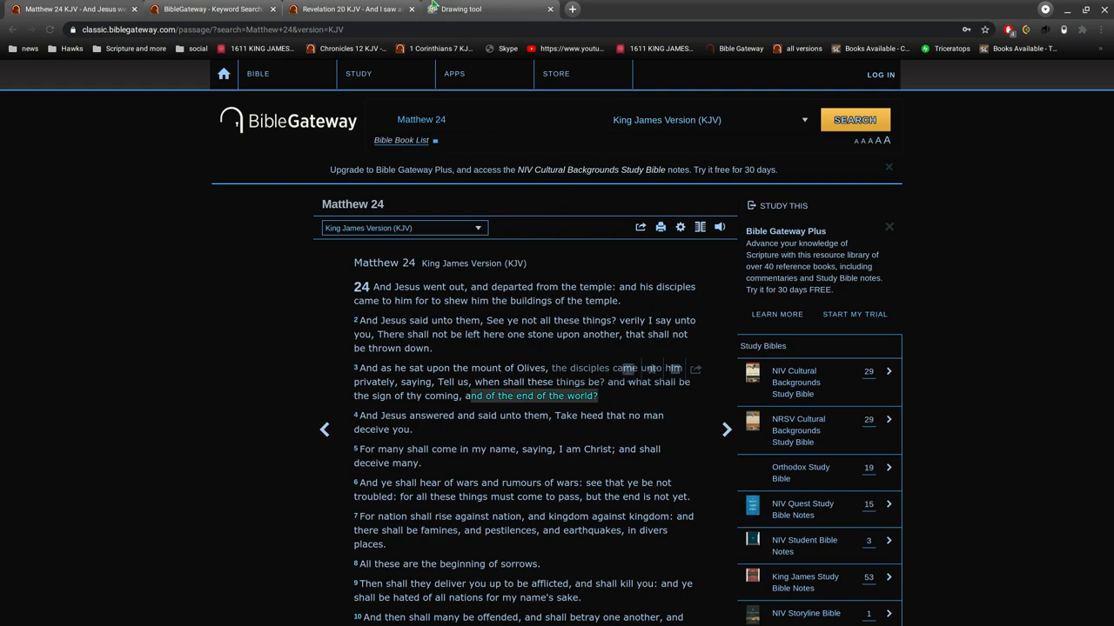
click(348, 9)
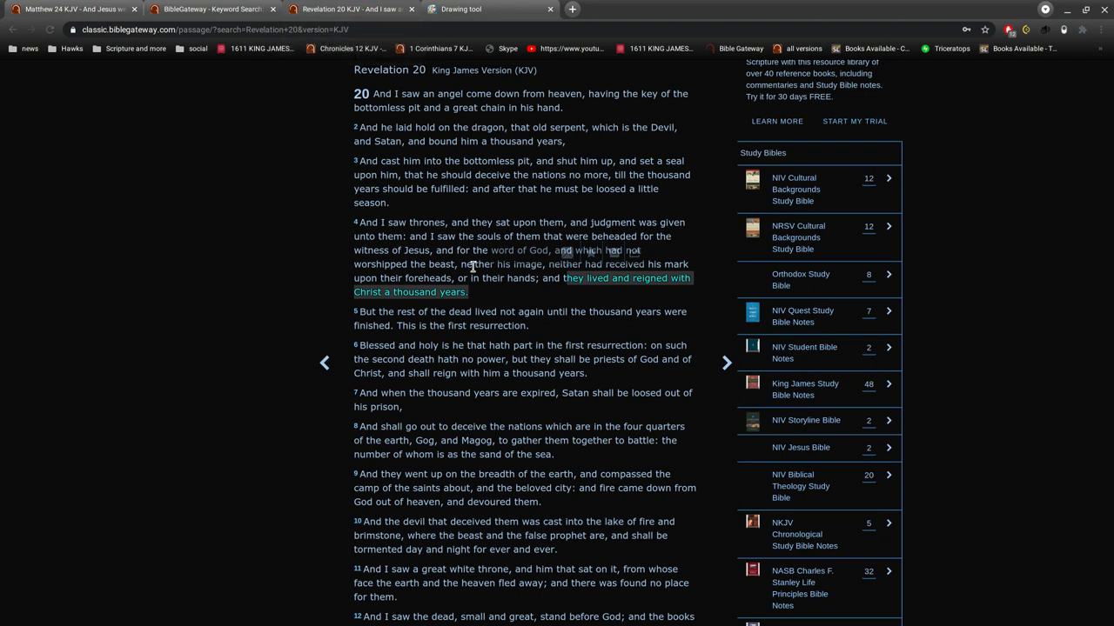
mouse_move(468, 266)
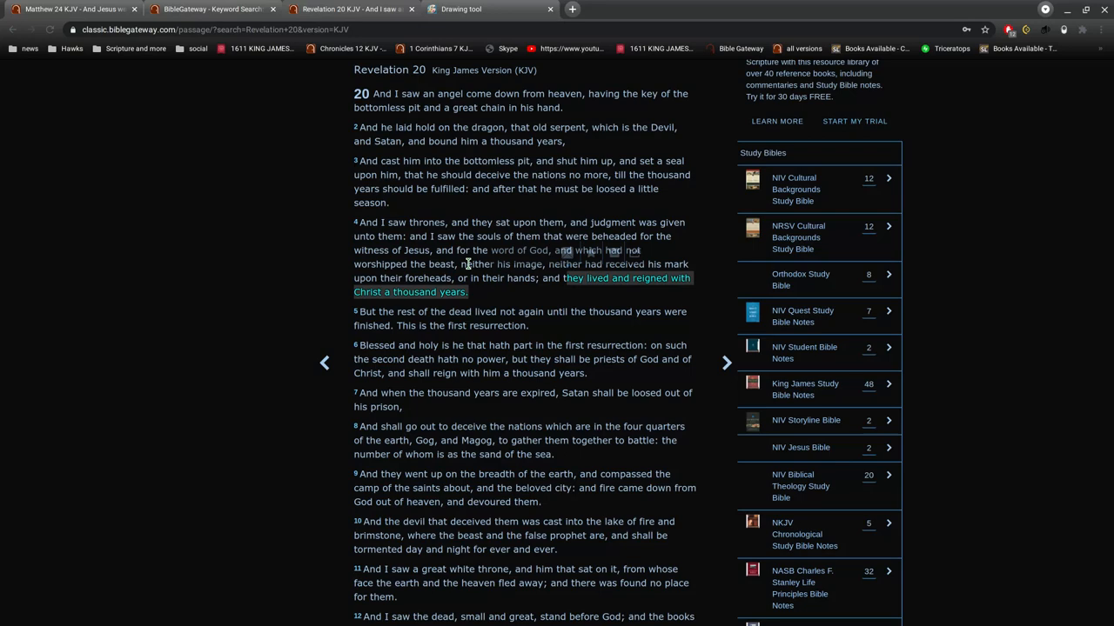
mouse_move(447, 44)
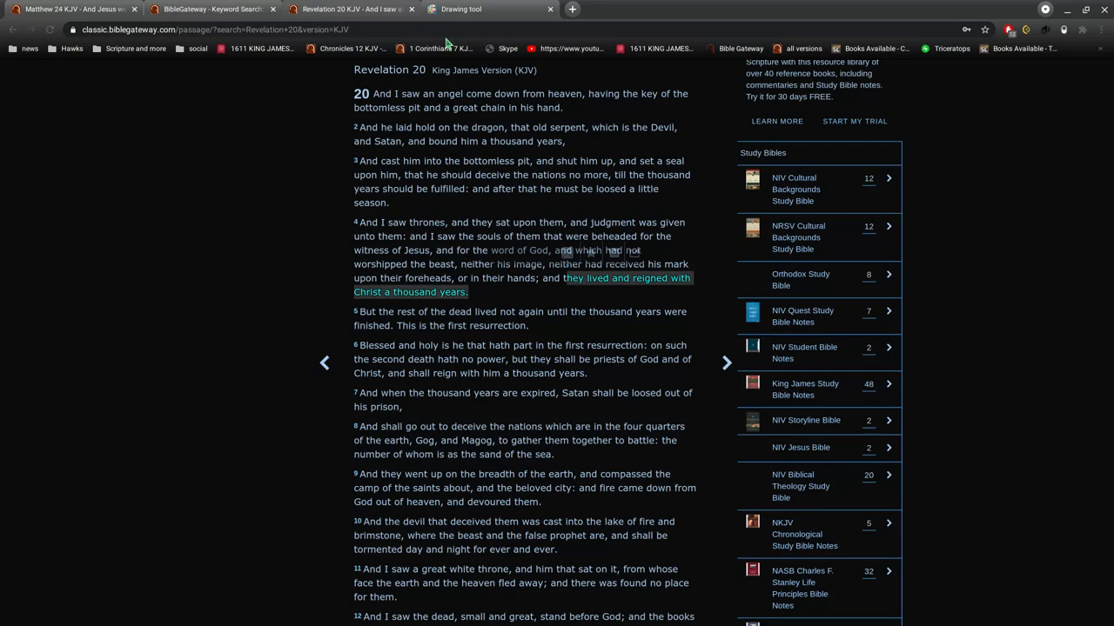
Switch to the Drawisland timeline showing the new orange segment past the end marker
click(461, 8)
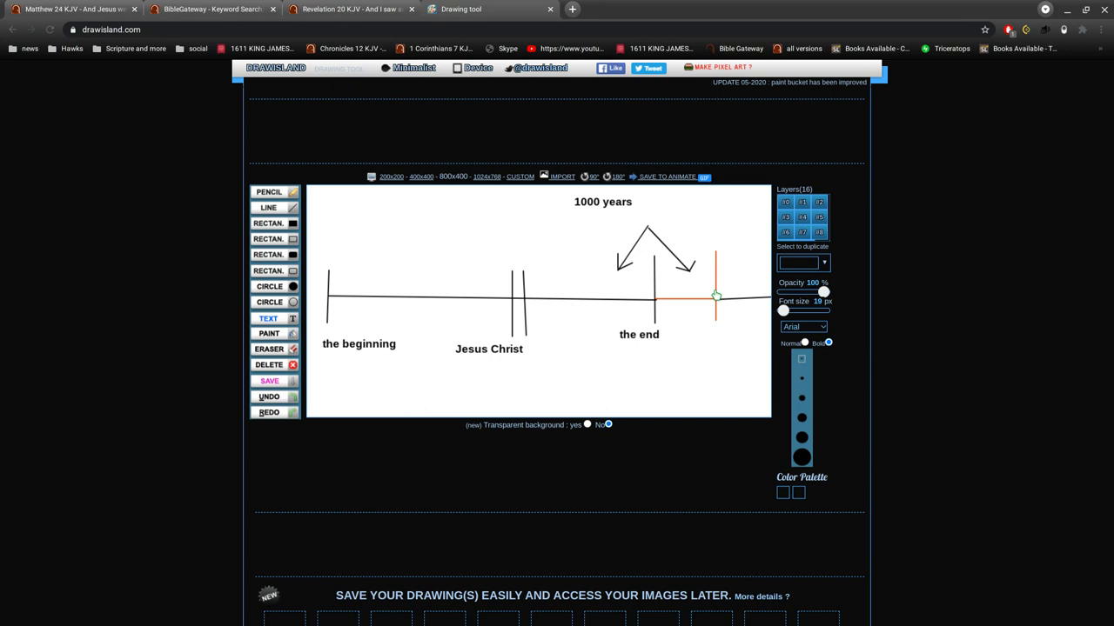
mouse_move(709, 302)
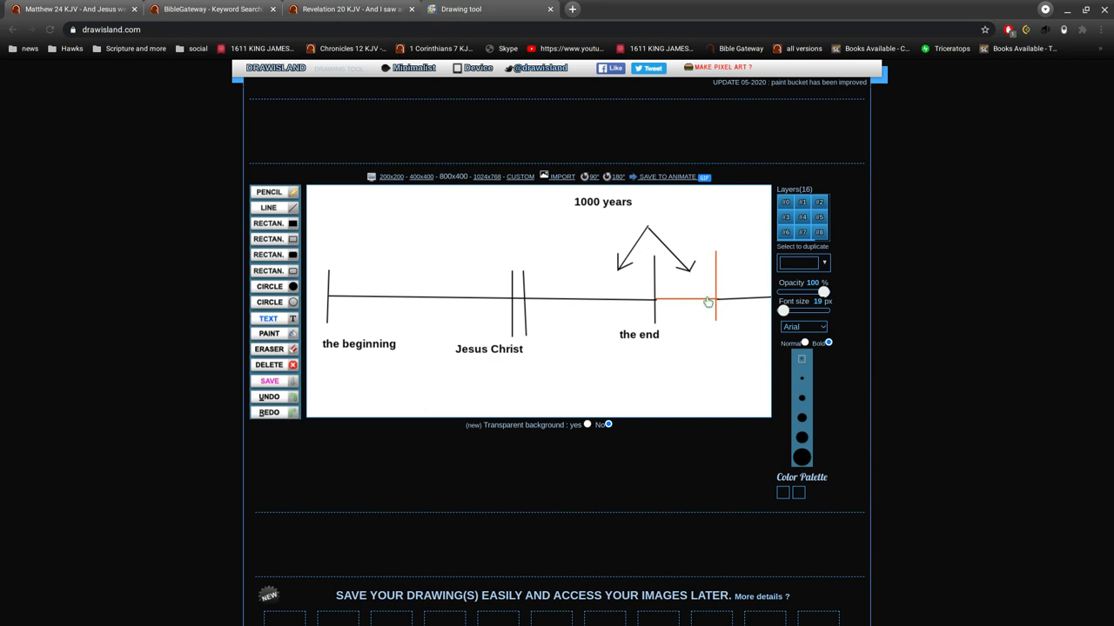
mouse_move(712, 320)
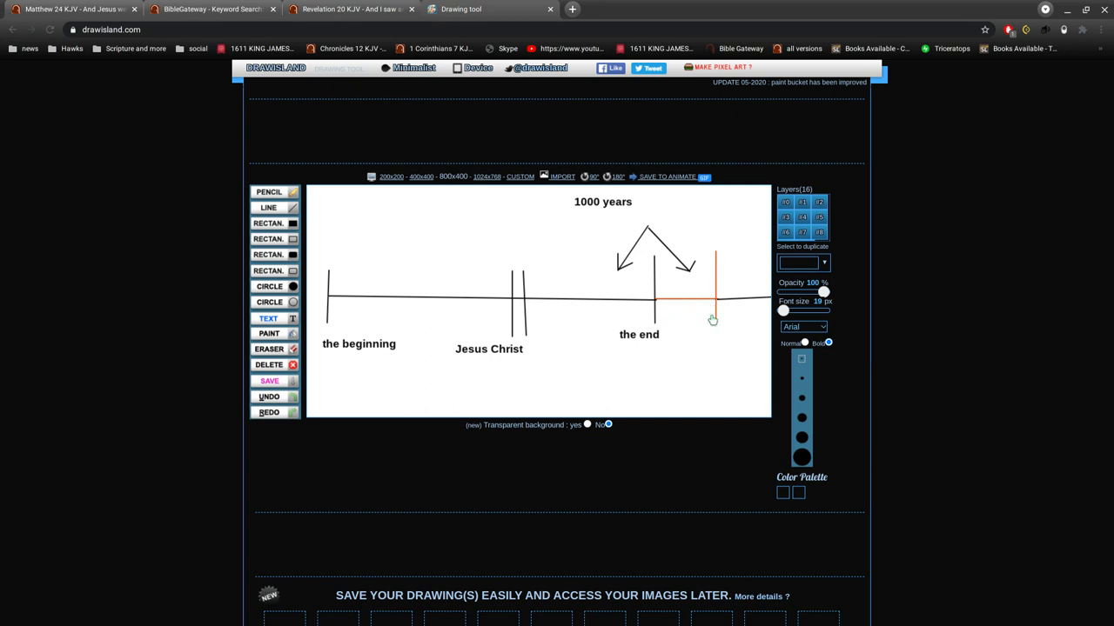
mouse_move(669, 259)
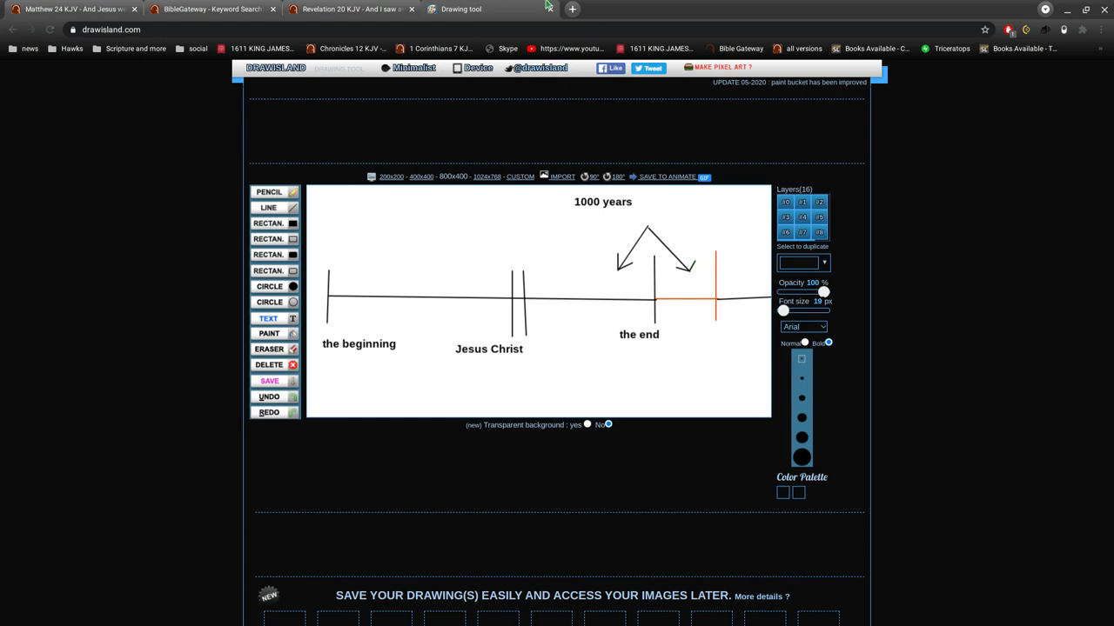
Highlight Revelation 20:11 on the great white throne and scroll to verse 15, glancing at Matthew 24
click(348, 8)
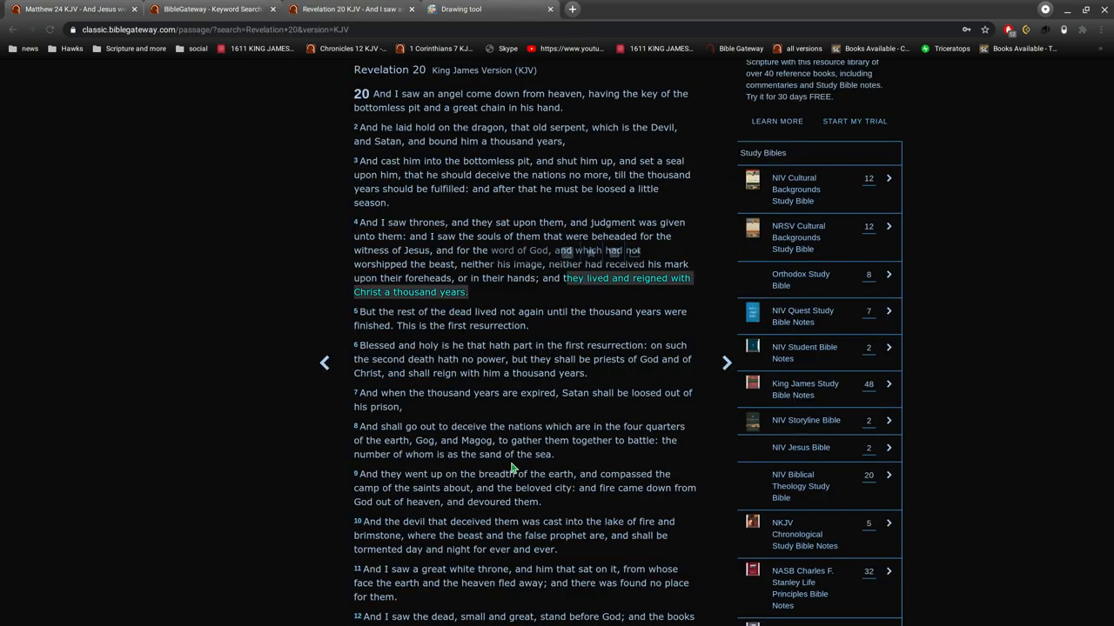
scroll(down, 3)
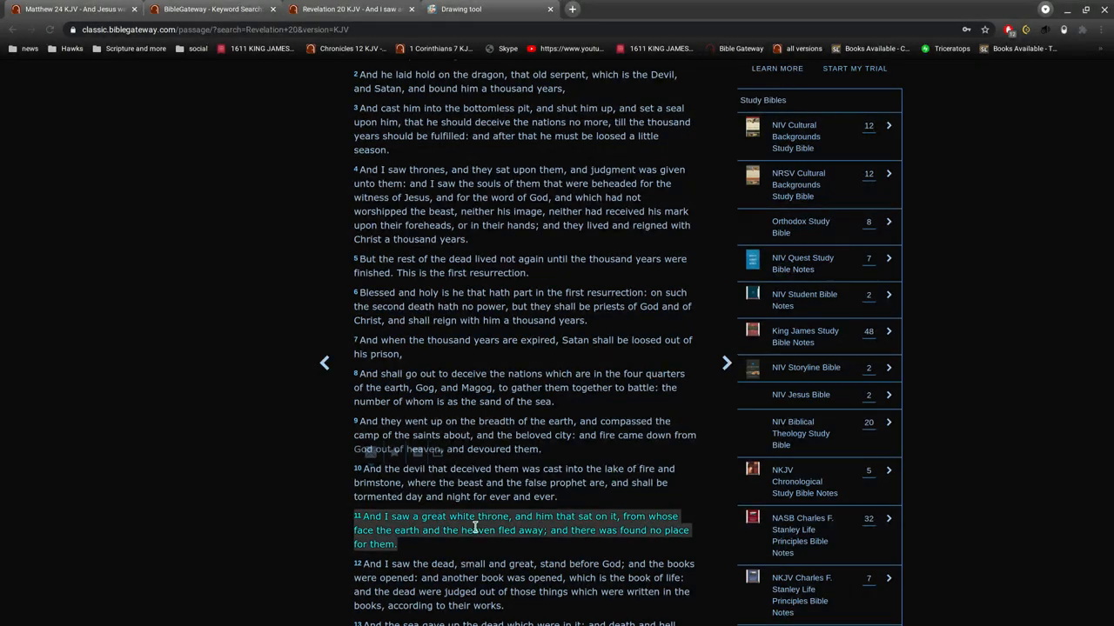
mouse_move(470, 541)
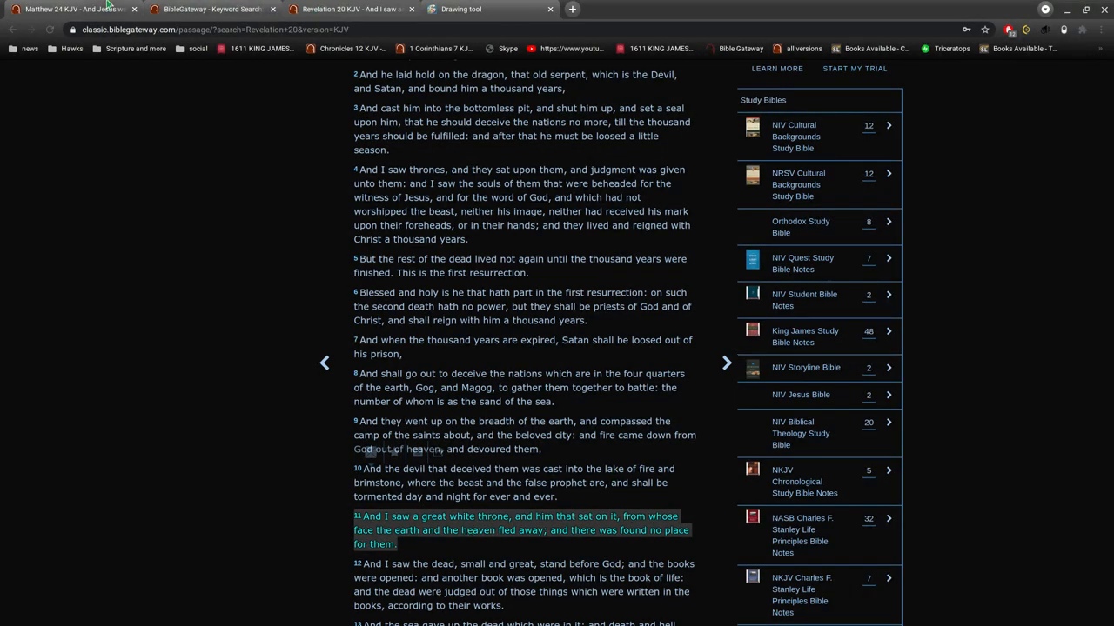
click(70, 9)
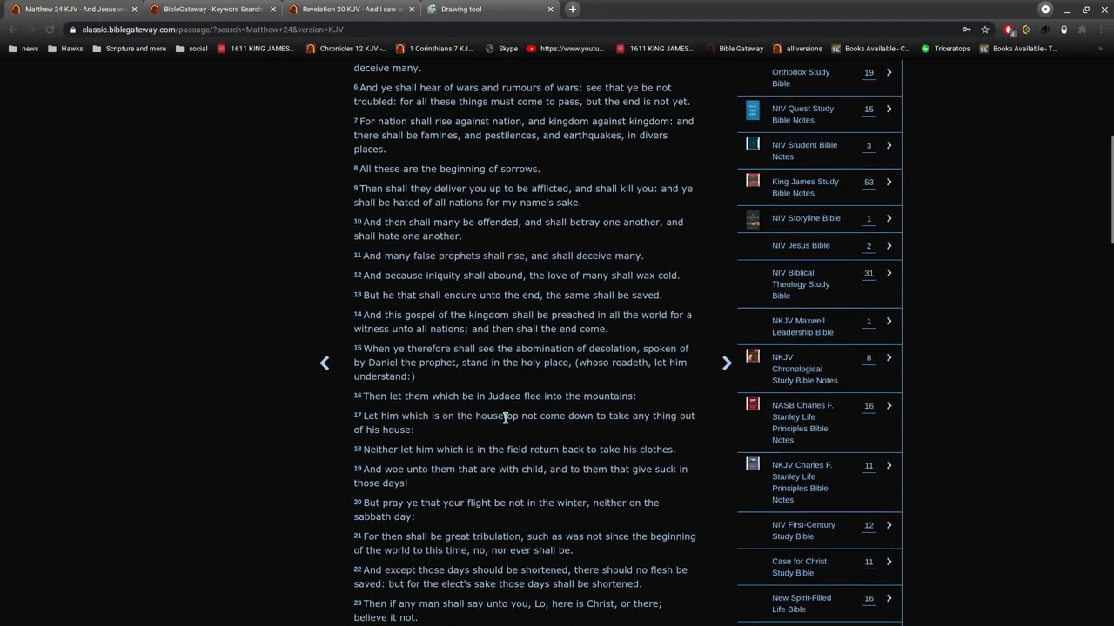
scroll(down, 3)
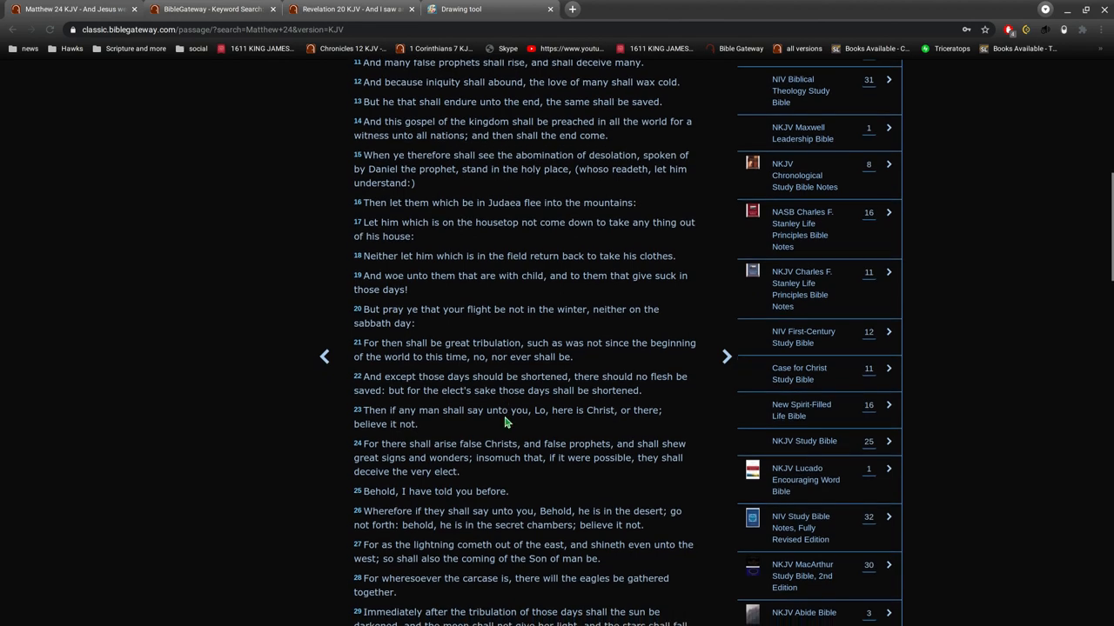
scroll(down, 3)
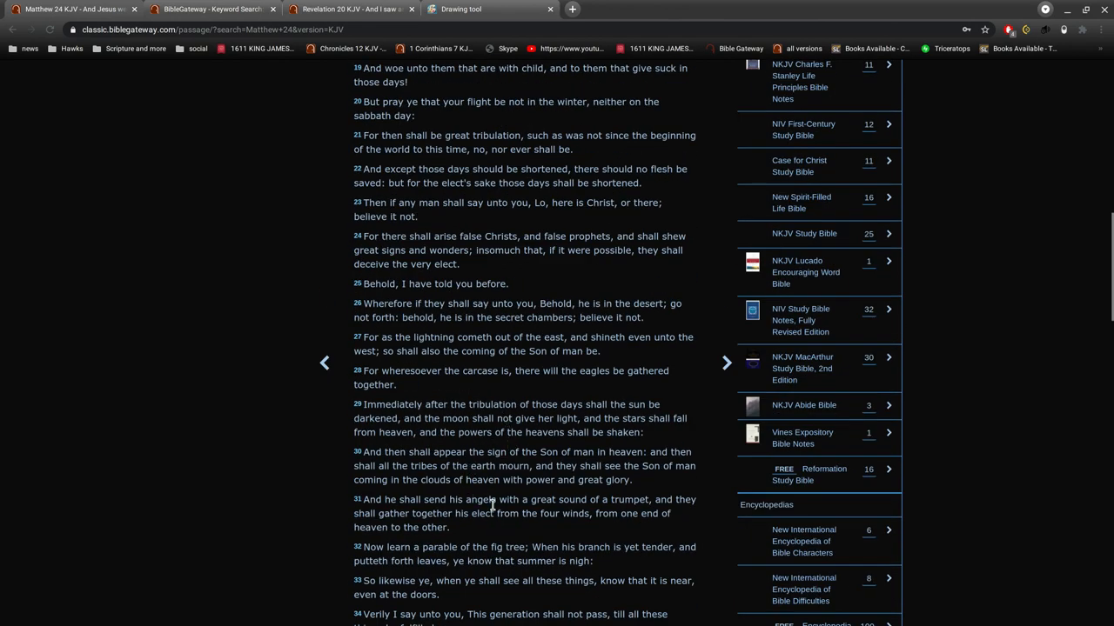
drag(353, 403, 449, 527)
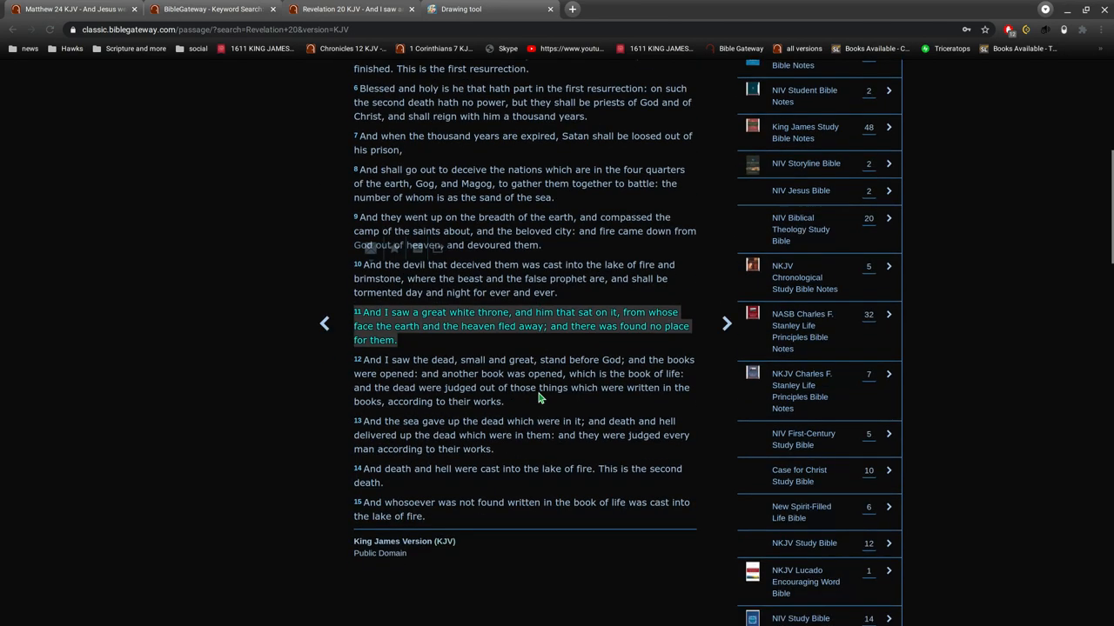
mouse_move(599, 150)
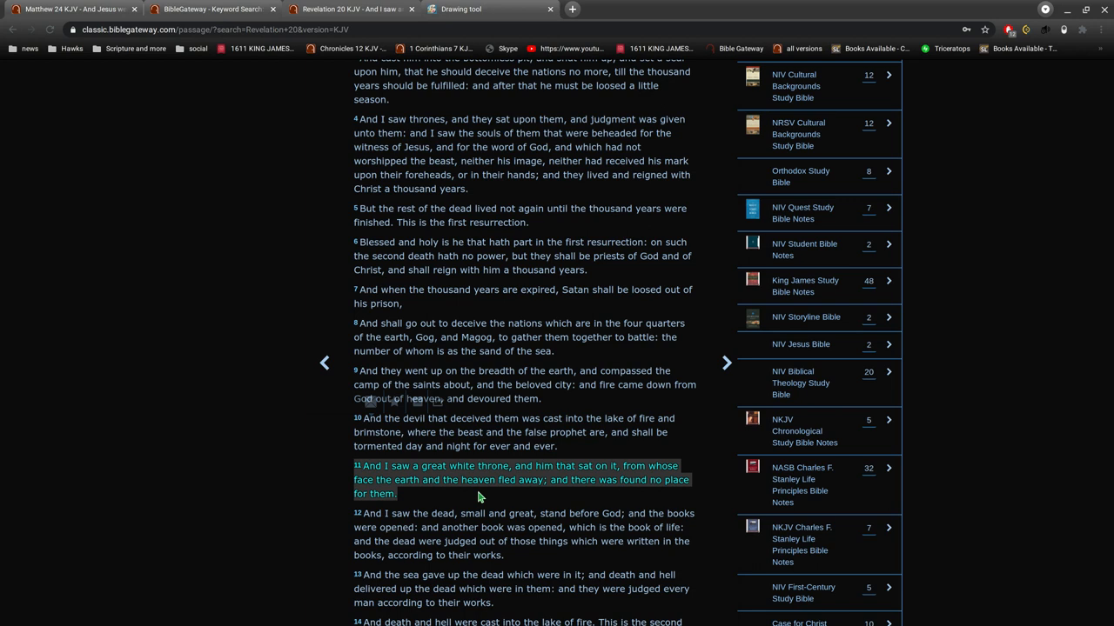
mouse_move(391, 489)
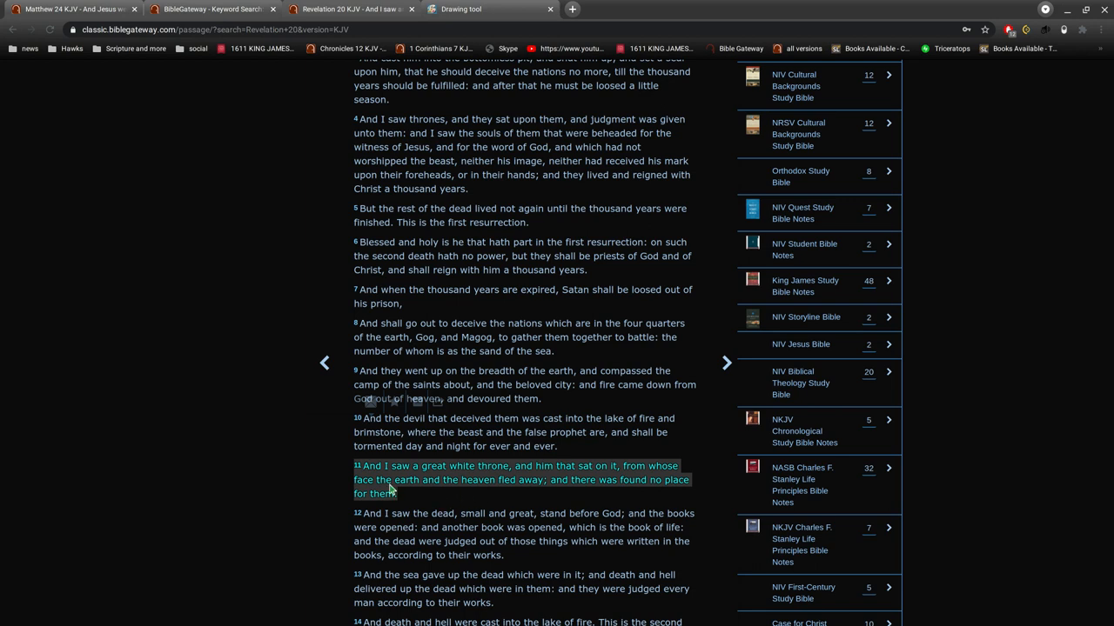
mouse_move(427, 509)
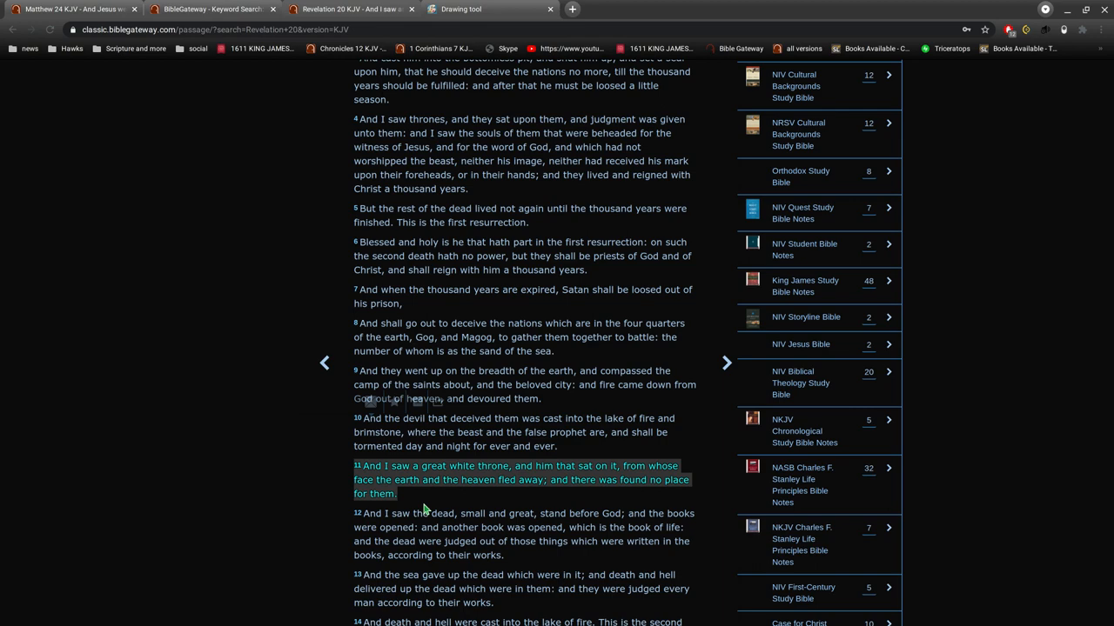
mouse_move(527, 512)
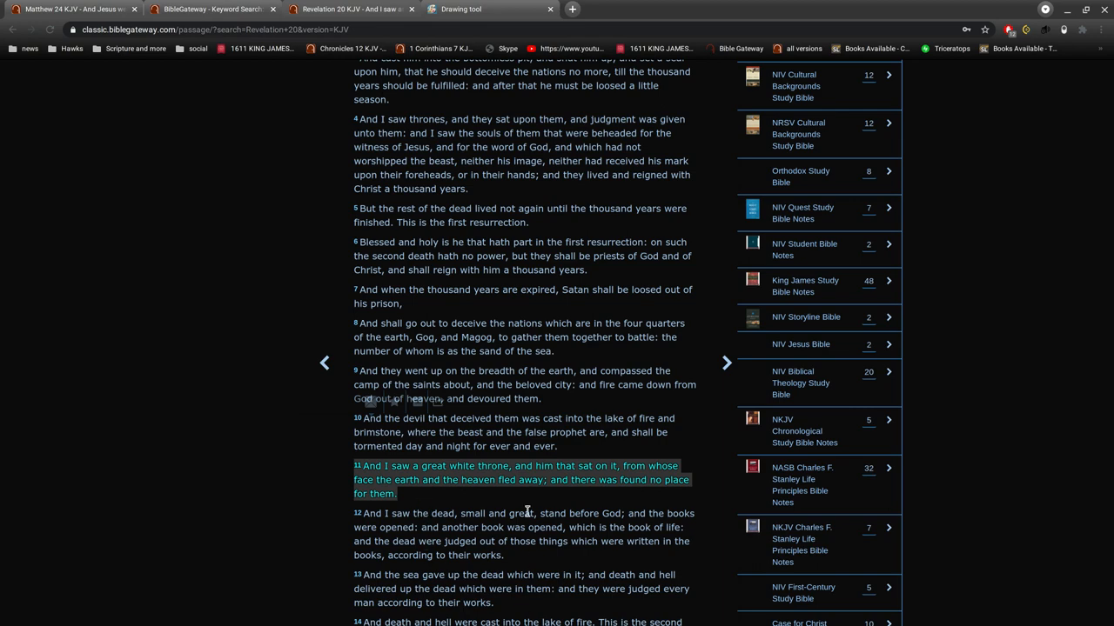
scroll(down, 3)
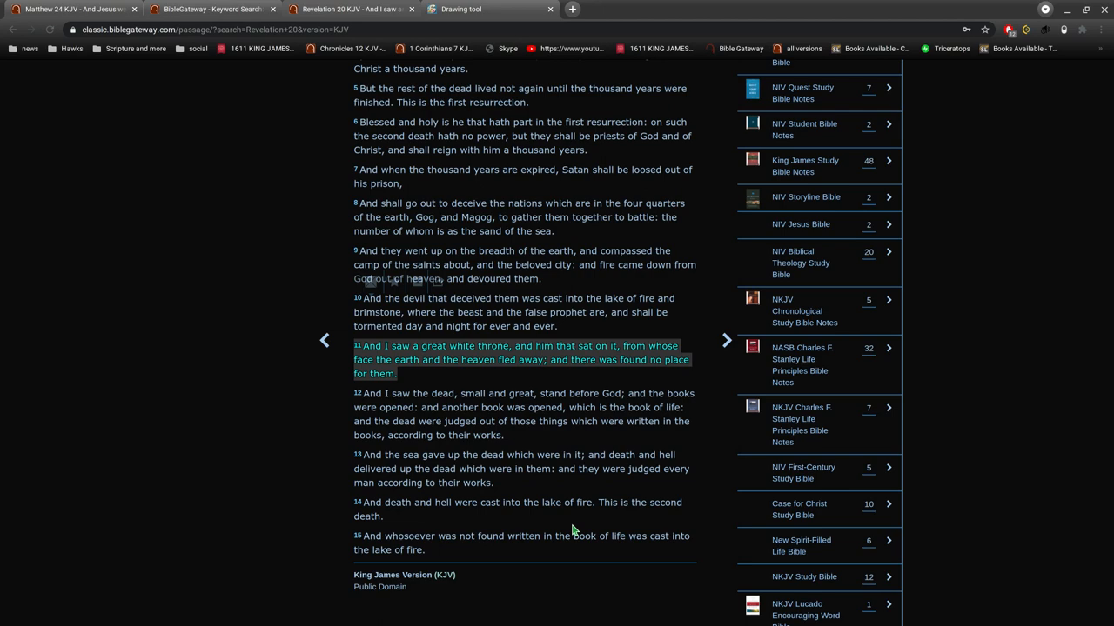
mouse_move(550, 492)
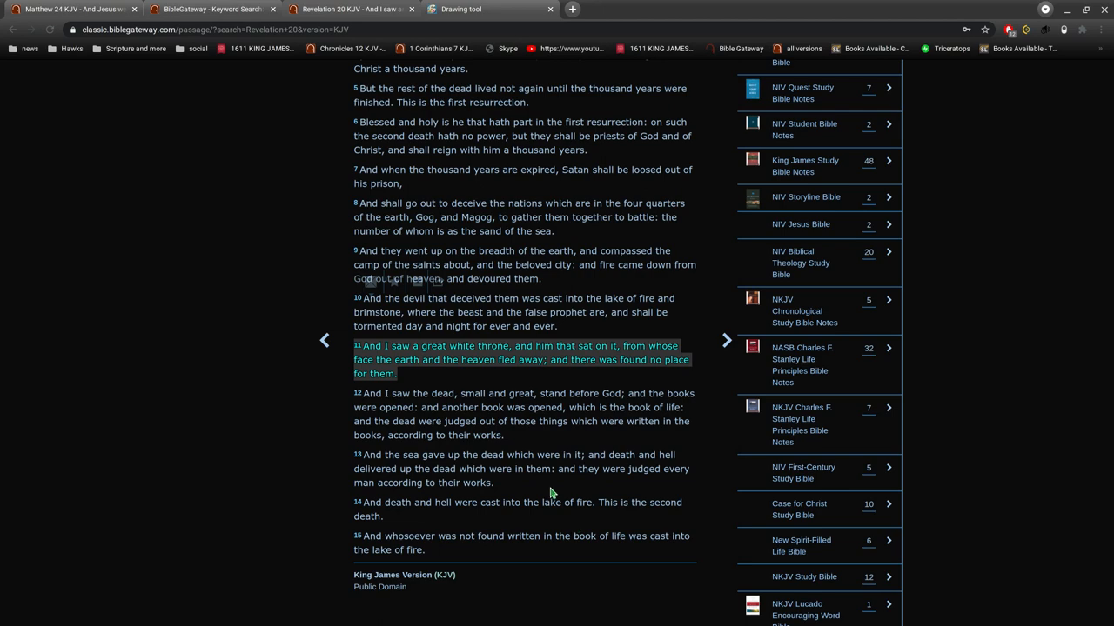
mouse_move(74, 8)
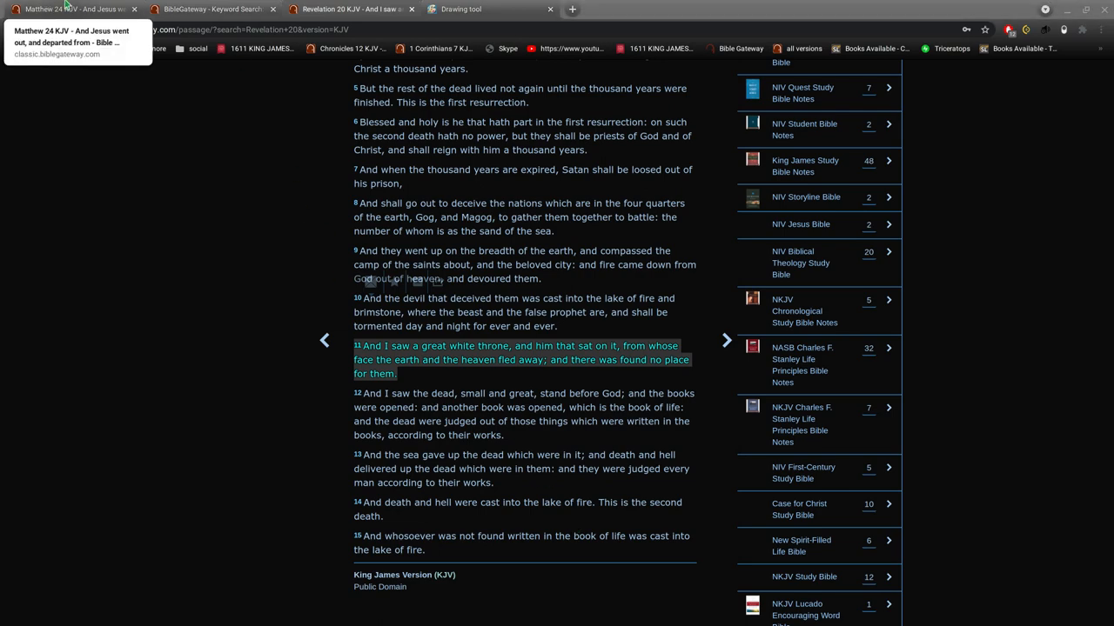
Search the KJV for 'everlasting life' (17 results, Daniel 12:2), then go back to Revelation 20
click(74, 9)
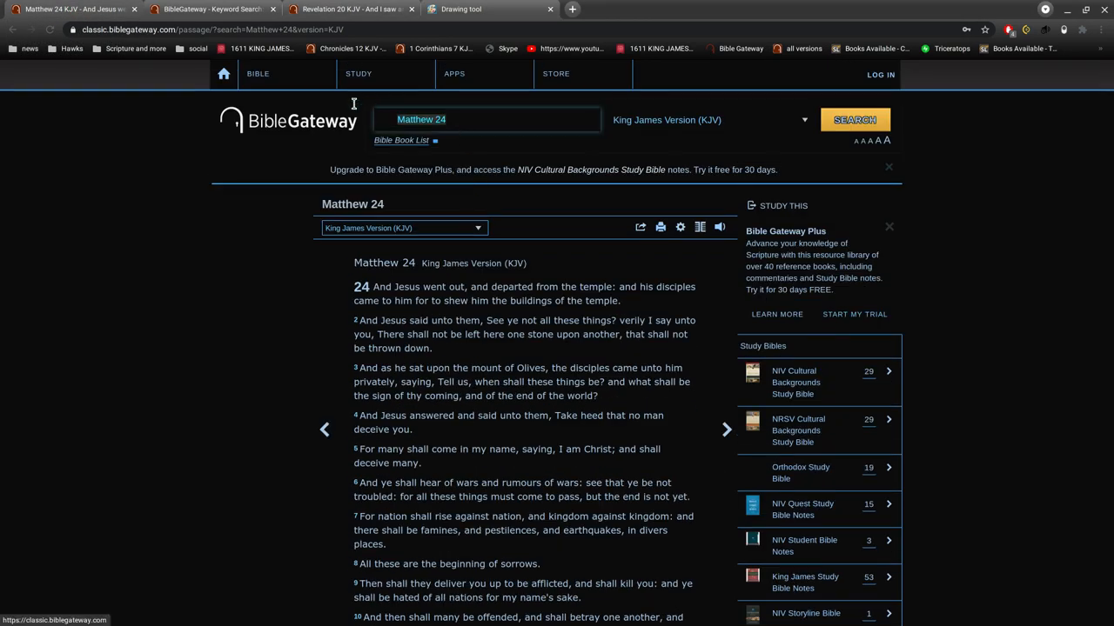
text(everlasting life)
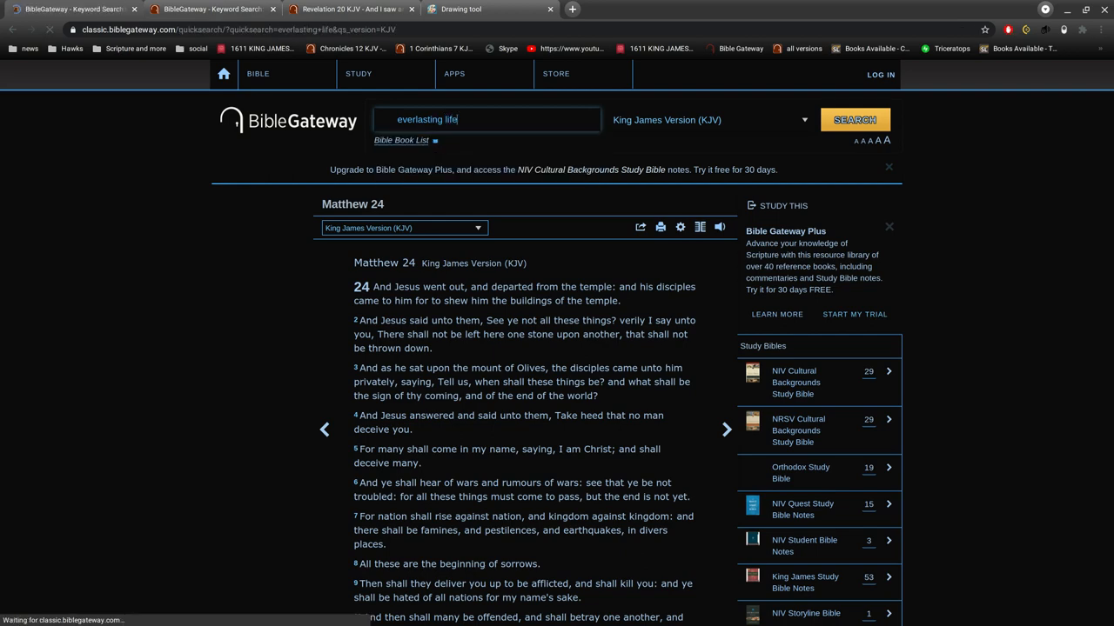
click(855, 119)
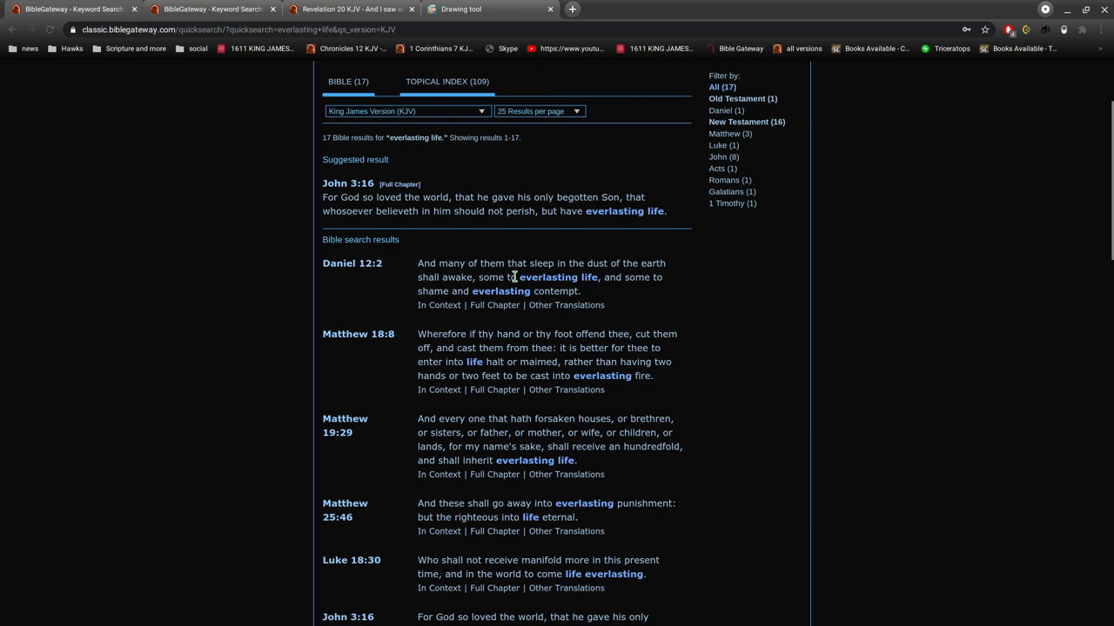
mouse_move(678, 302)
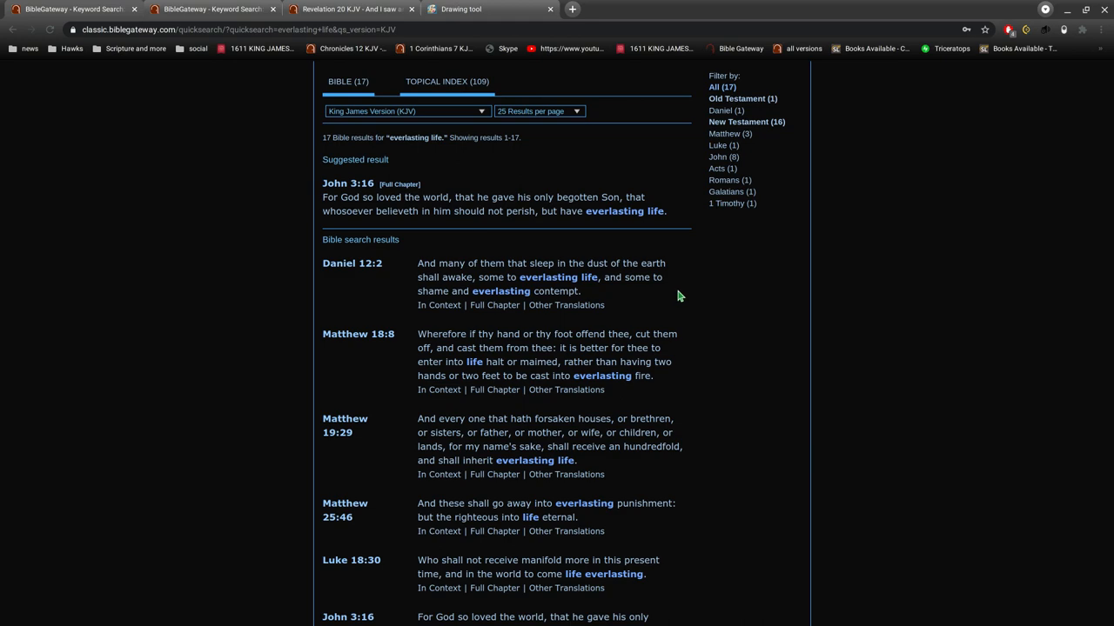
click(348, 9)
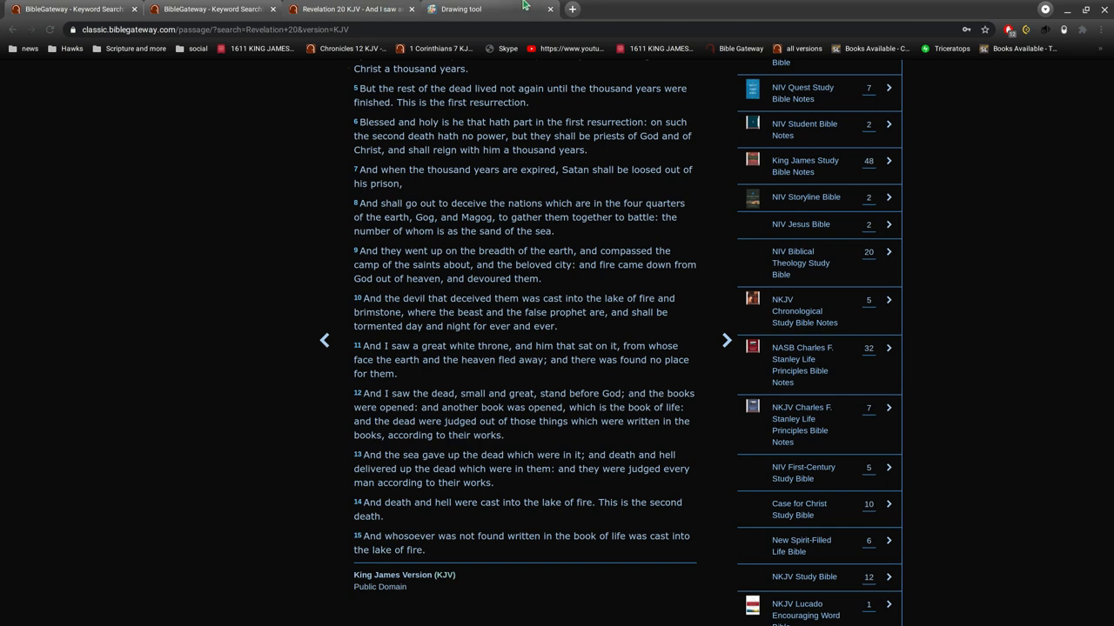
Bring the Drawisland timeline sketch with the 1000-years arrows back on screen
click(459, 9)
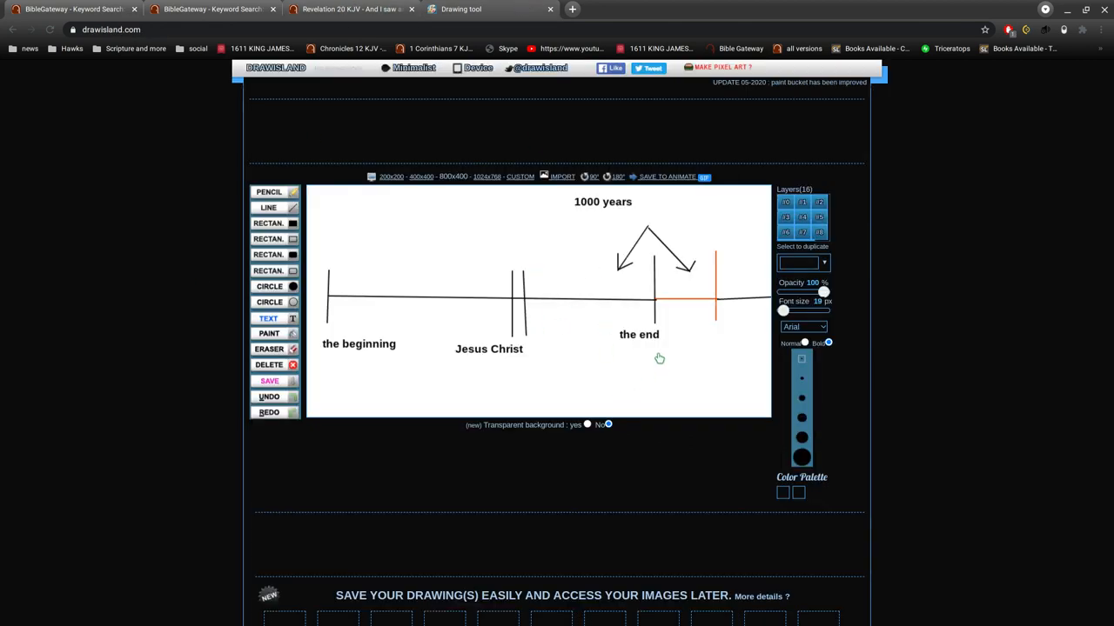
mouse_move(741, 312)
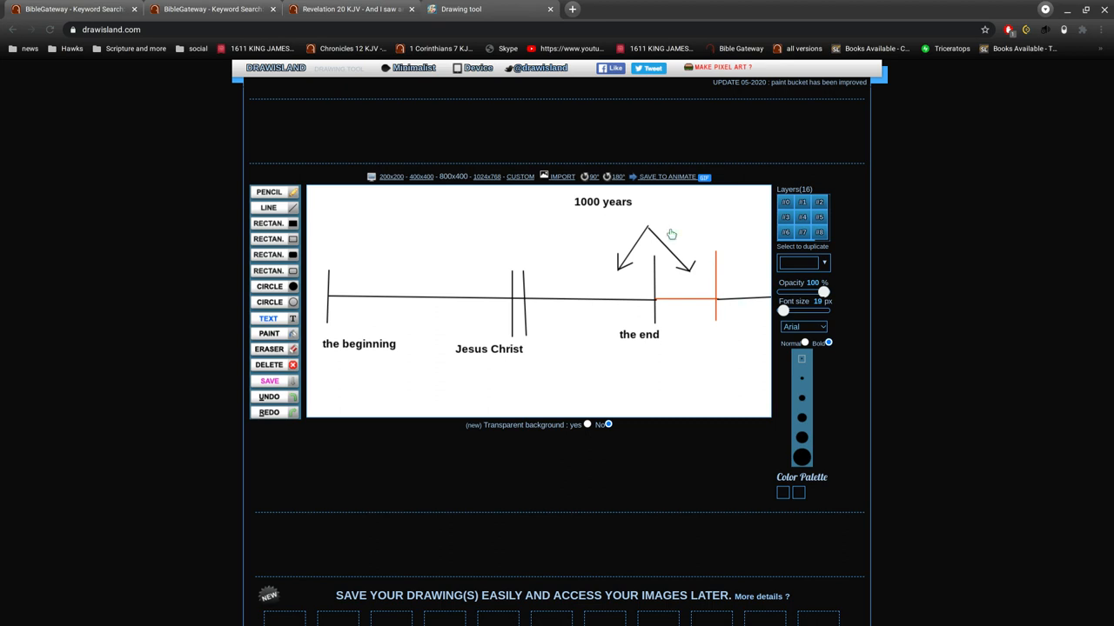
mouse_move(641, 238)
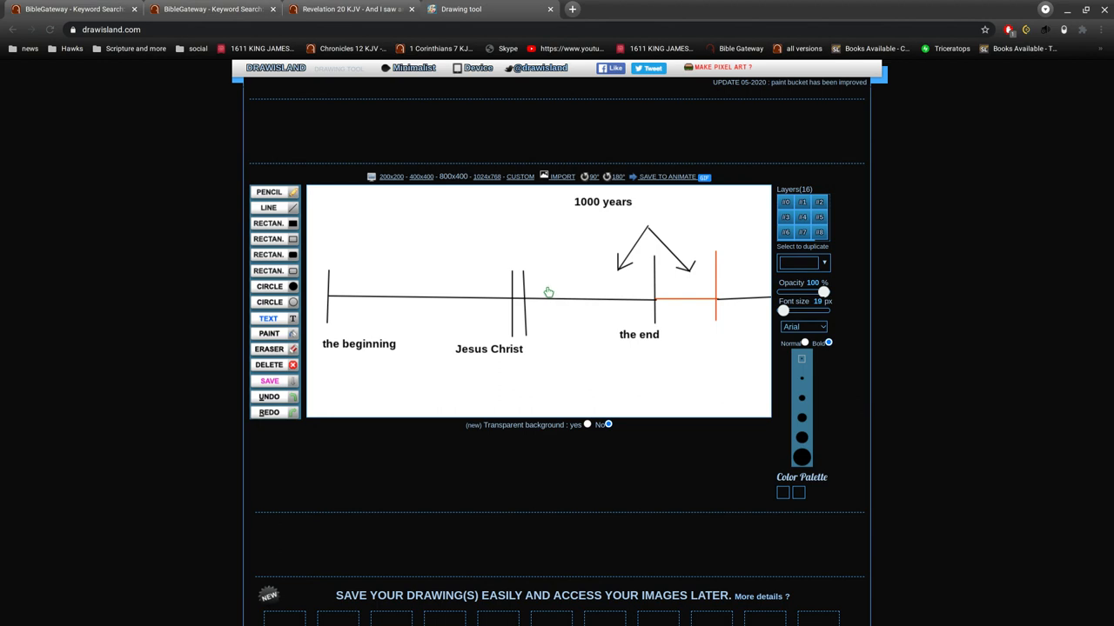
mouse_move(634, 296)
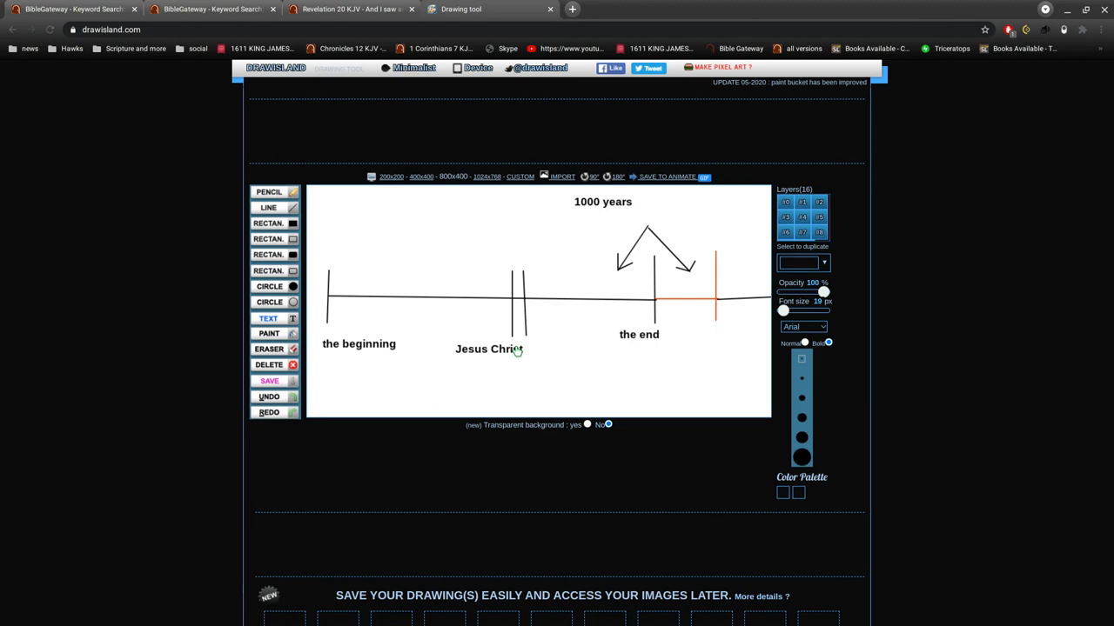
mouse_move(551, 338)
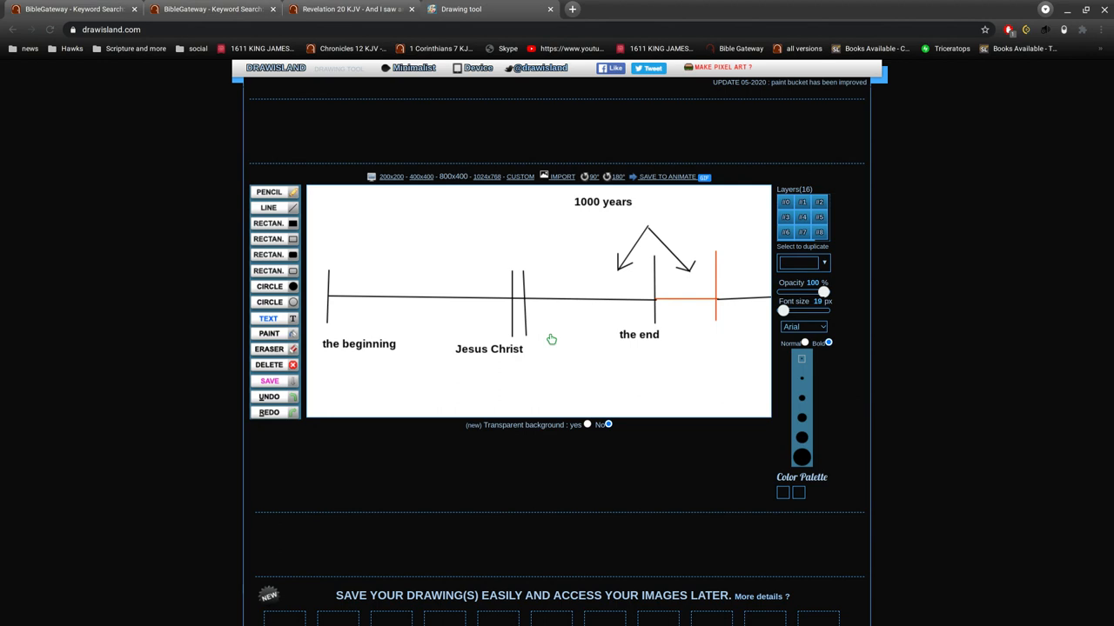
mouse_move(562, 327)
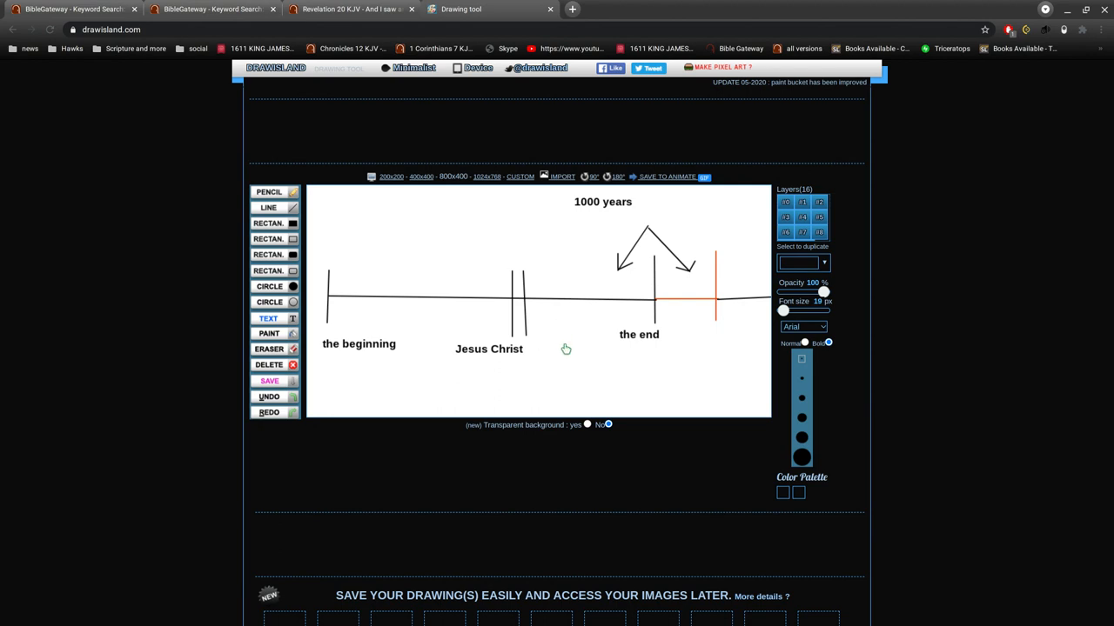
mouse_move(545, 328)
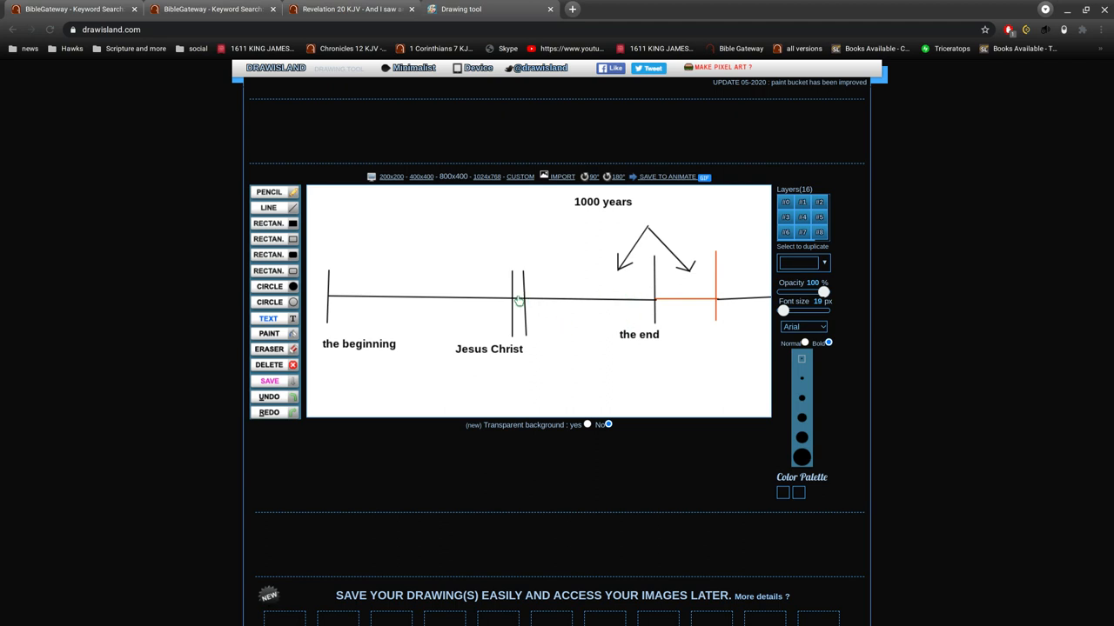
mouse_move(601, 300)
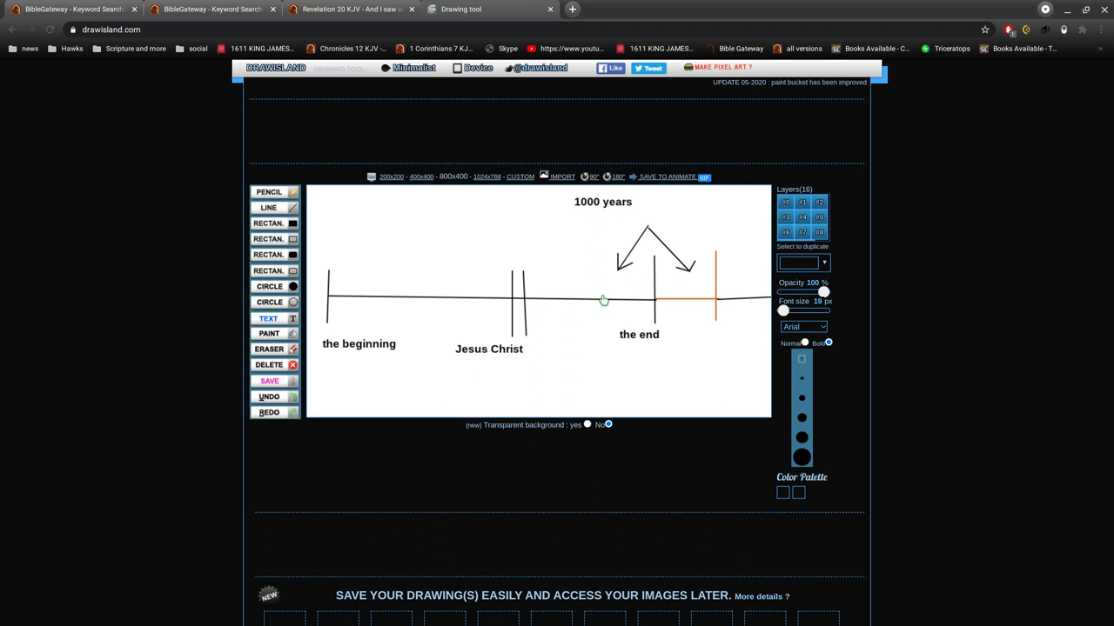
mouse_move(672, 381)
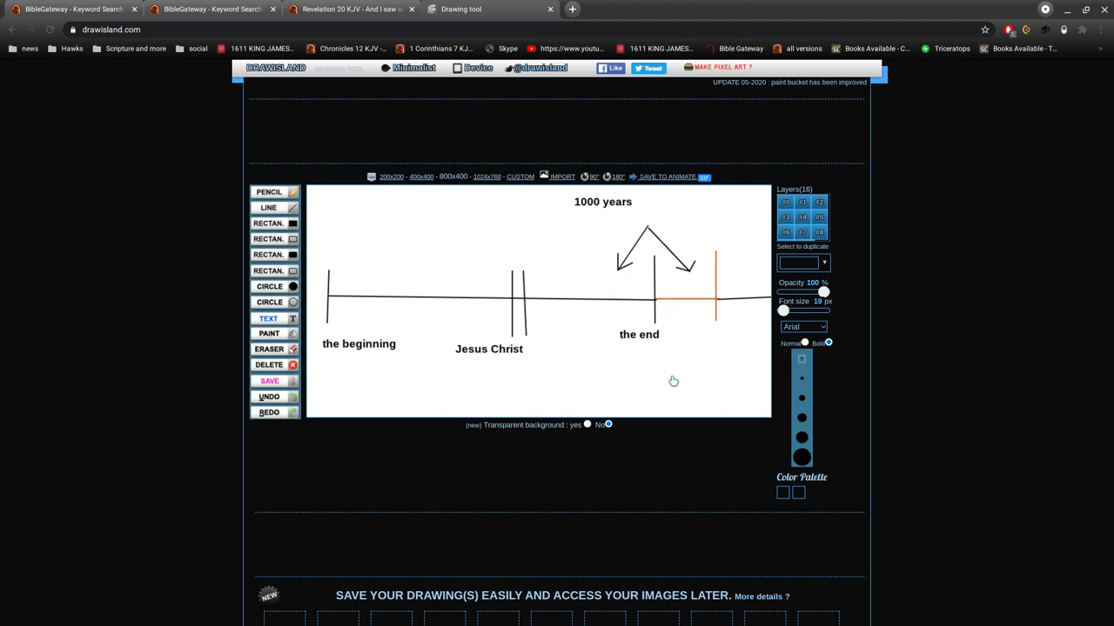
mouse_move(670, 381)
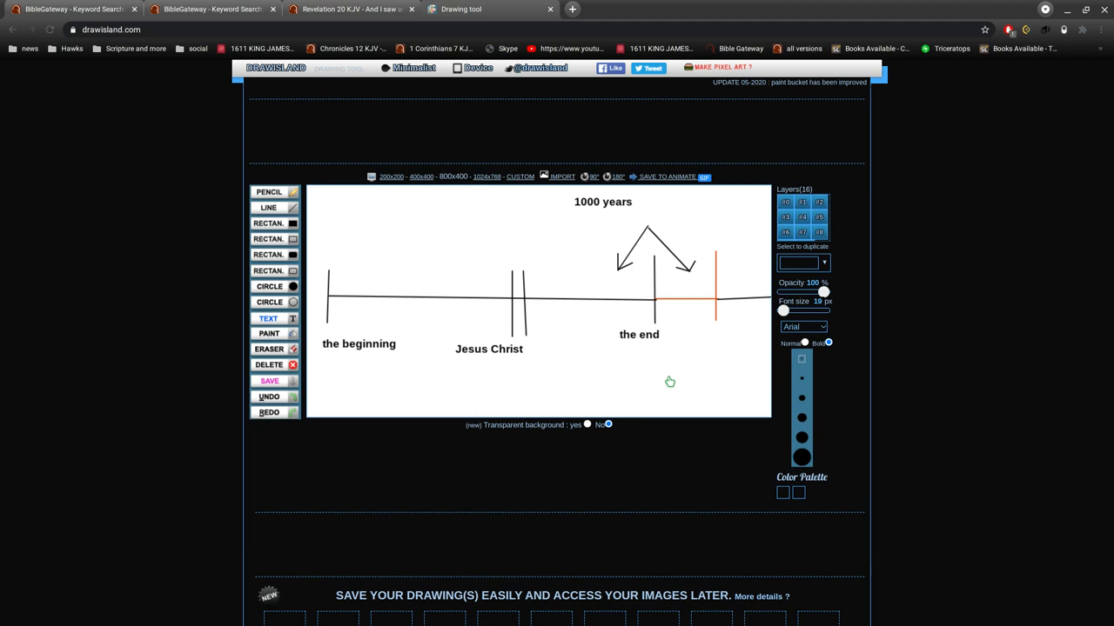
mouse_move(610, 280)
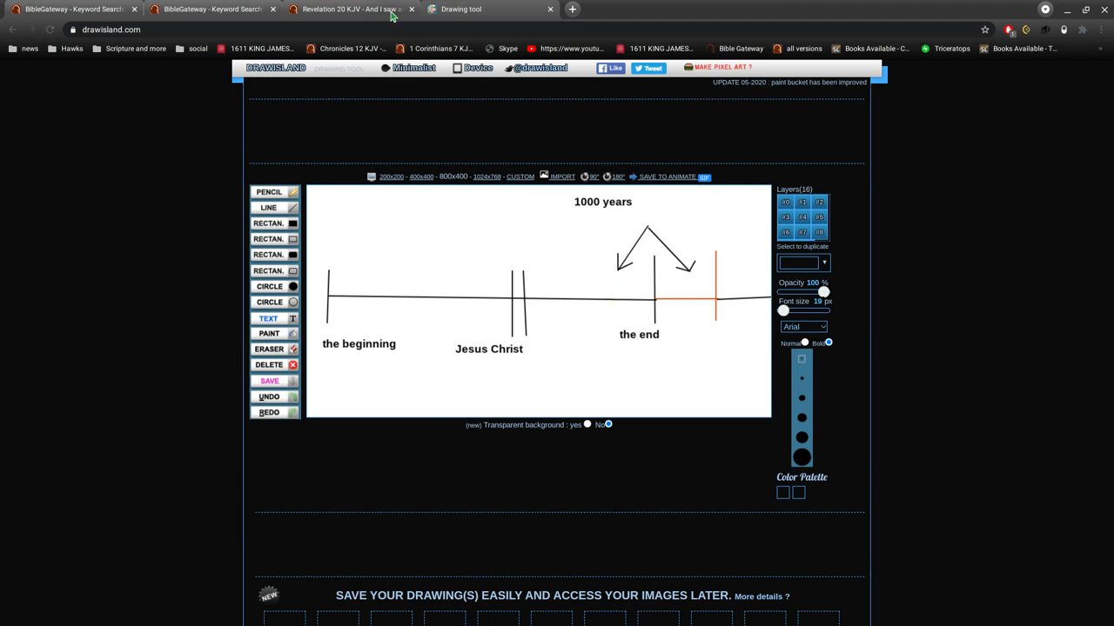
mouse_move(352, 9)
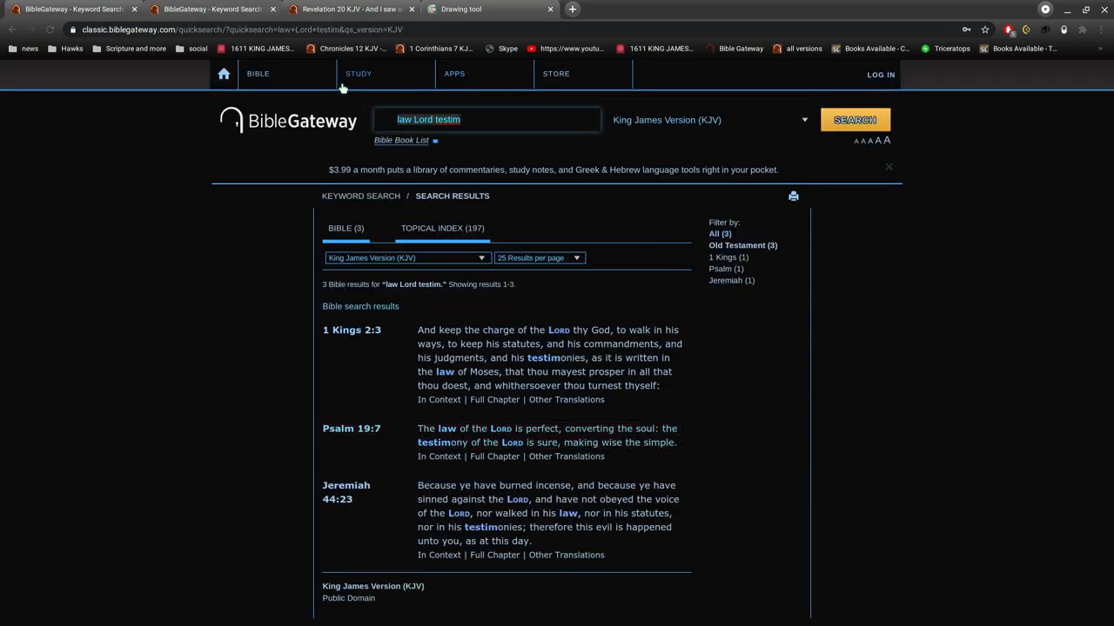
Search KJV for 'twinklin eye' and open 1 Corinthians 15 at verse 52
text(twinklin)
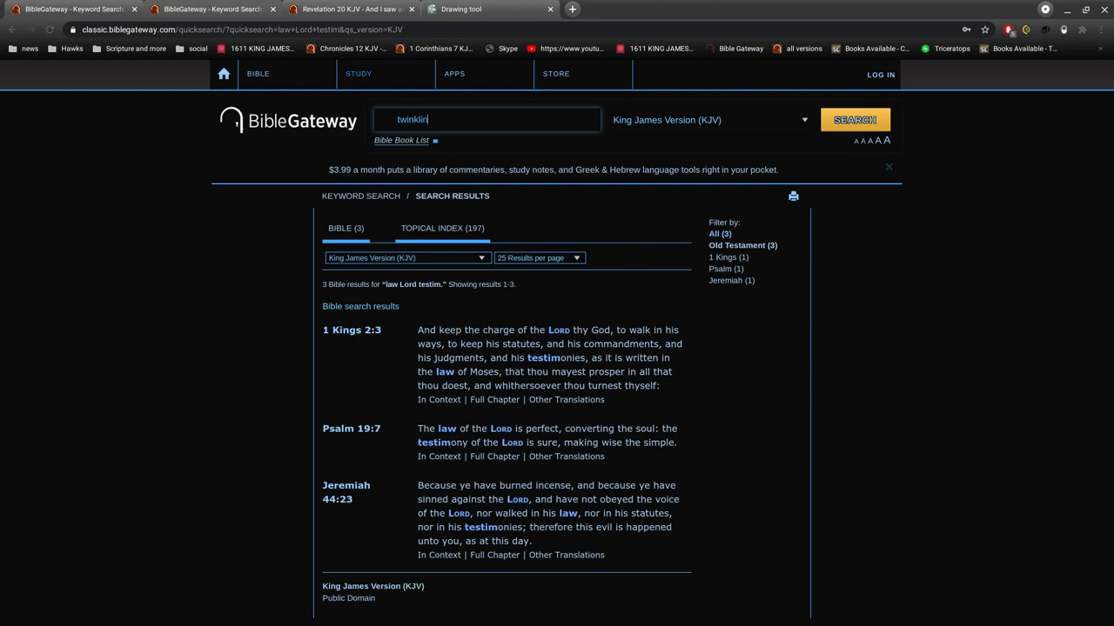
text(eye)
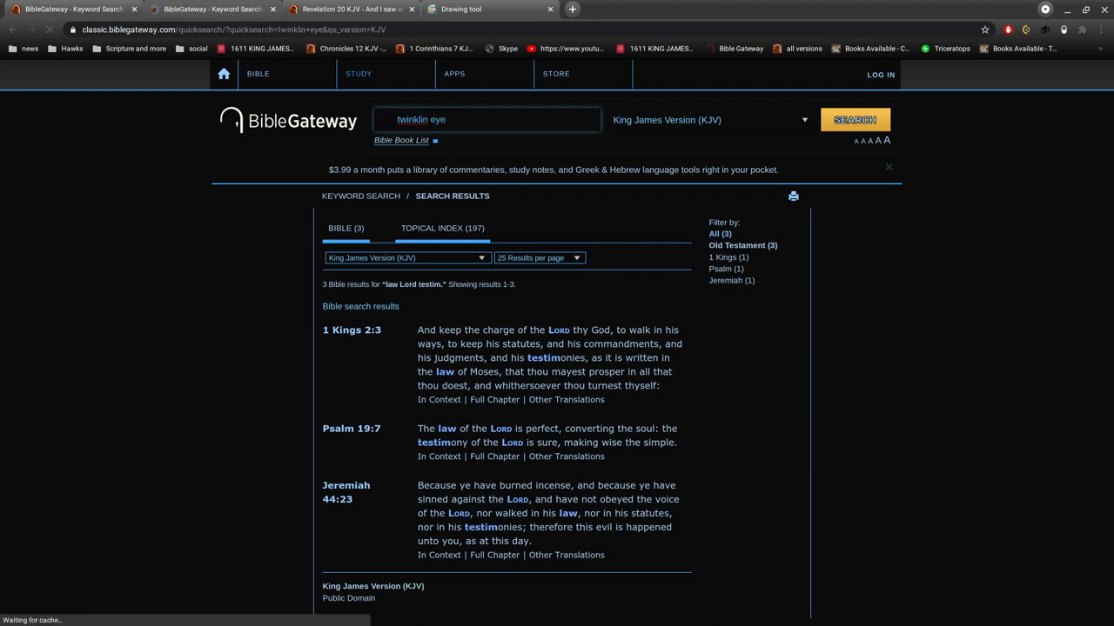
click(855, 119)
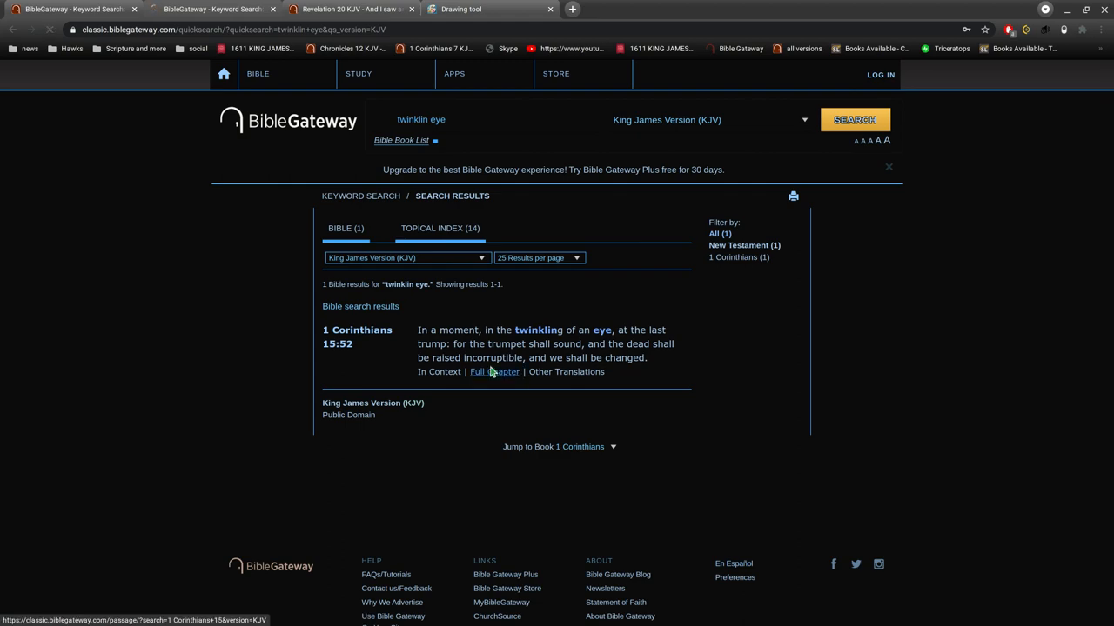
click(494, 371)
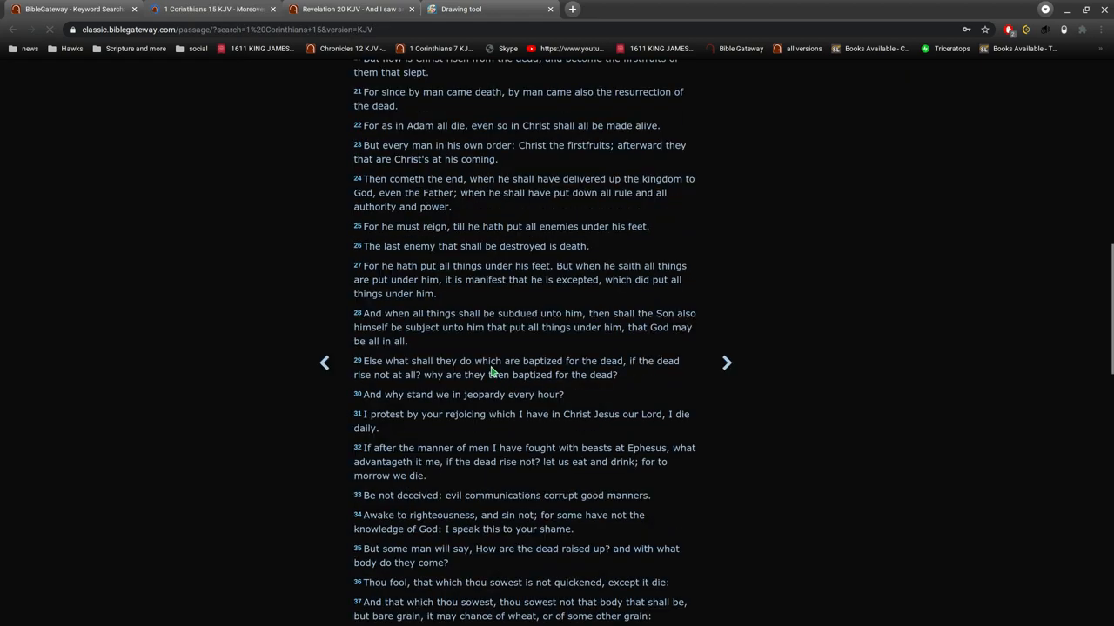
scroll(down, 3)
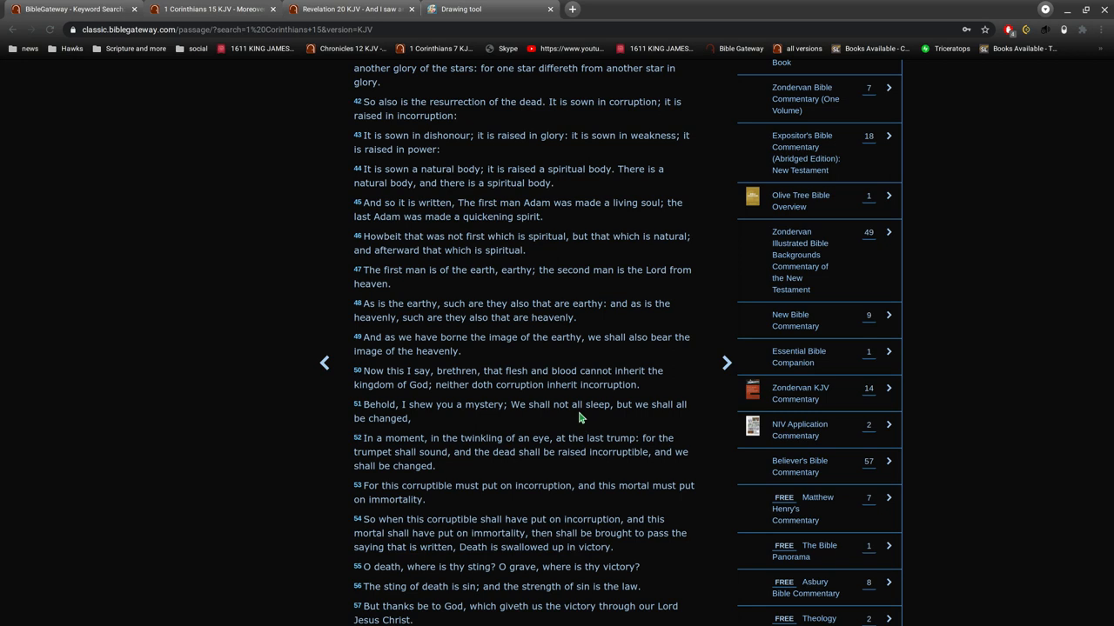
mouse_move(573, 428)
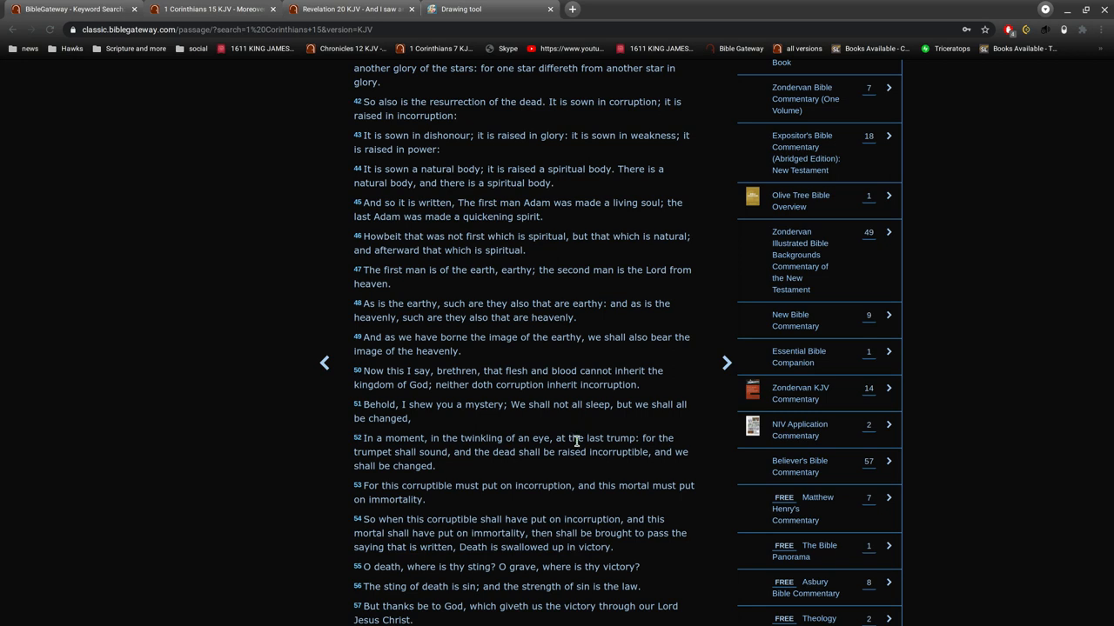
mouse_move(485, 511)
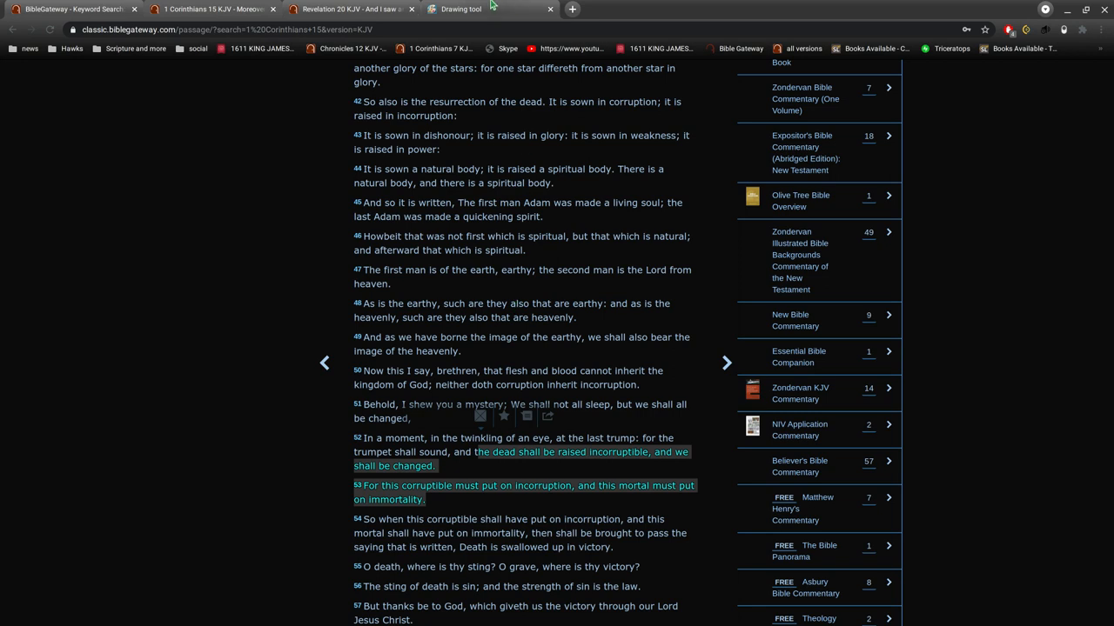
click(461, 9)
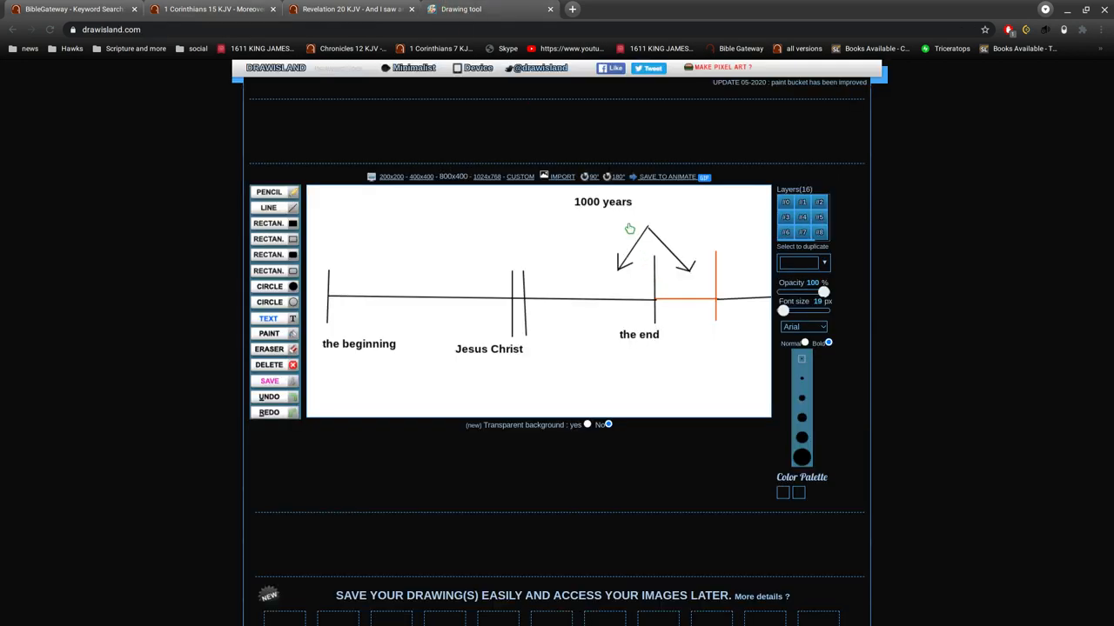
mouse_move(650, 254)
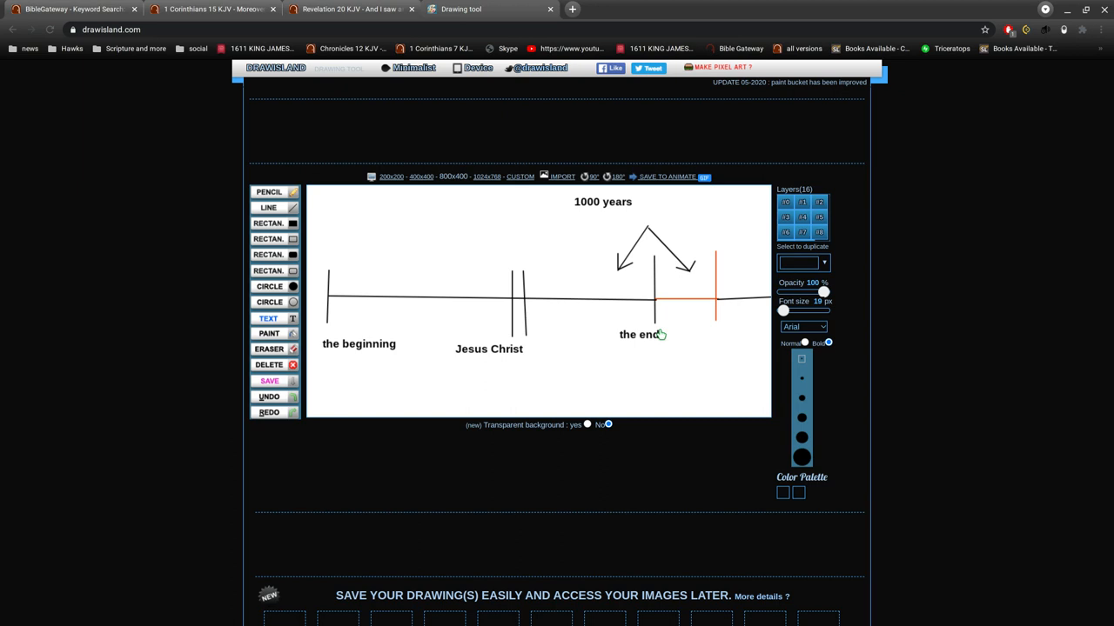
mouse_move(660, 336)
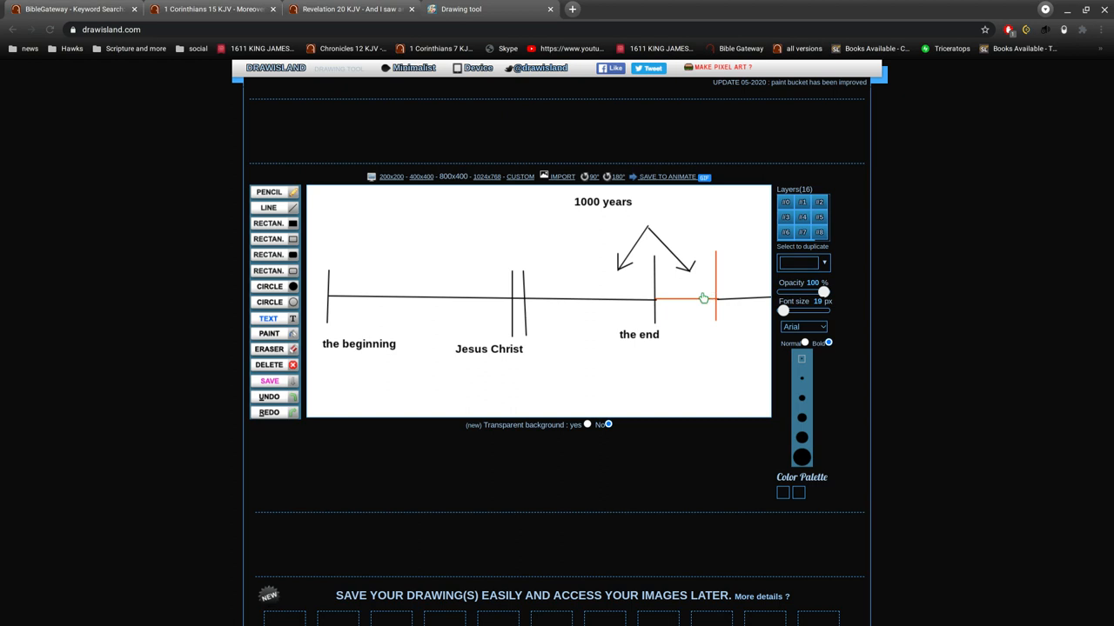
mouse_move(698, 303)
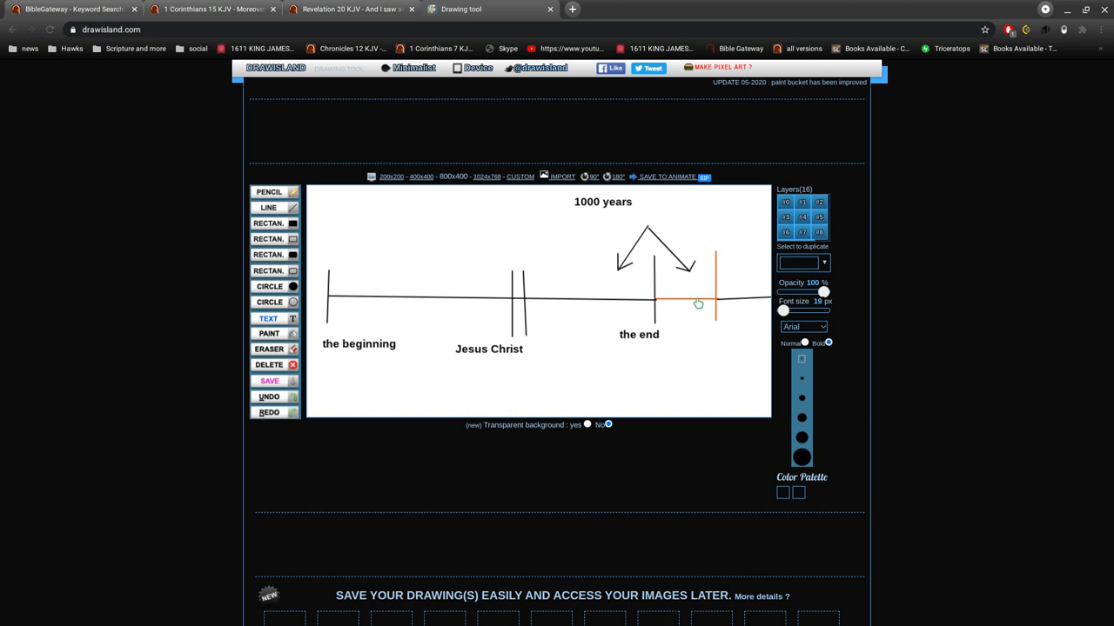
mouse_move(618, 419)
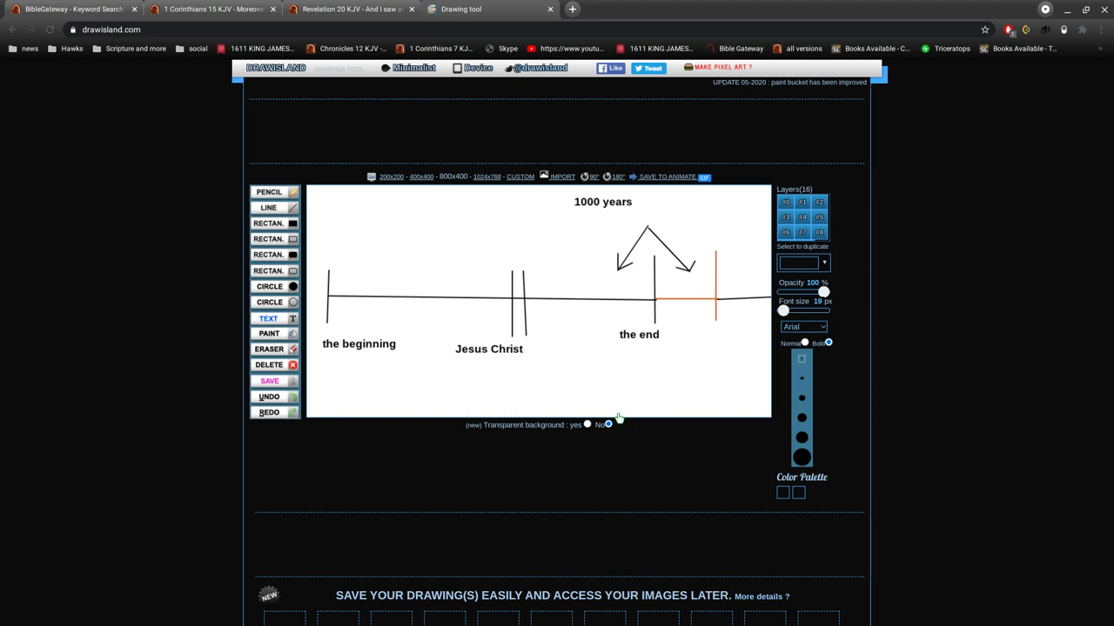
mouse_move(636, 376)
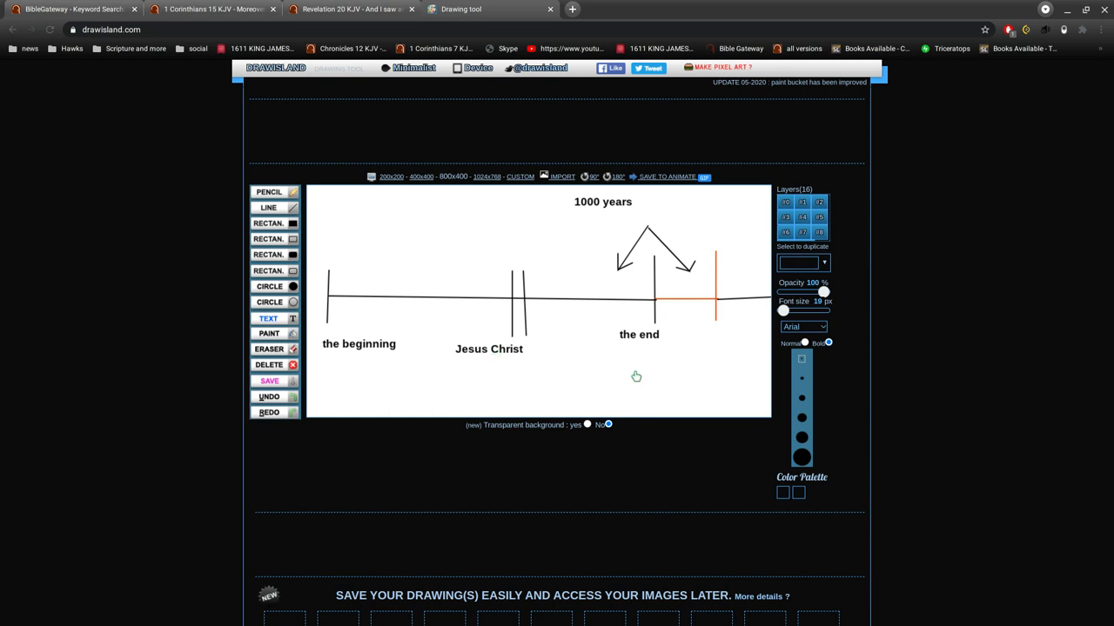